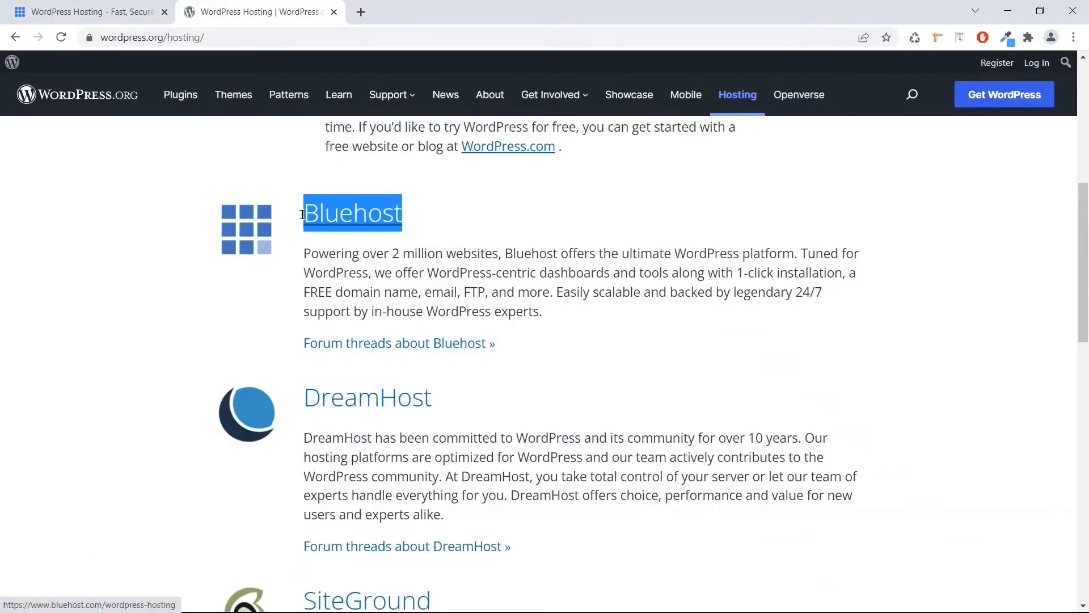
{"action": "mouse_move", "coordinate": [139, 11]}
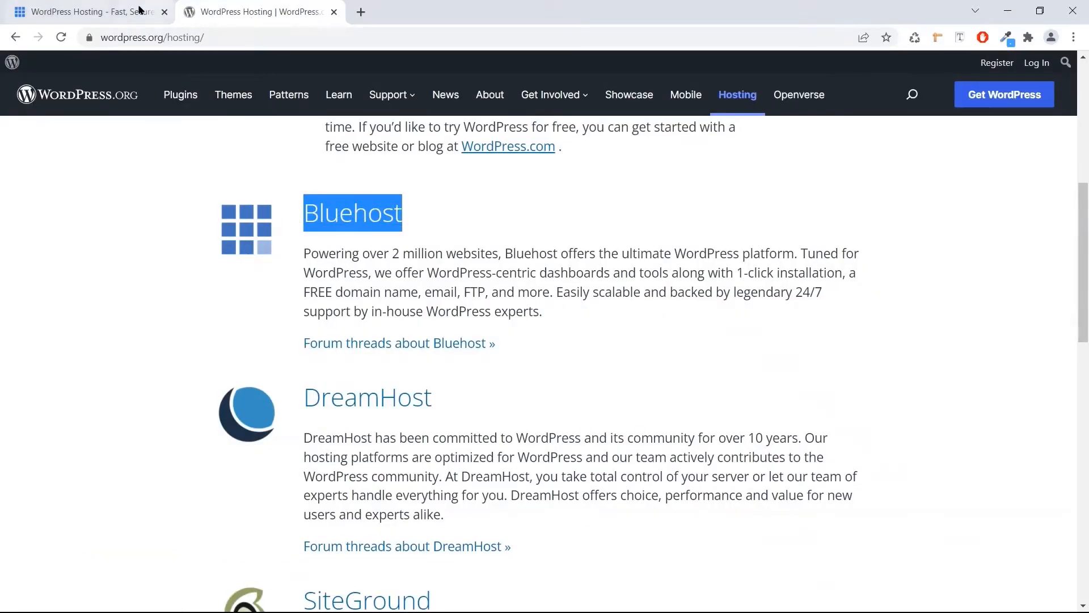
Review Bluehost's WordPress hosting plans and the full comparison chart's server, domain and add-on rows
{"action": "left_click", "coordinate": [352, 212]}
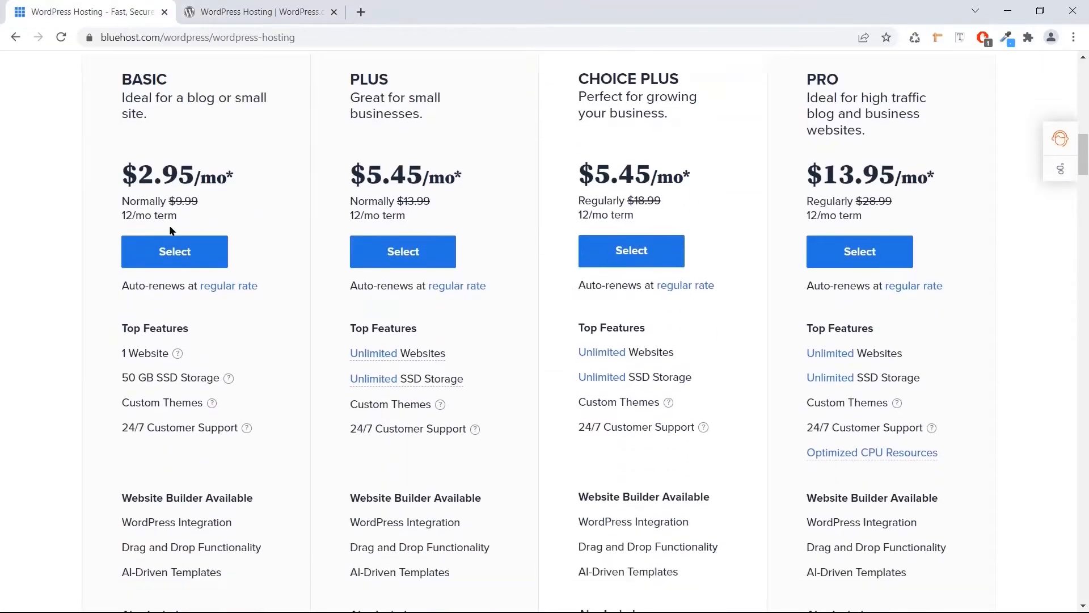
{"action": "scroll", "scroll_direction": "down", "scroll_amount": 3}
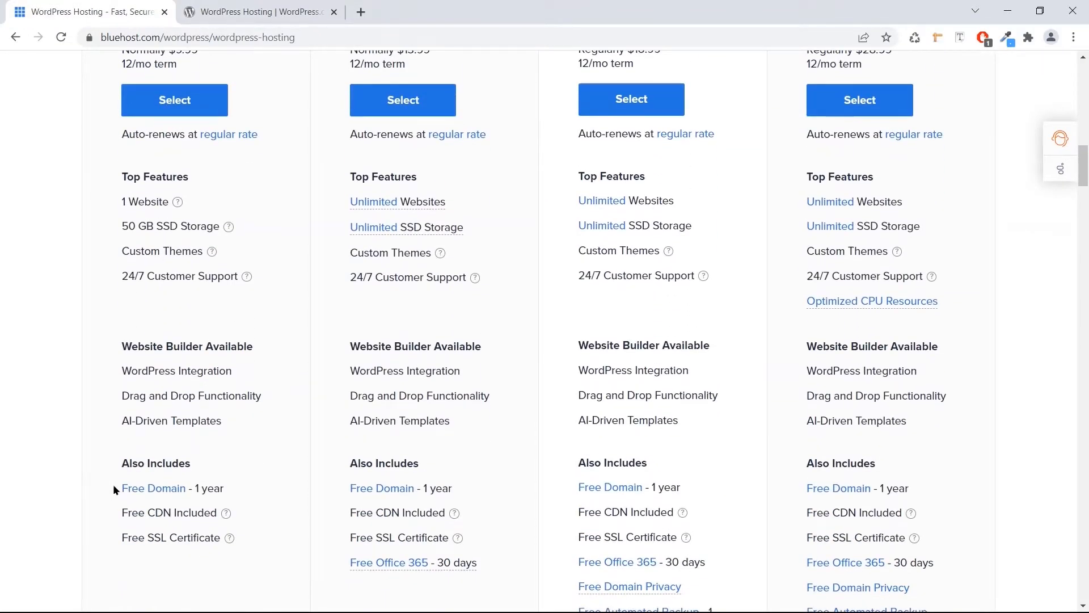
{"action": "double_click", "coordinate": [153, 488]}
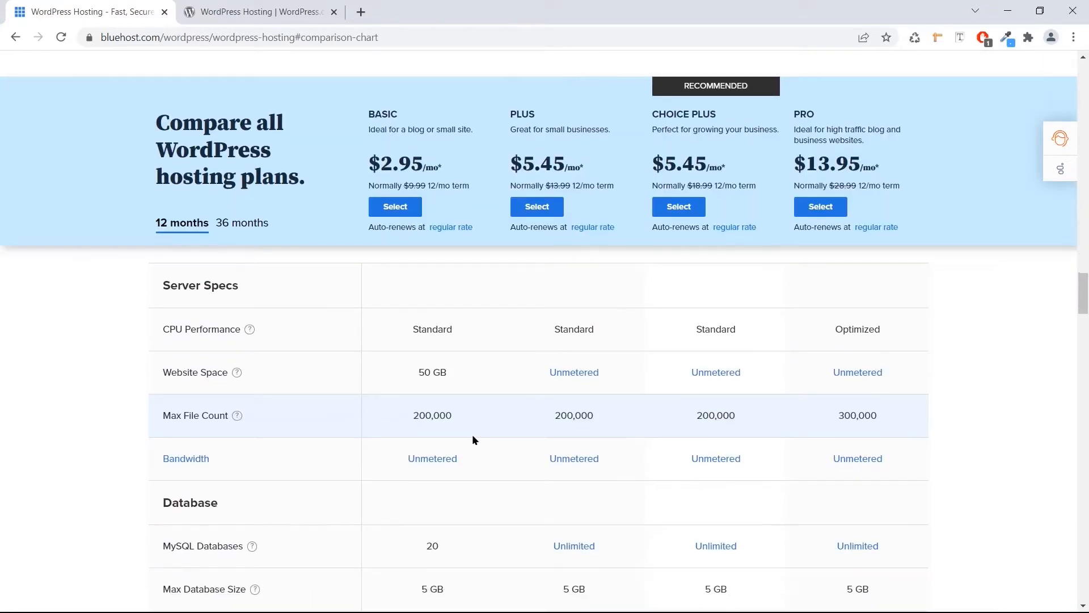
{"action": "scroll", "scroll_direction": "down", "scroll_amount": 3}
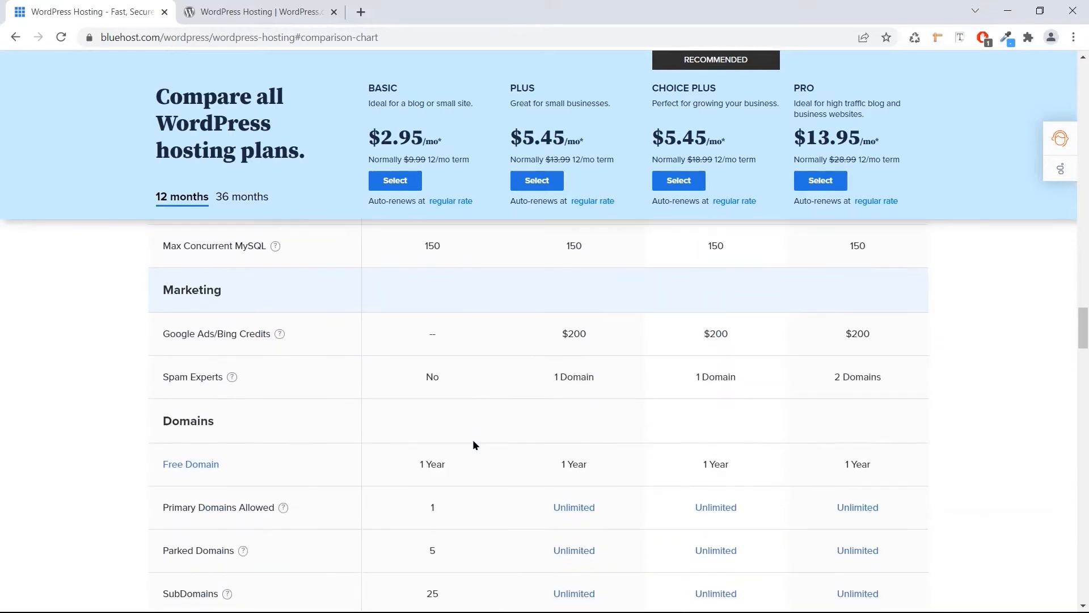
{"action": "scroll", "scroll_direction": "down", "scroll_amount": 3}
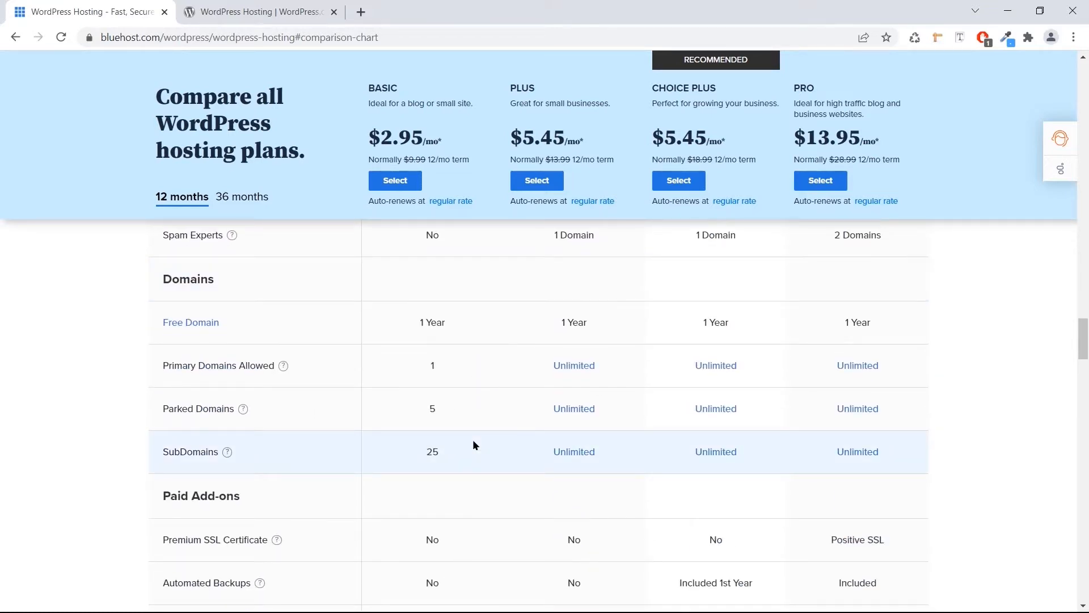
{"action": "scroll", "scroll_direction": "down", "scroll_amount": 3}
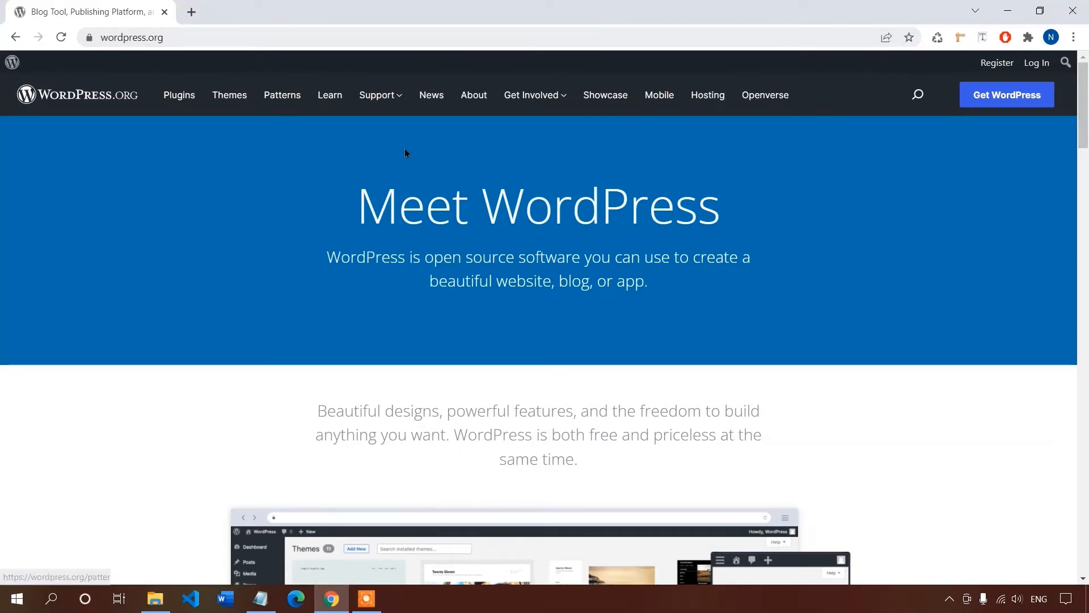
{"action": "mouse_move", "coordinate": [410, 155]}
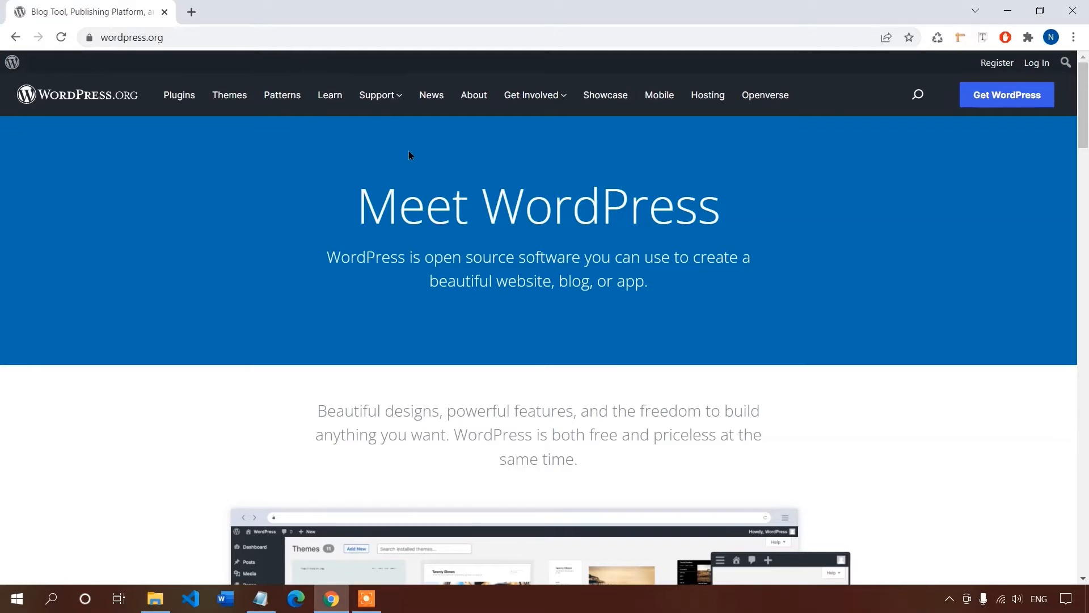
{"action": "mouse_move", "coordinate": [498, 221]}
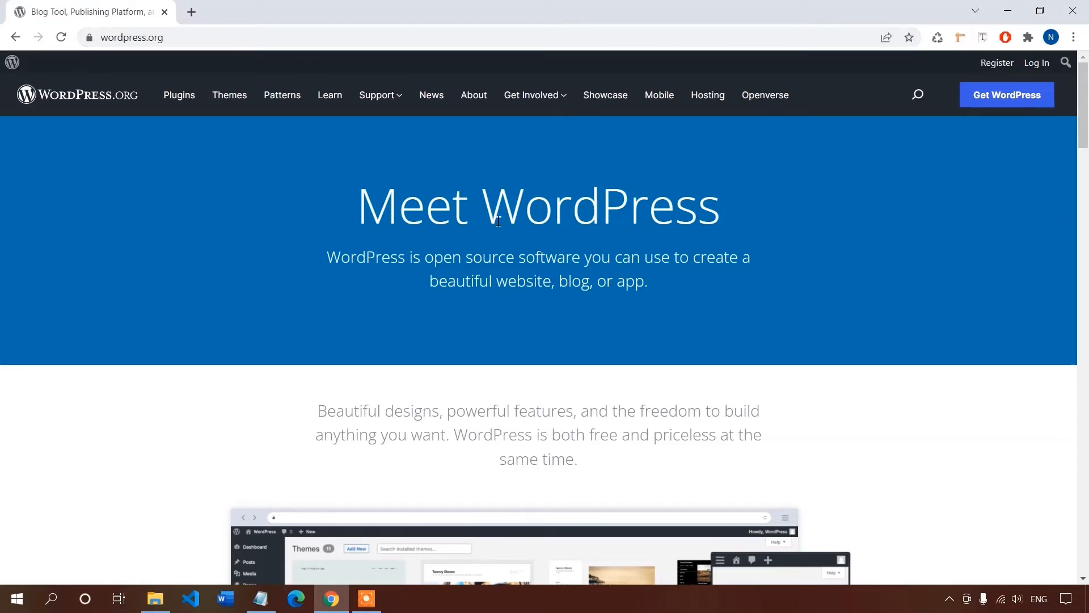
Download the WordPress 5.9 zip package from wordpress.org's Get WordPress page
{"action": "left_click", "coordinate": [1007, 95]}
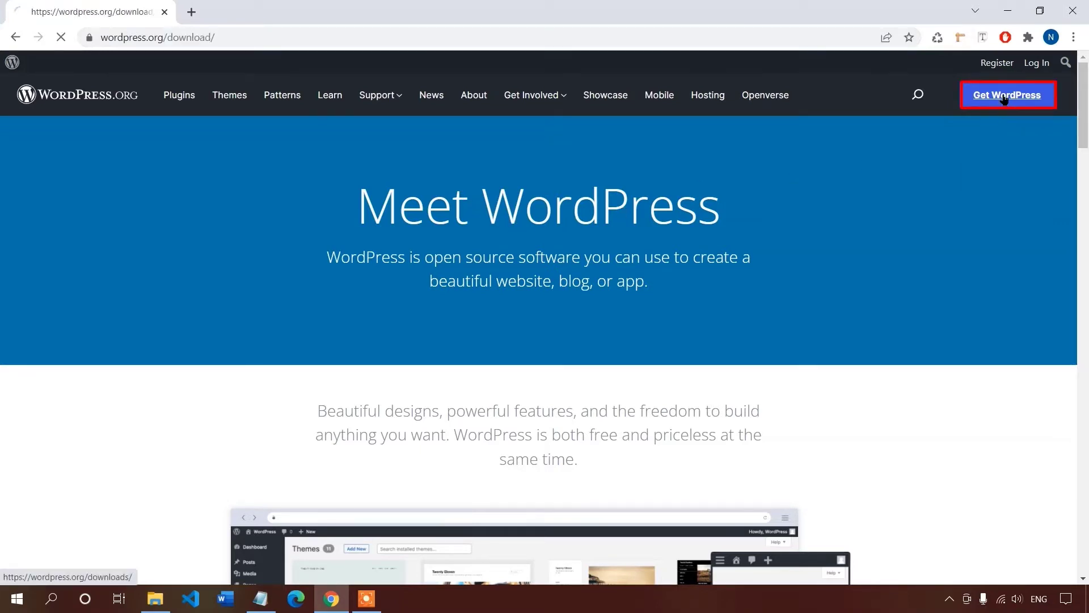
{"action": "left_click", "coordinate": [1007, 95]}
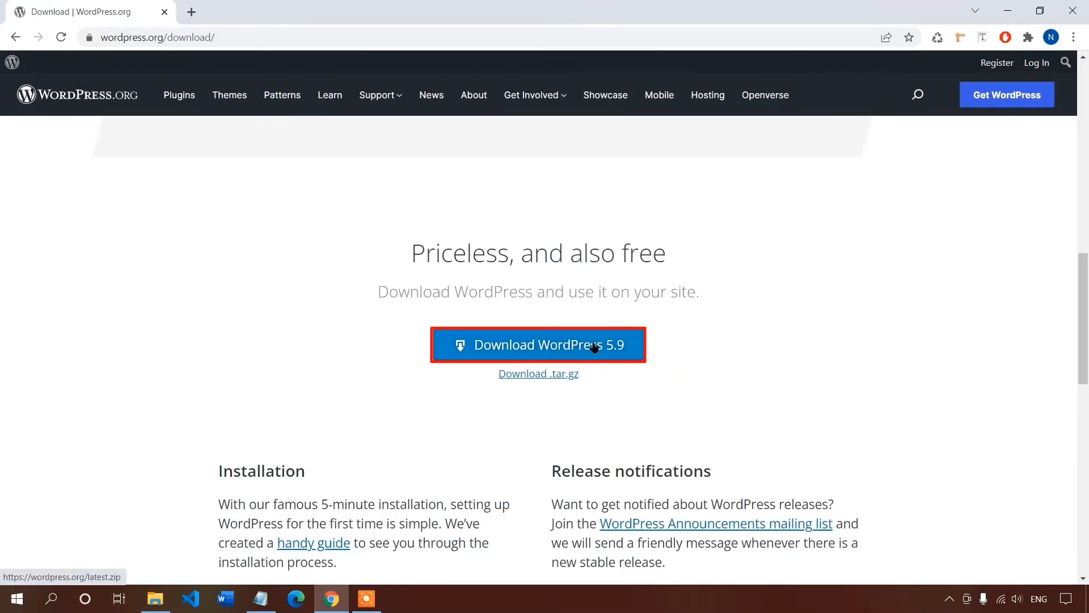
{"action": "left_click", "coordinate": [539, 345]}
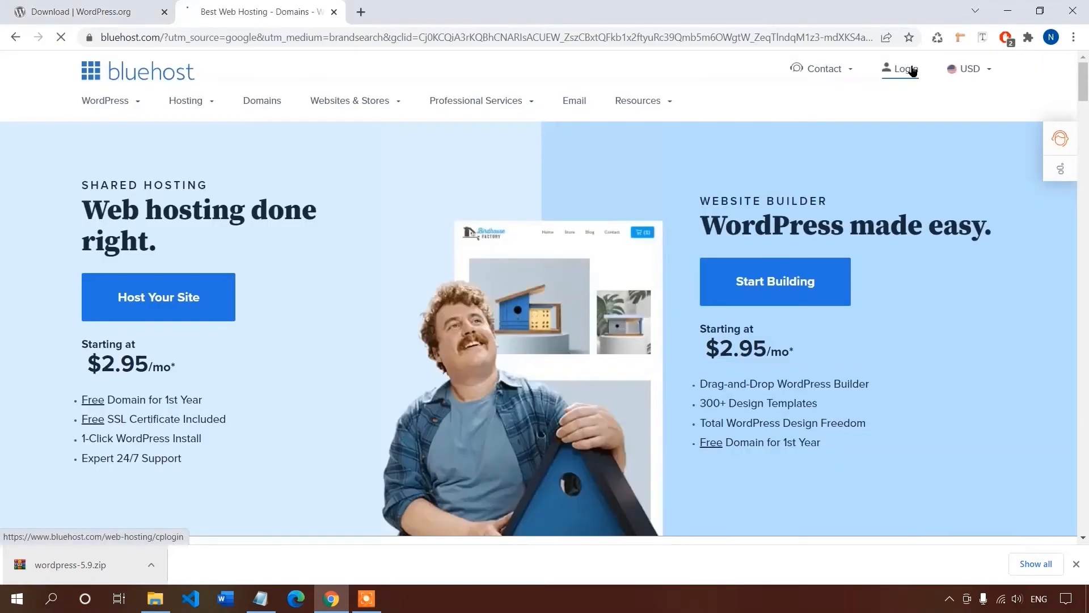
Log into the Bluehost portal, dismiss the no-WordPress-sites notice and go to Advanced
{"action": "left_click", "coordinate": [903, 69]}
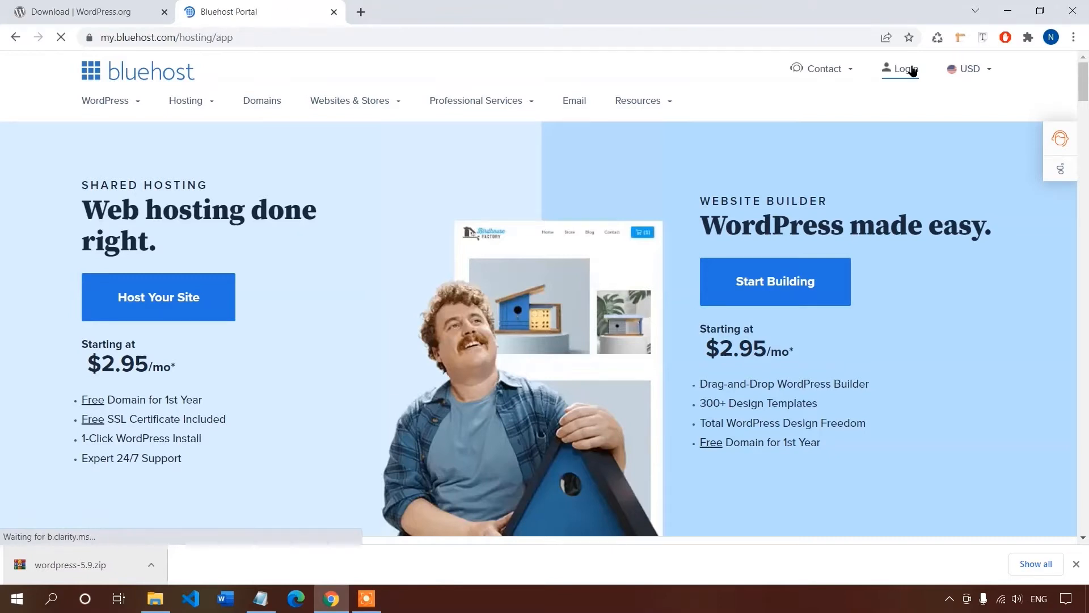
{"action": "left_click", "coordinate": [902, 69]}
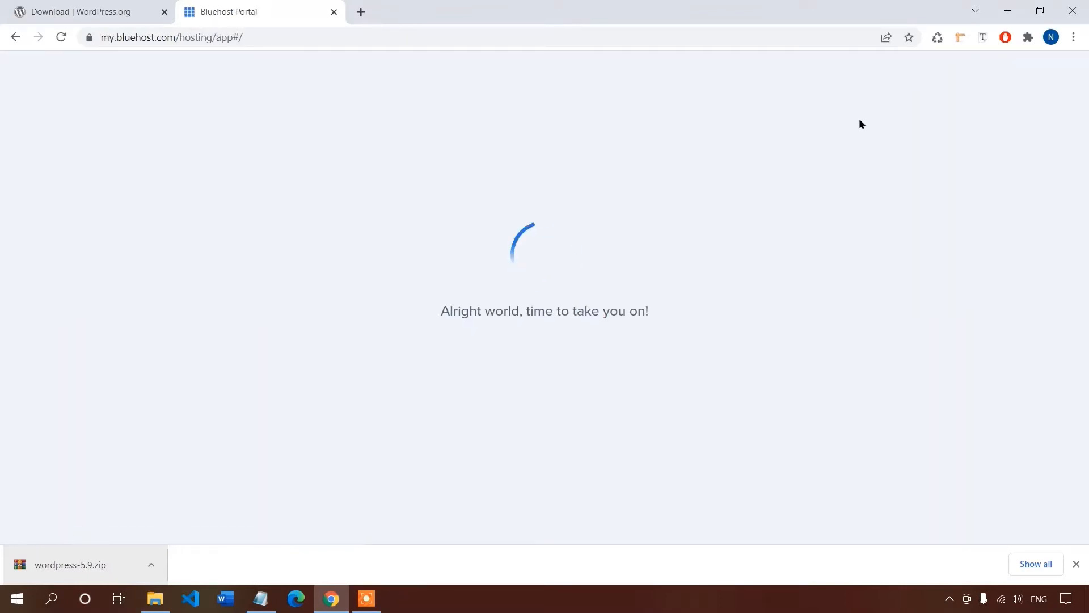
{"action": "mouse_move", "coordinate": [761, 203]}
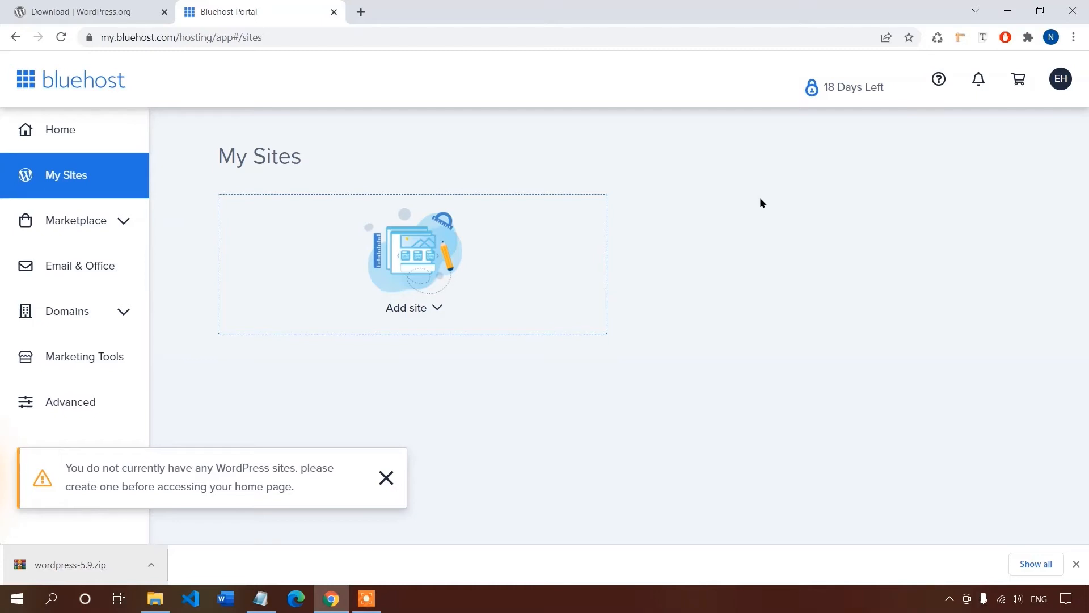
{"action": "left_click", "coordinate": [386, 477]}
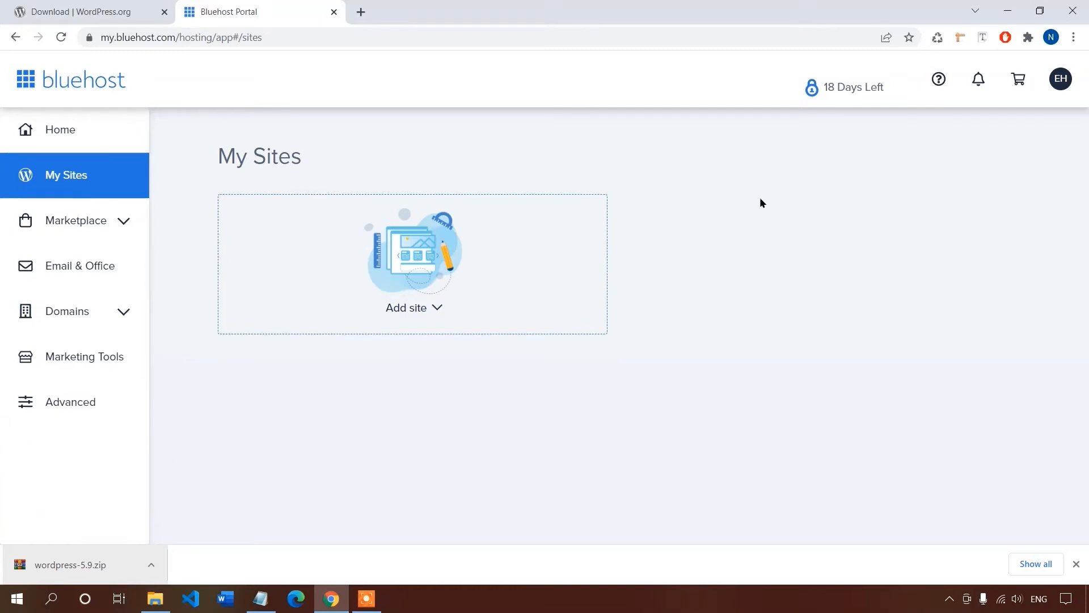
{"action": "left_click", "coordinate": [69, 402]}
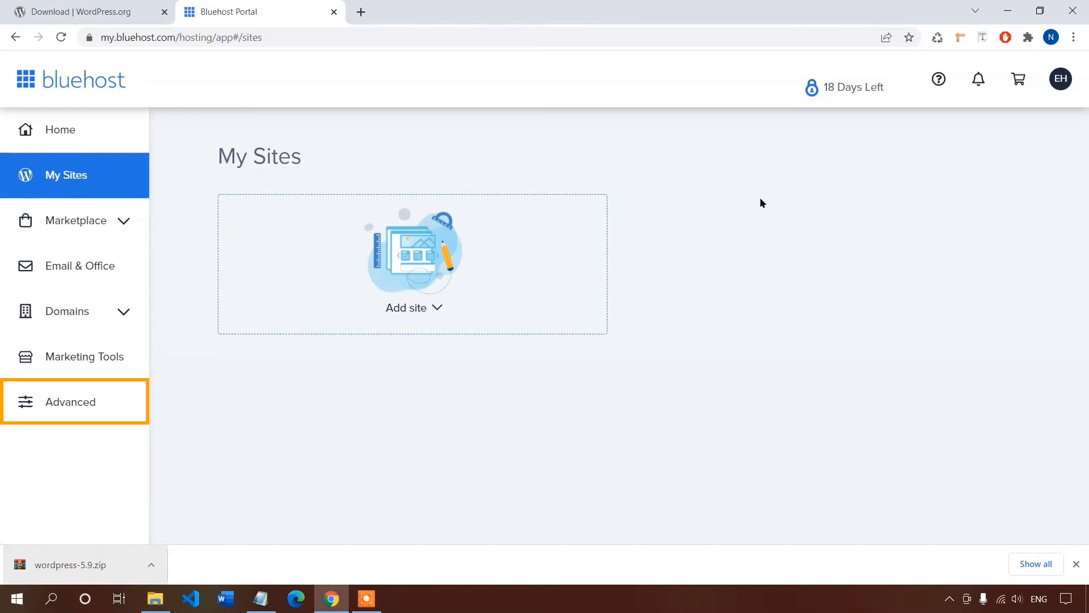
{"action": "left_click", "coordinate": [70, 402]}
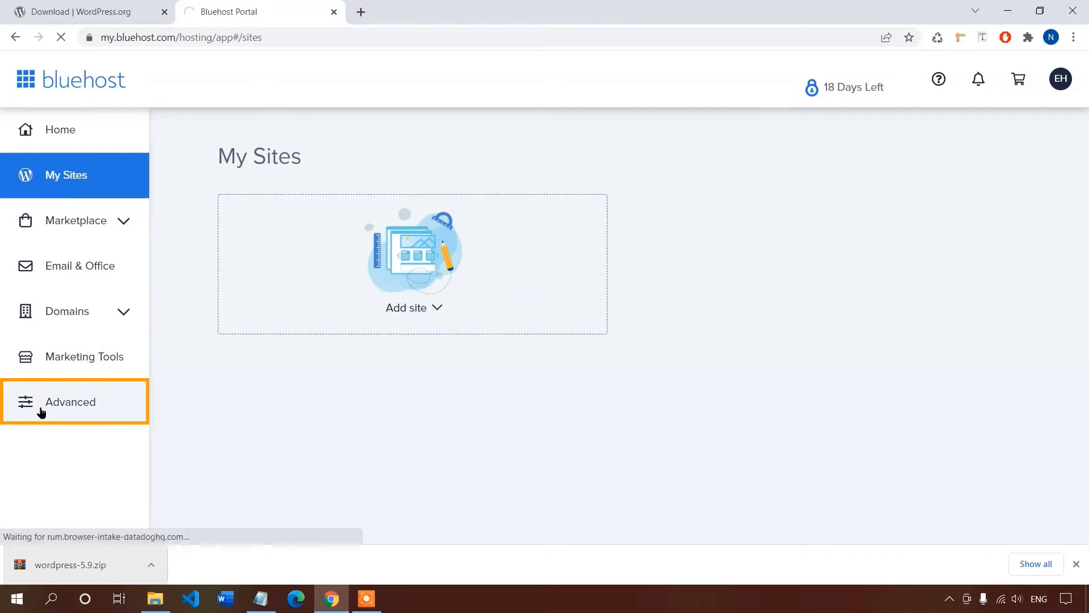
Launch cPanel File Manager from the Files section and enter the public_html folder
{"action": "left_click", "coordinate": [70, 402]}
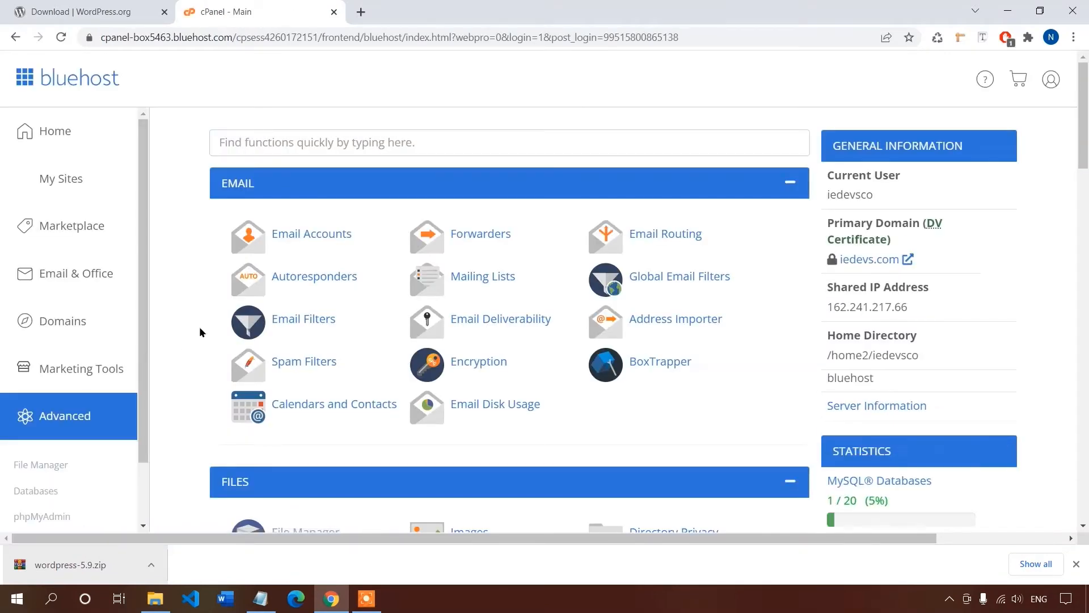
{"action": "mouse_move", "coordinate": [211, 325]}
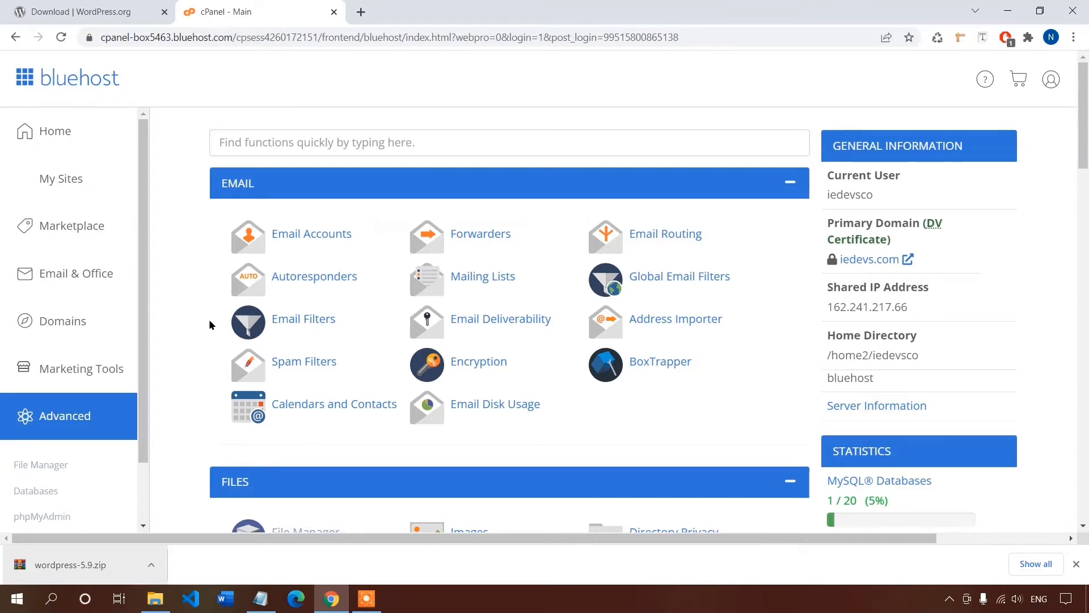
{"action": "mouse_move", "coordinate": [260, 294]}
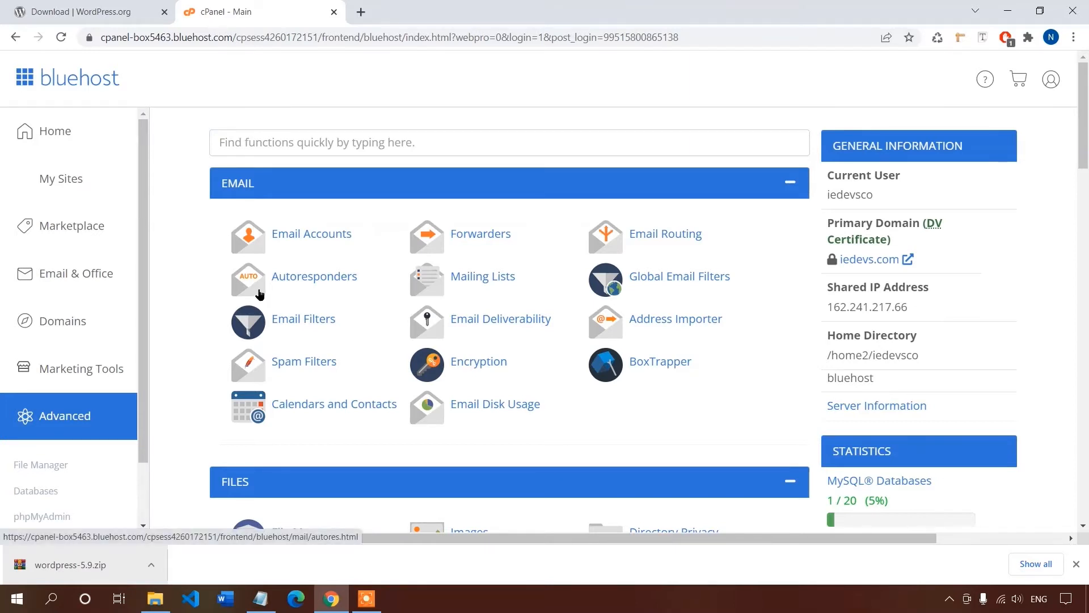
{"action": "scroll", "scroll_direction": "down", "scroll_amount": 3}
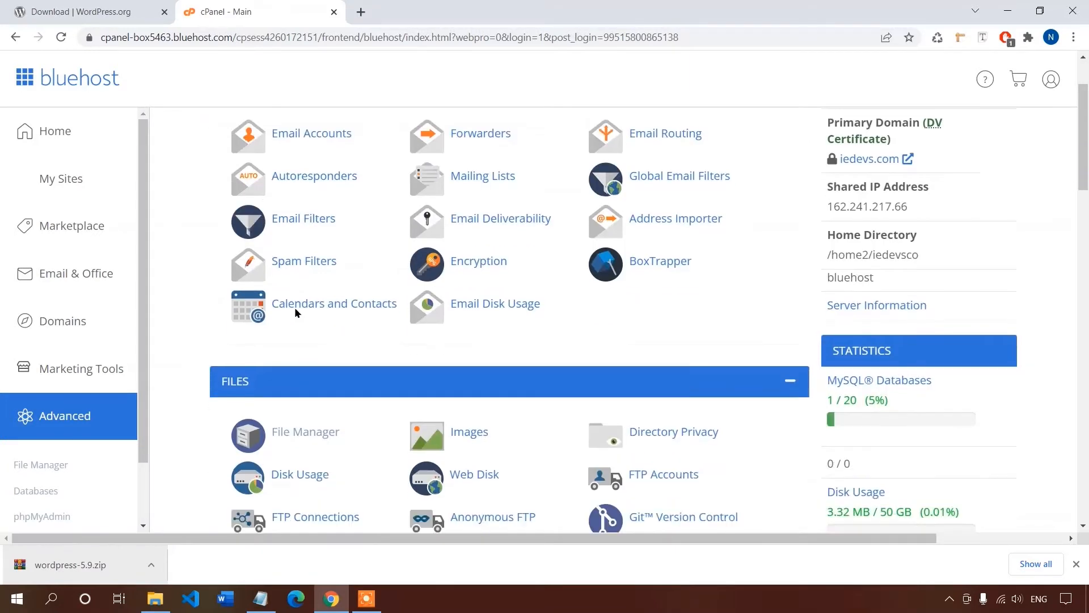
{"action": "scroll", "scroll_direction": "down", "scroll_amount": 3}
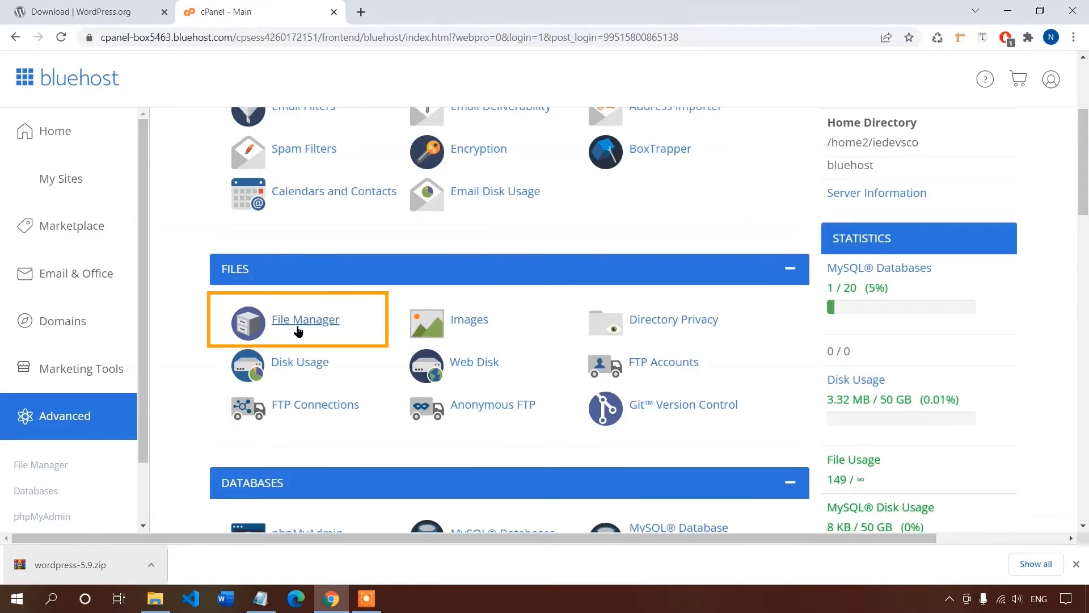
{"action": "left_click", "coordinate": [305, 319]}
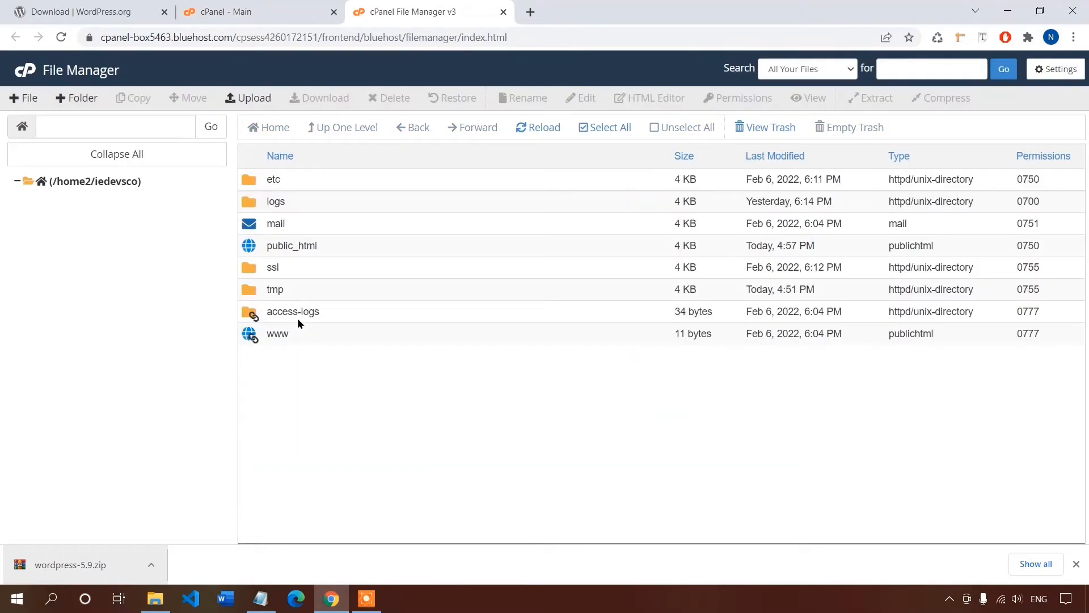
{"action": "left_click", "coordinate": [17, 181]}
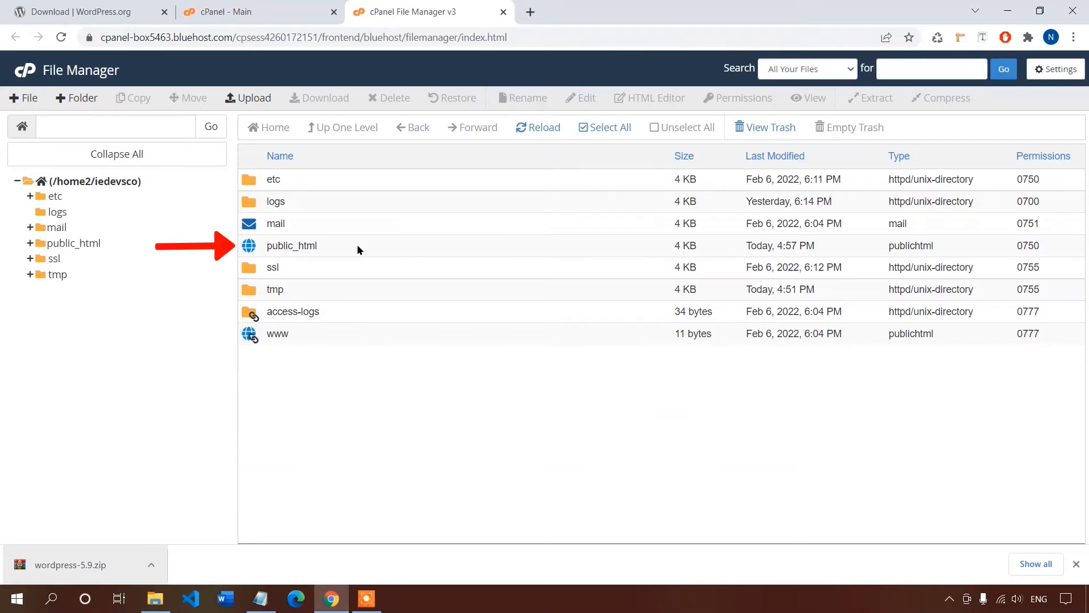
{"action": "double_click", "coordinate": [291, 245]}
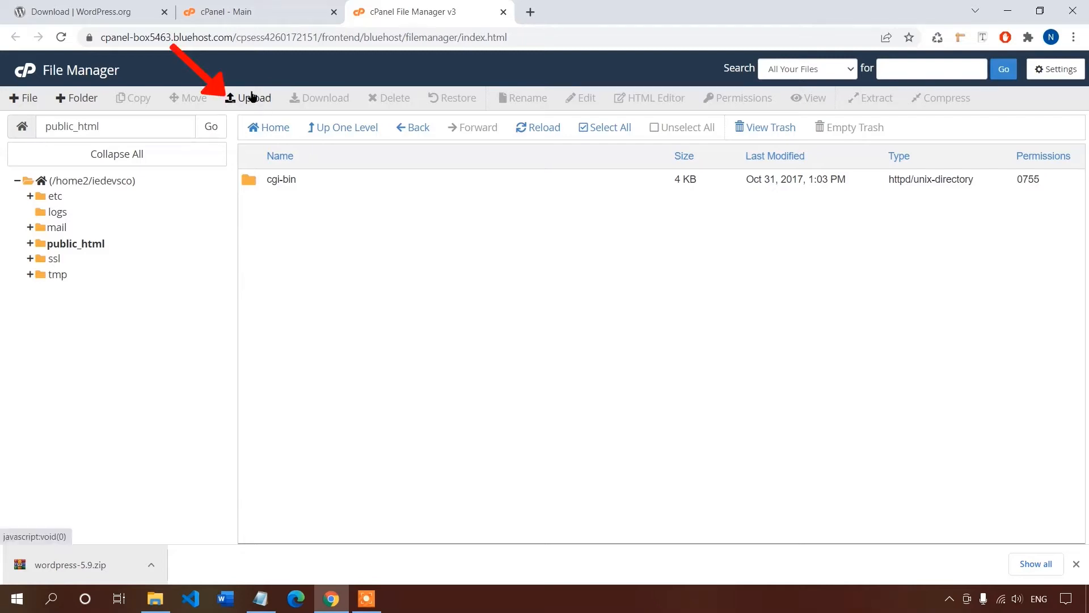
Upload wordpress-5.9.zip (19.72 MB) and reload public_html so it lists beside cgi-bin
{"action": "left_click", "coordinate": [253, 98]}
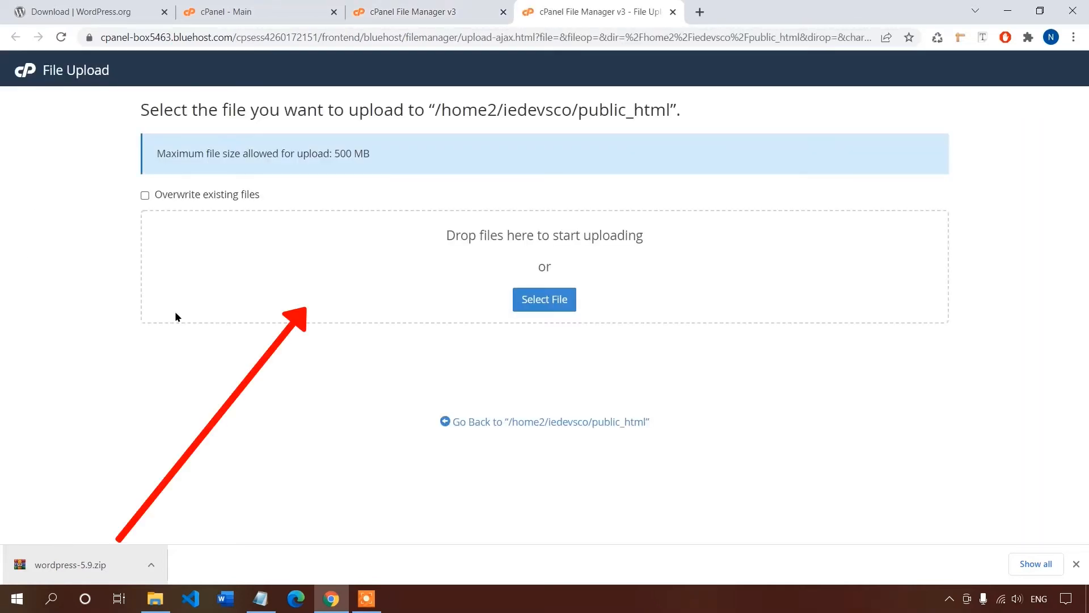
{"action": "mouse_move", "coordinate": [422, 279]}
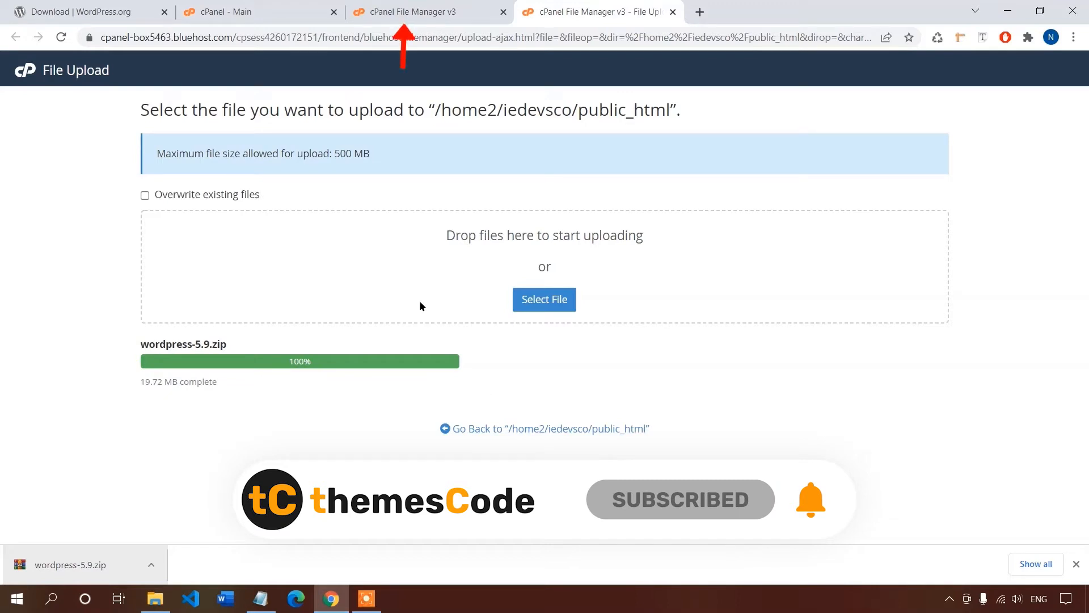
{"action": "left_click", "coordinate": [423, 12]}
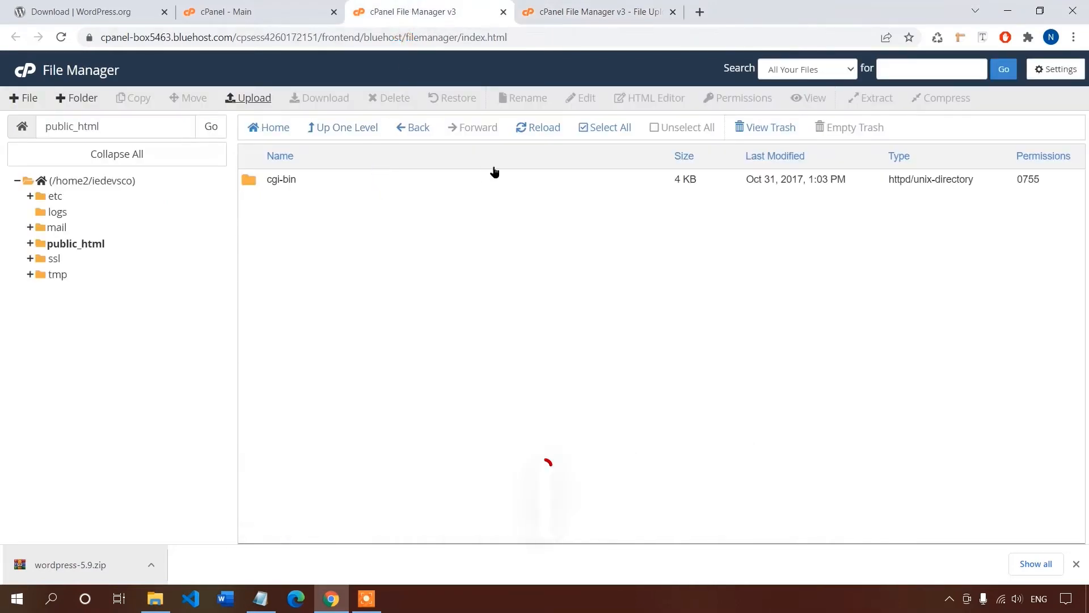
{"action": "left_click", "coordinate": [542, 127]}
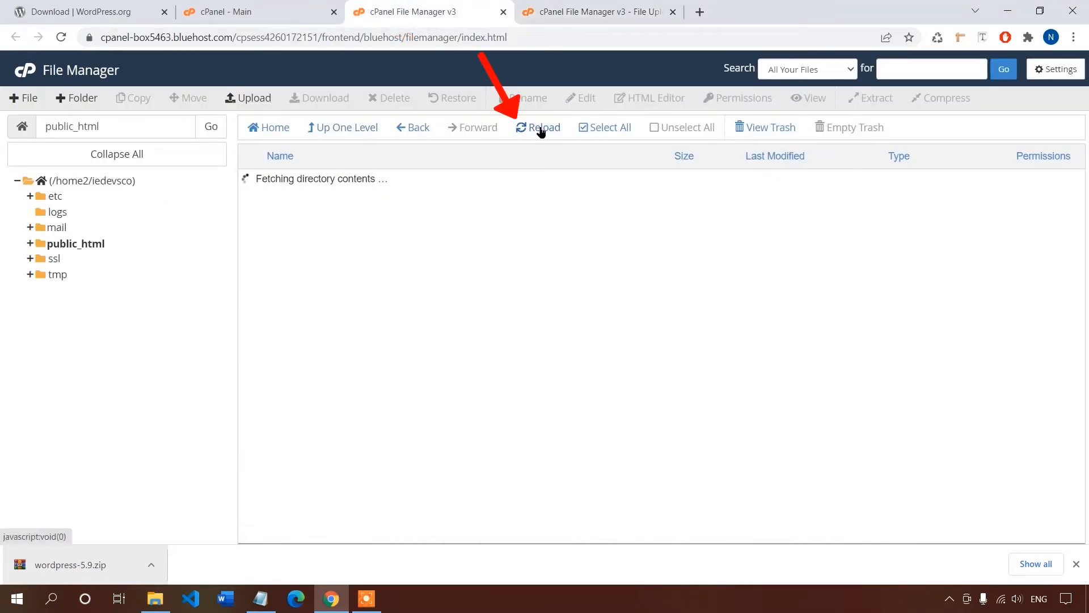
{"action": "left_click", "coordinate": [540, 127]}
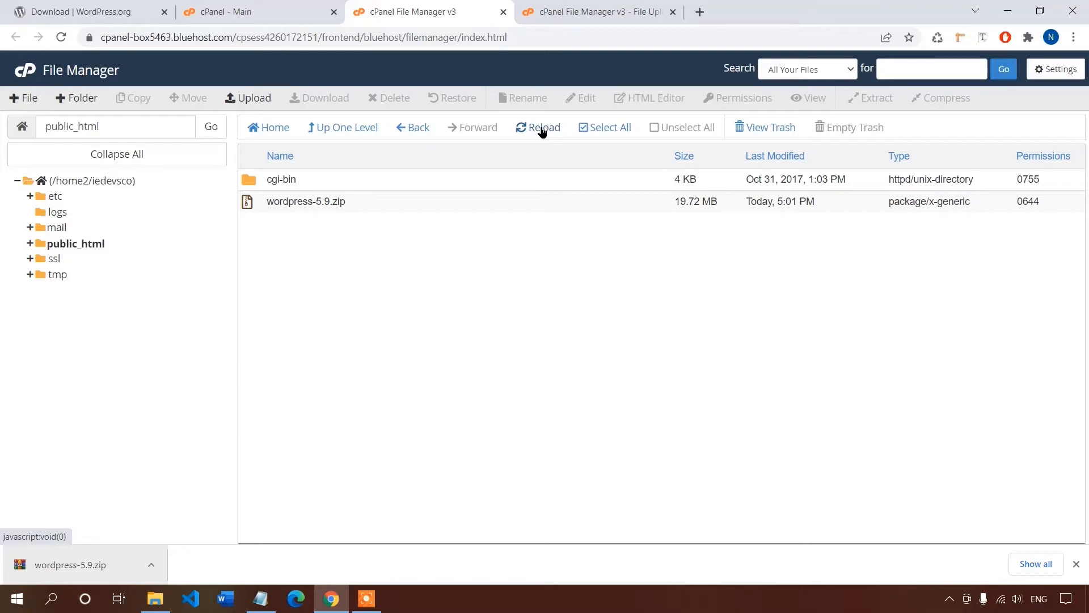
Extract wordpress-5.9.zip into public_html and enter the resulting wordpress folder
{"action": "right_click", "coordinate": [306, 202]}
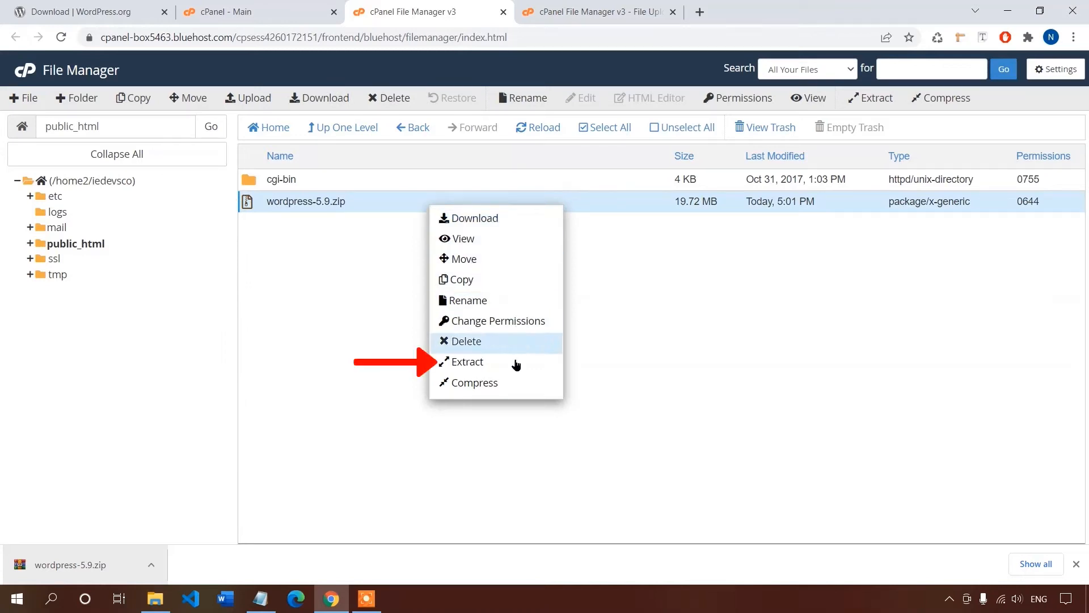
{"action": "left_click", "coordinate": [467, 362]}
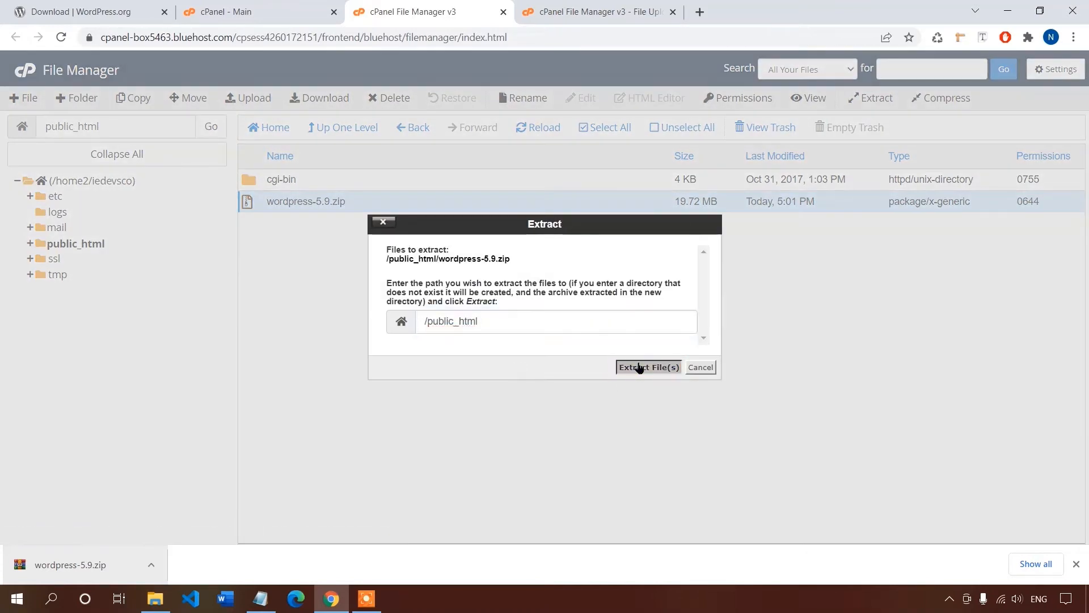
{"action": "left_click", "coordinate": [649, 367]}
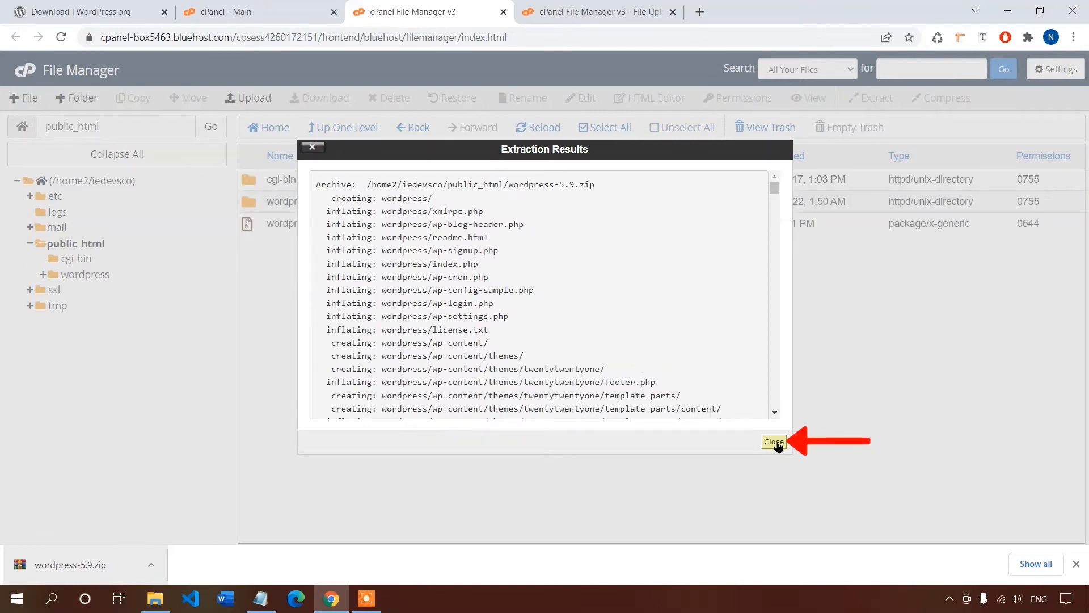
{"action": "left_click", "coordinate": [774, 442]}
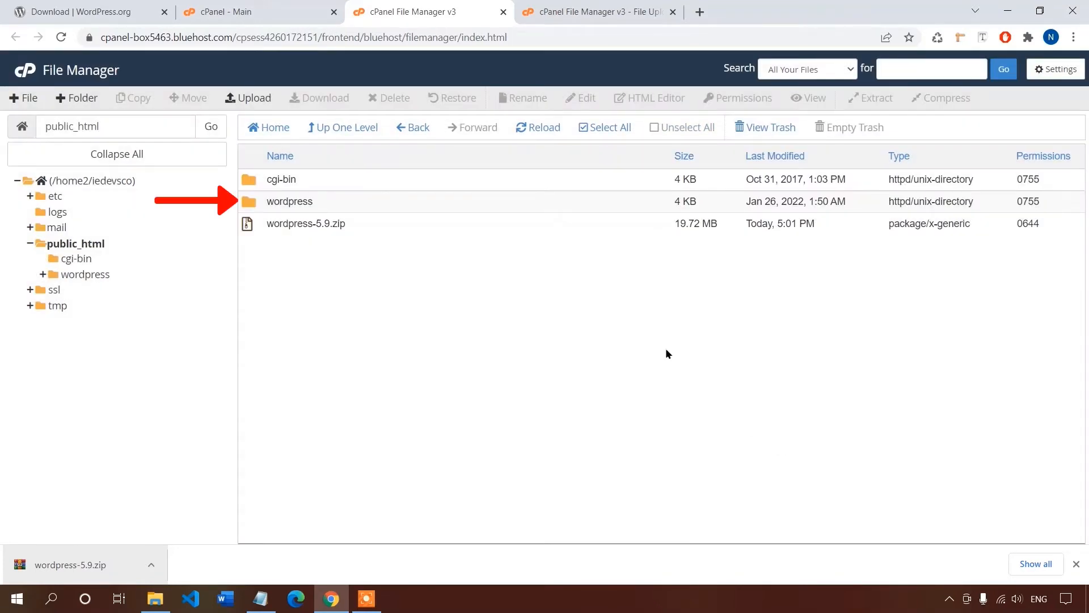
{"action": "double_click", "coordinate": [289, 202]}
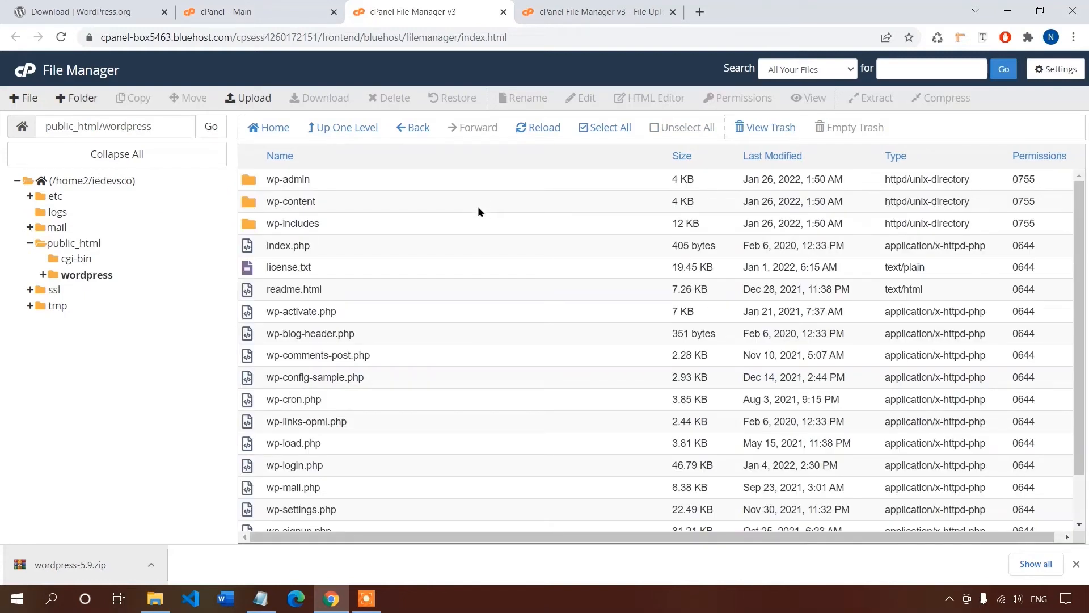
Move every file from the wordpress folder into /public_html/ and return up one level
{"action": "left_click", "coordinate": [607, 127]}
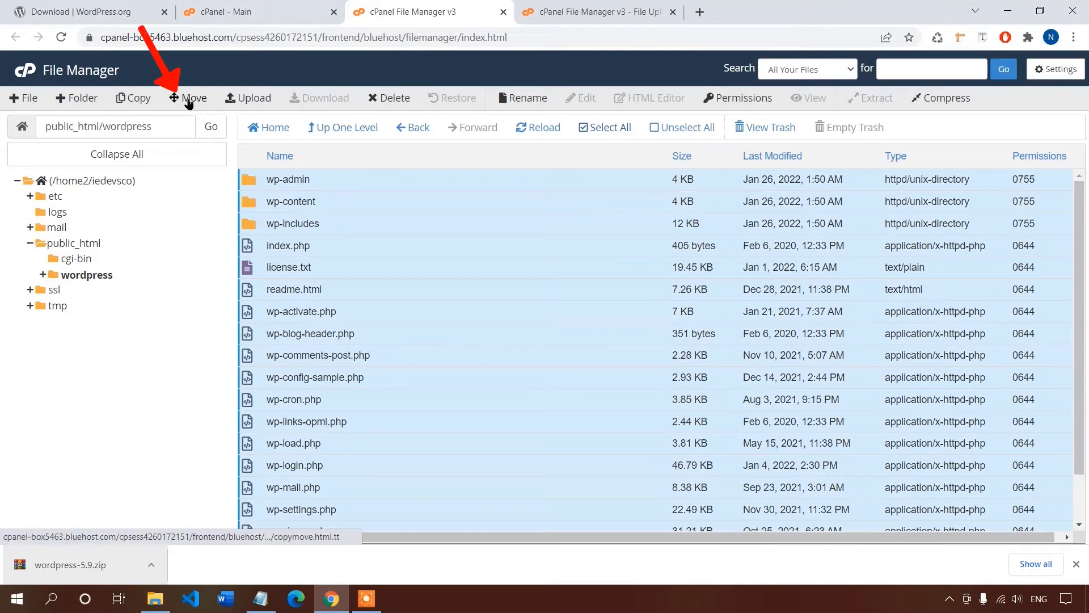
{"action": "left_click", "coordinate": [189, 98]}
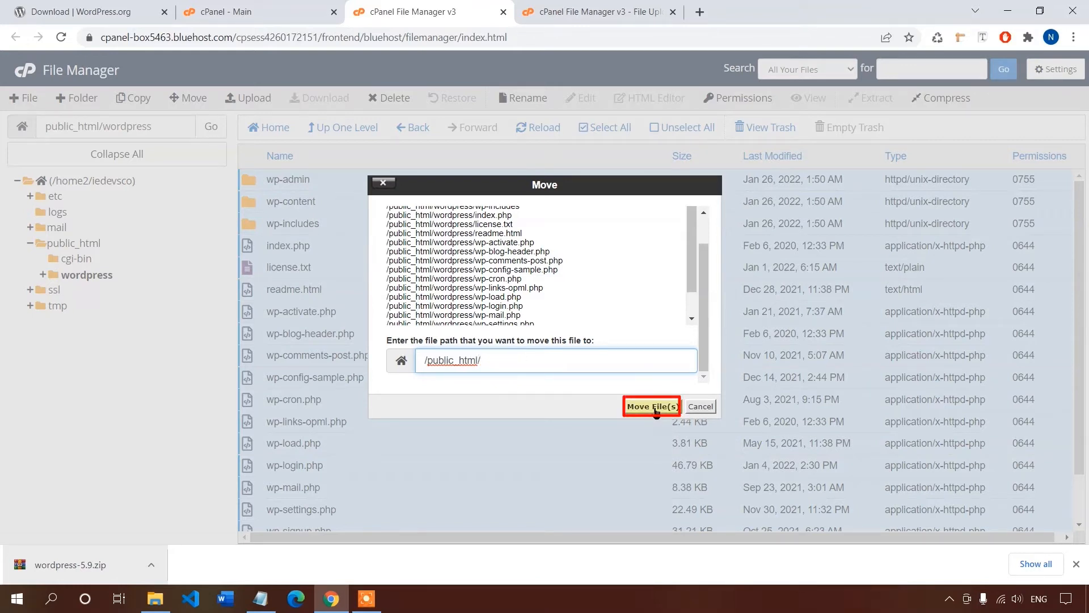
{"action": "left_click", "coordinate": [652, 407]}
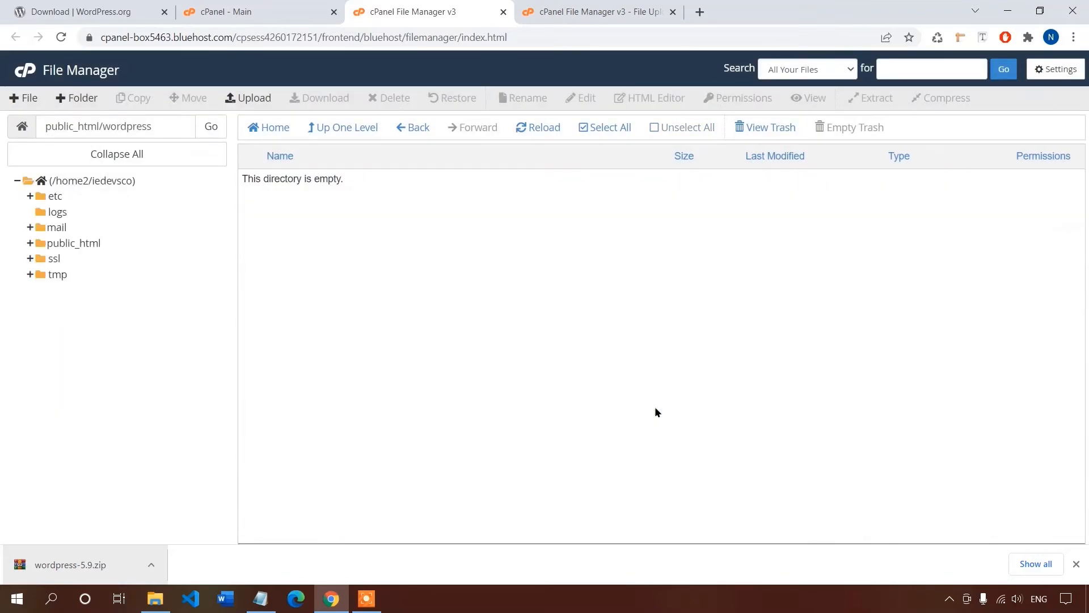
{"action": "left_click", "coordinate": [347, 127]}
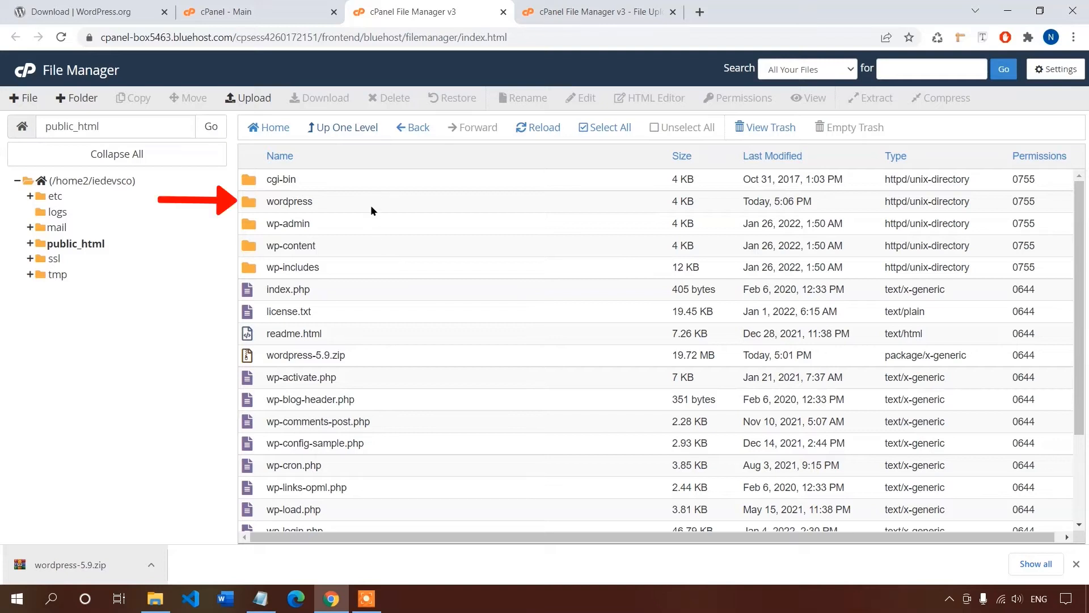
Delete wordpress-5.9.zip from public_html, confirming it goes to the trash
{"action": "left_click", "coordinate": [289, 201]}
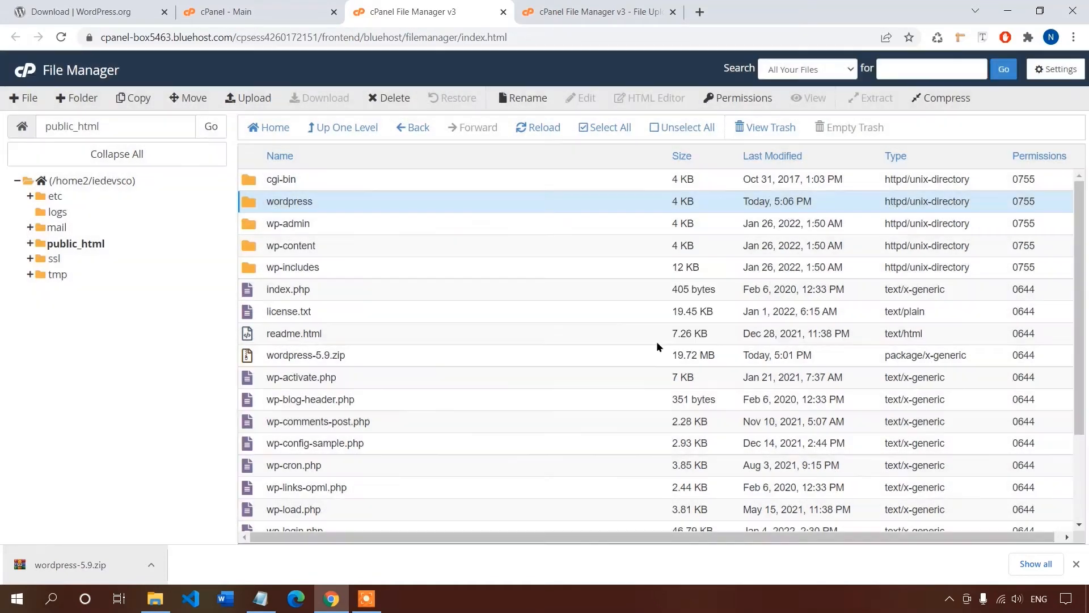
{"action": "scroll", "scroll_direction": "down", "scroll_amount": 3}
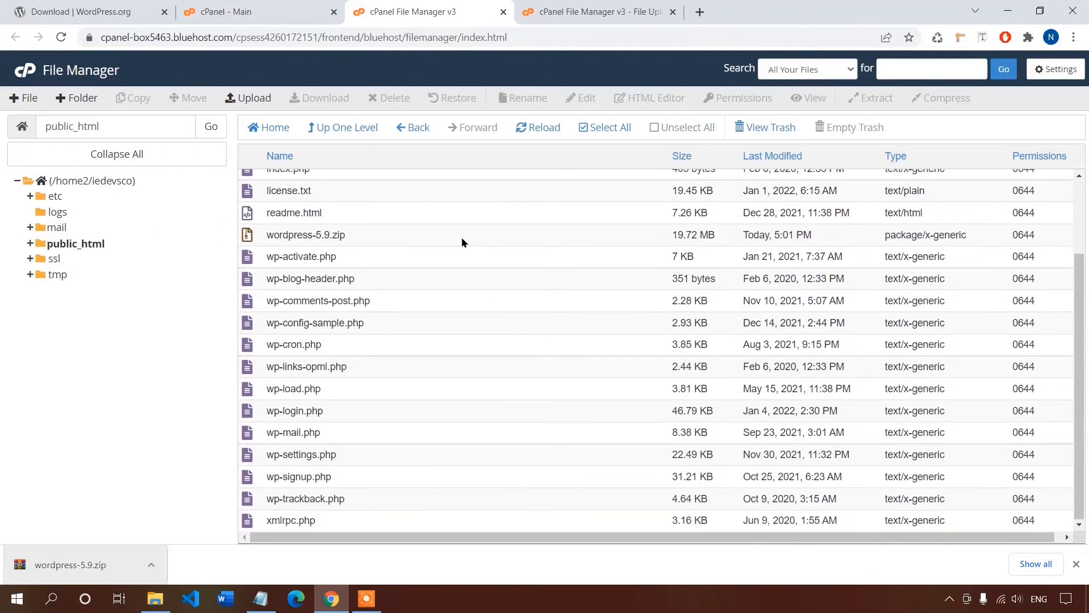
{"action": "left_click", "coordinate": [394, 97]}
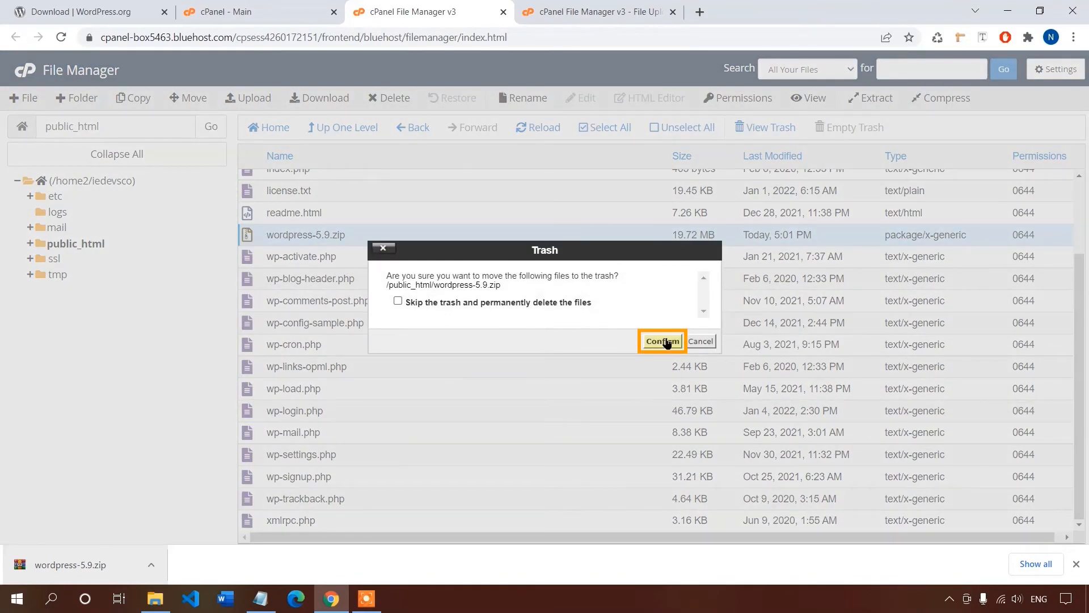
{"action": "left_click", "coordinate": [662, 341]}
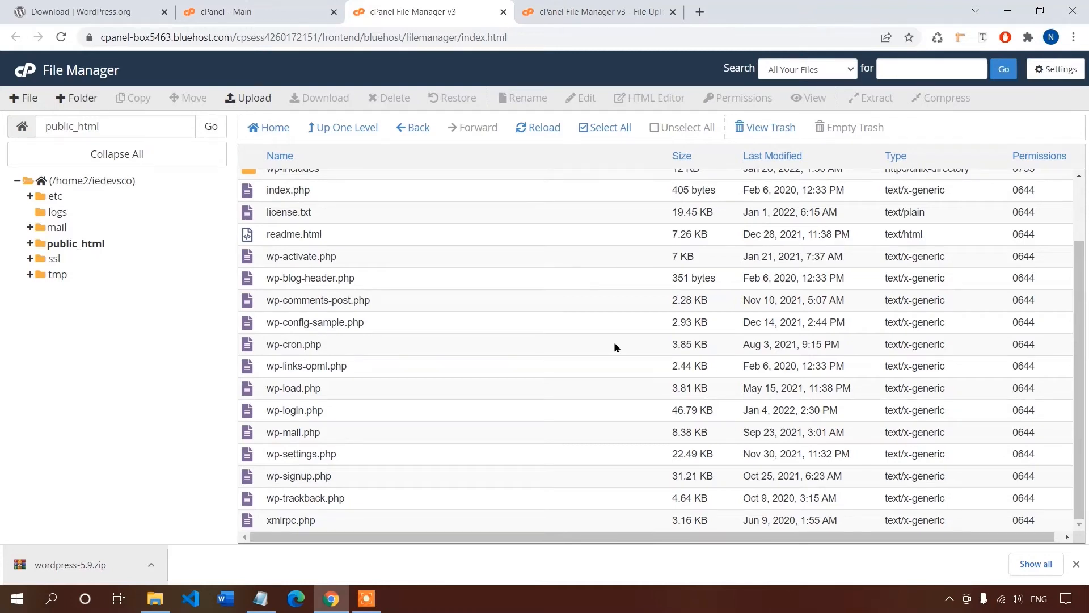
{"action": "mouse_move", "coordinate": [667, 356]}
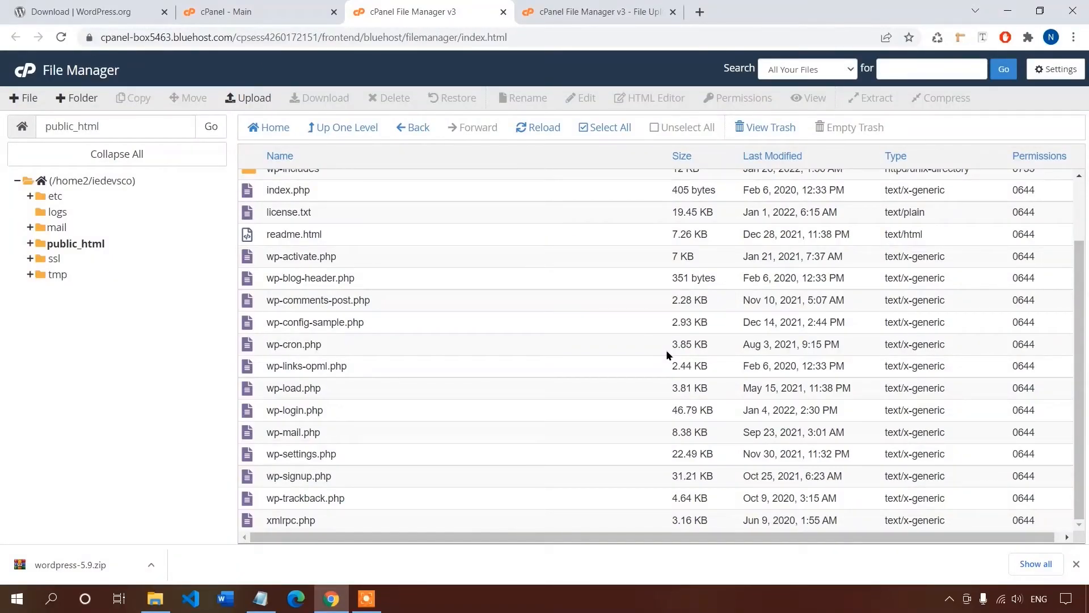
Return to the cPanel main dashboard and launch MySQL Databases from the Databases section
{"action": "left_click", "coordinate": [243, 11]}
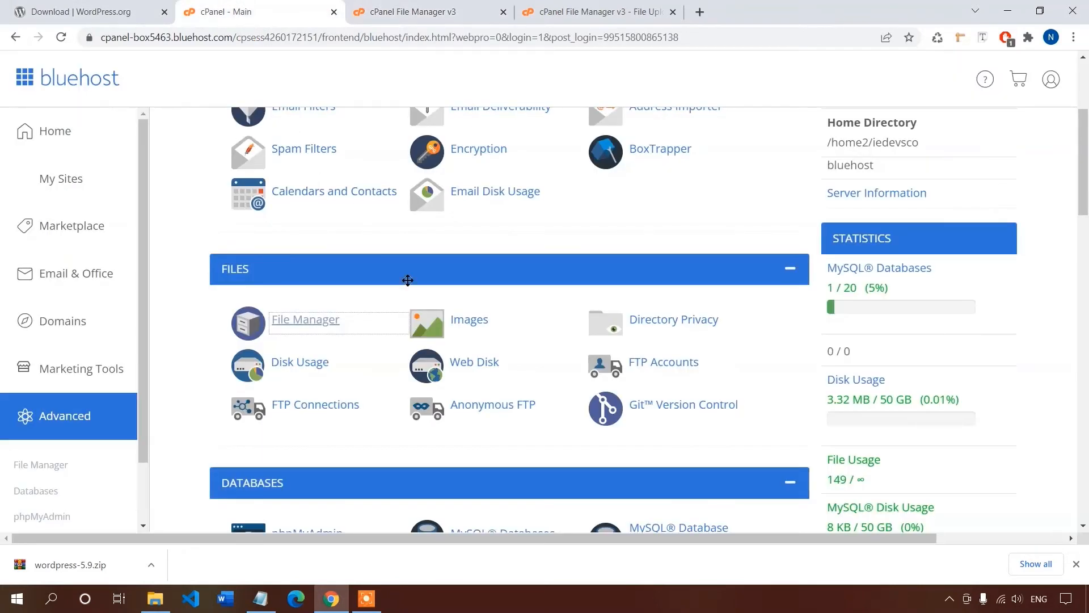
{"action": "scroll", "scroll_direction": "down", "scroll_amount": 3}
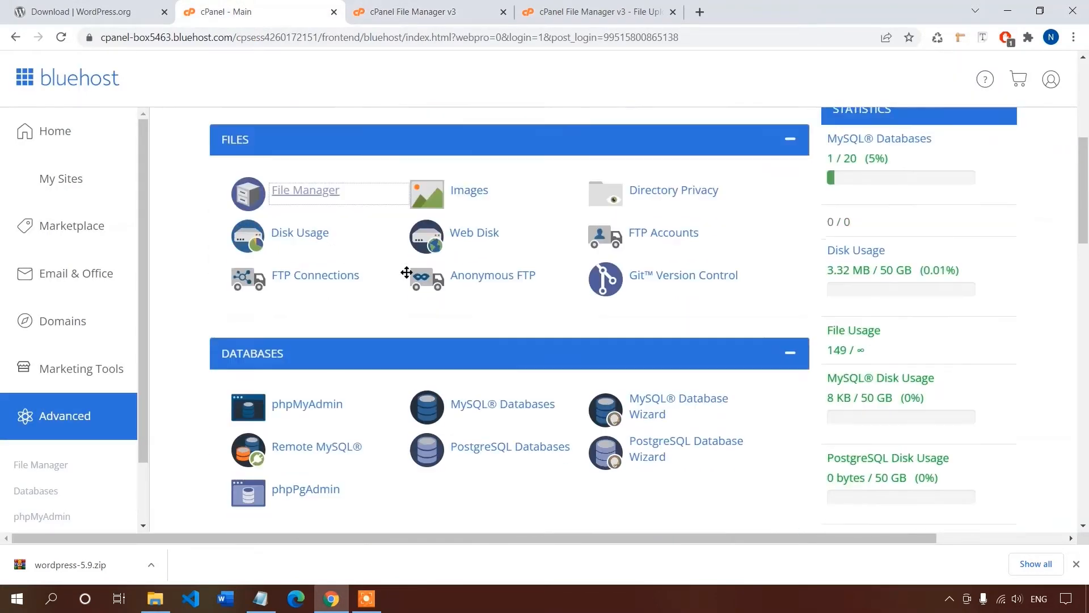
{"action": "scroll", "scroll_direction": "down", "scroll_amount": 3}
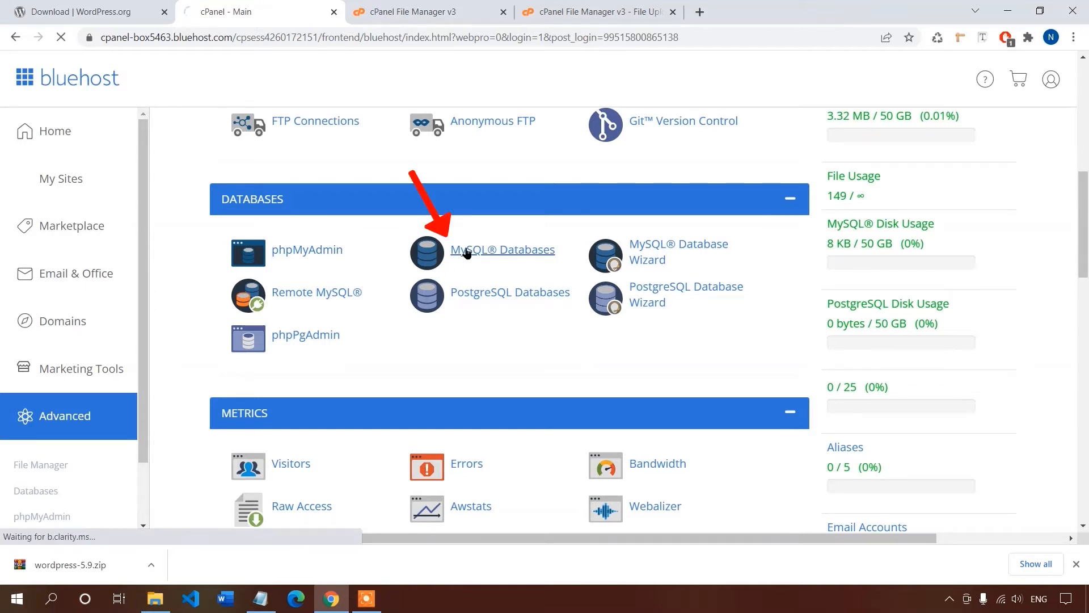
{"action": "left_click", "coordinate": [503, 250]}
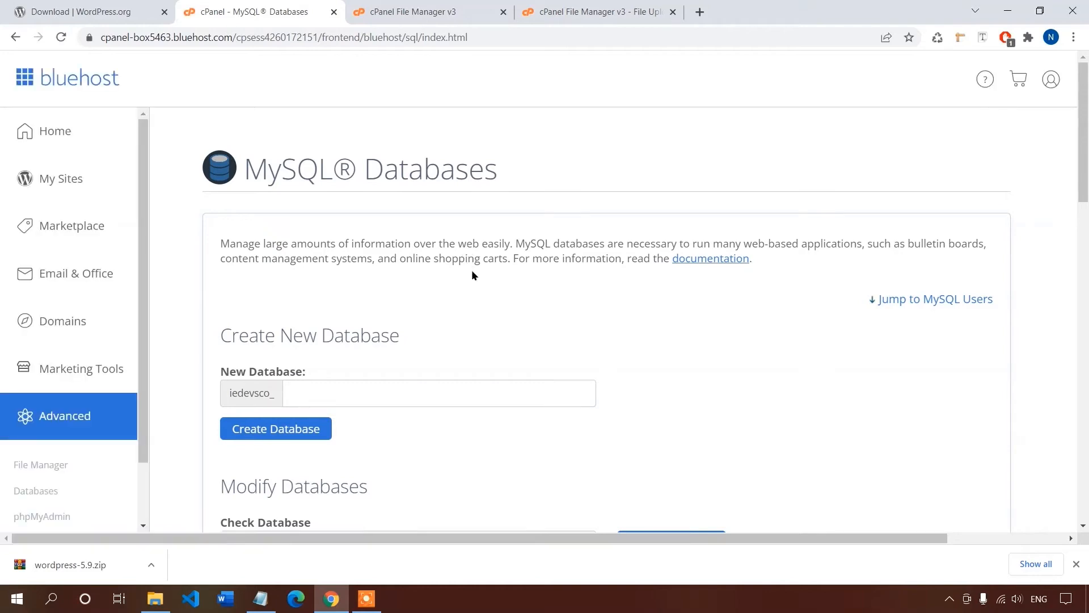
Create a new MySQL database named iedevsco_xsrt and view its success confirmation
{"action": "scroll", "scroll_direction": "down", "scroll_amount": 3}
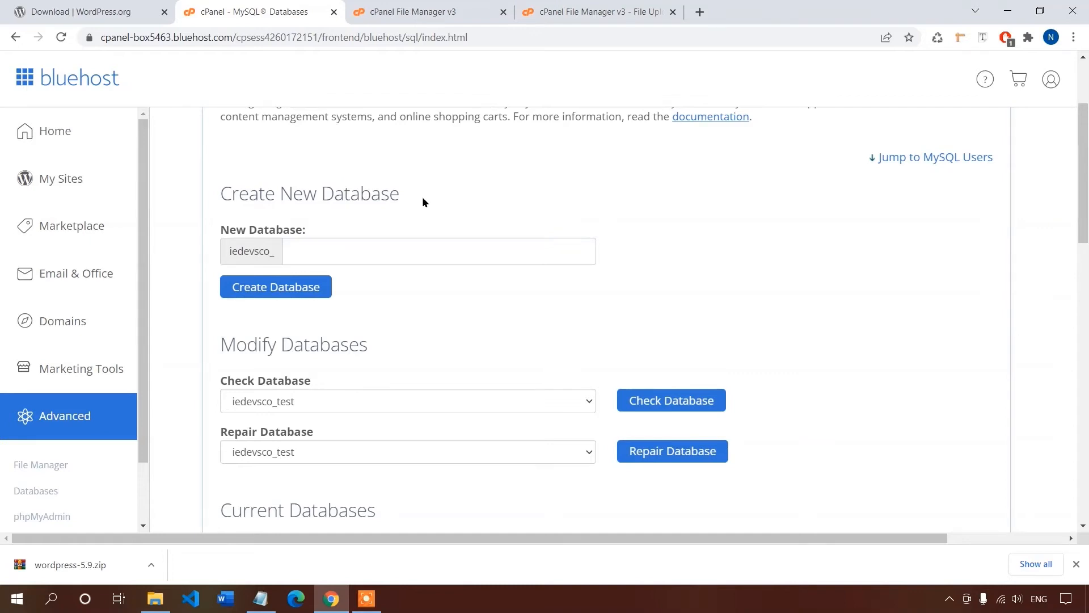
{"action": "mouse_move", "coordinate": [379, 223]}
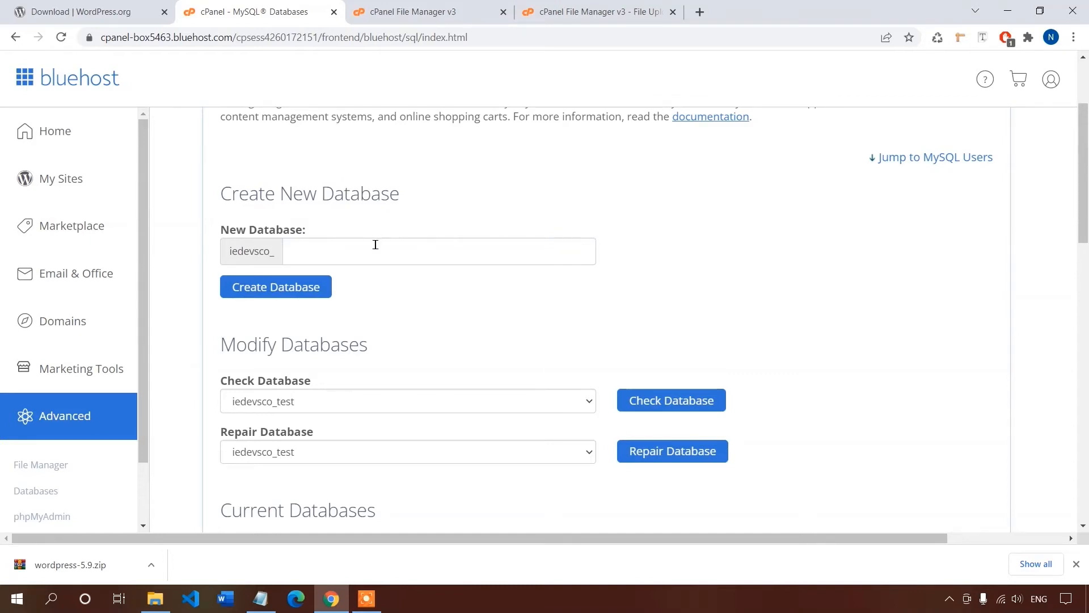
{"action": "mouse_move", "coordinate": [385, 257]}
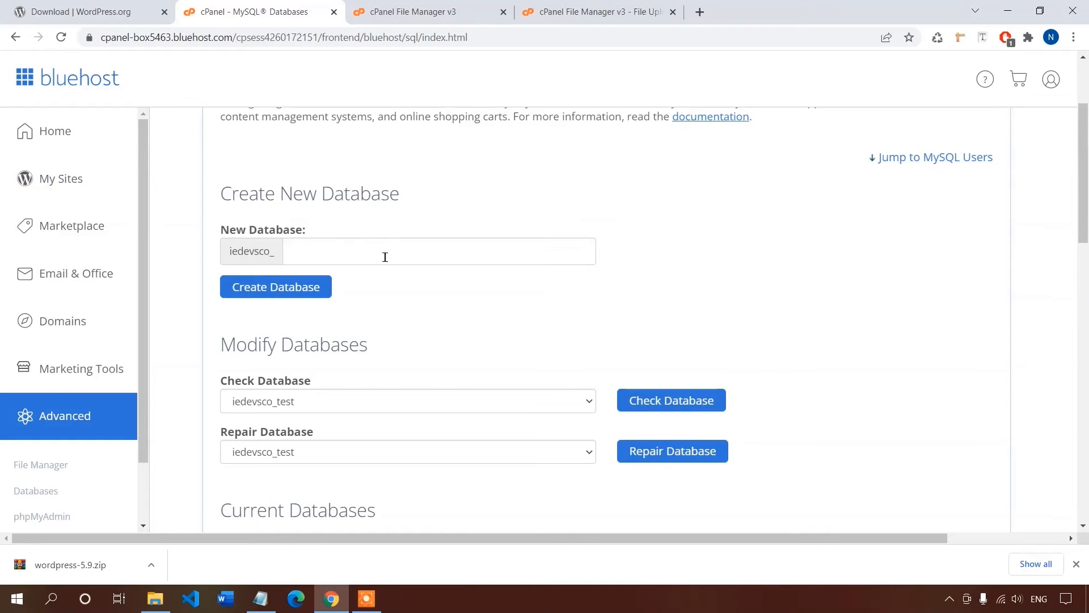
{"action": "type", "text": "x"}
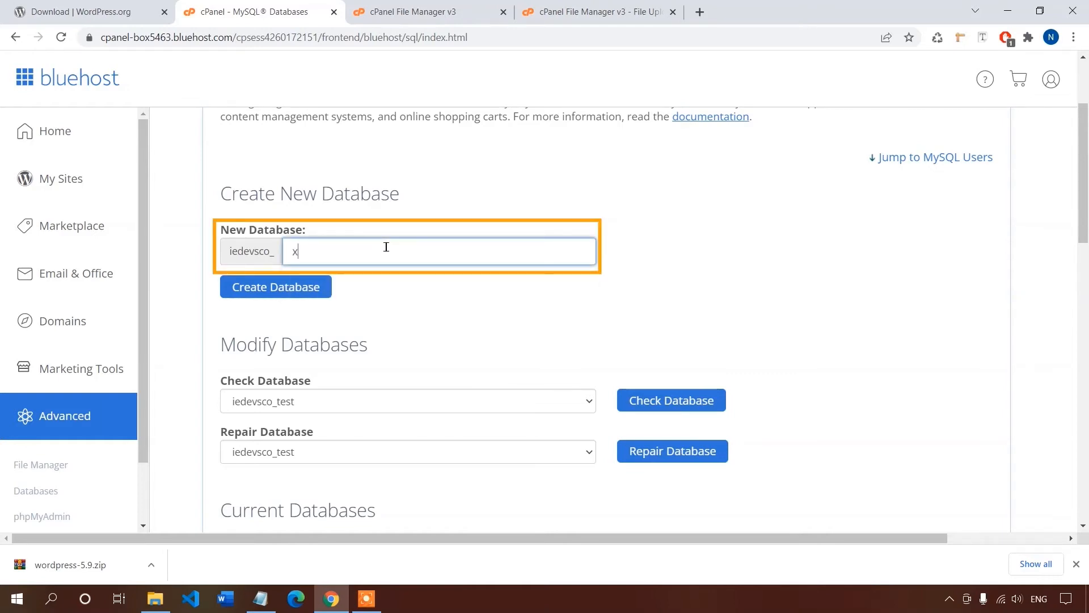
{"action": "type", "text": "srt"}
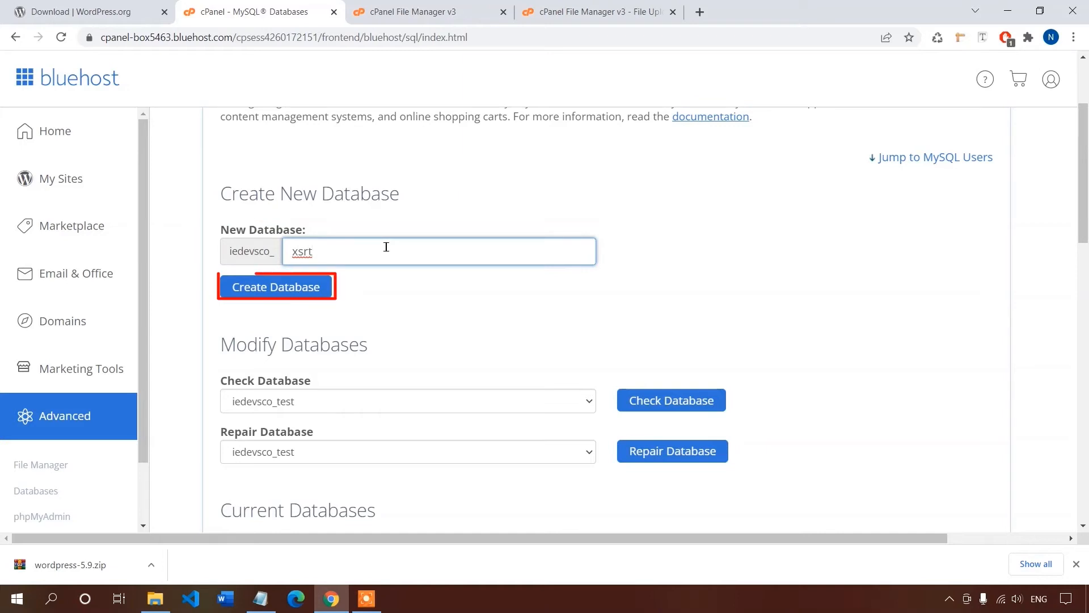
{"action": "left_click", "coordinate": [276, 287]}
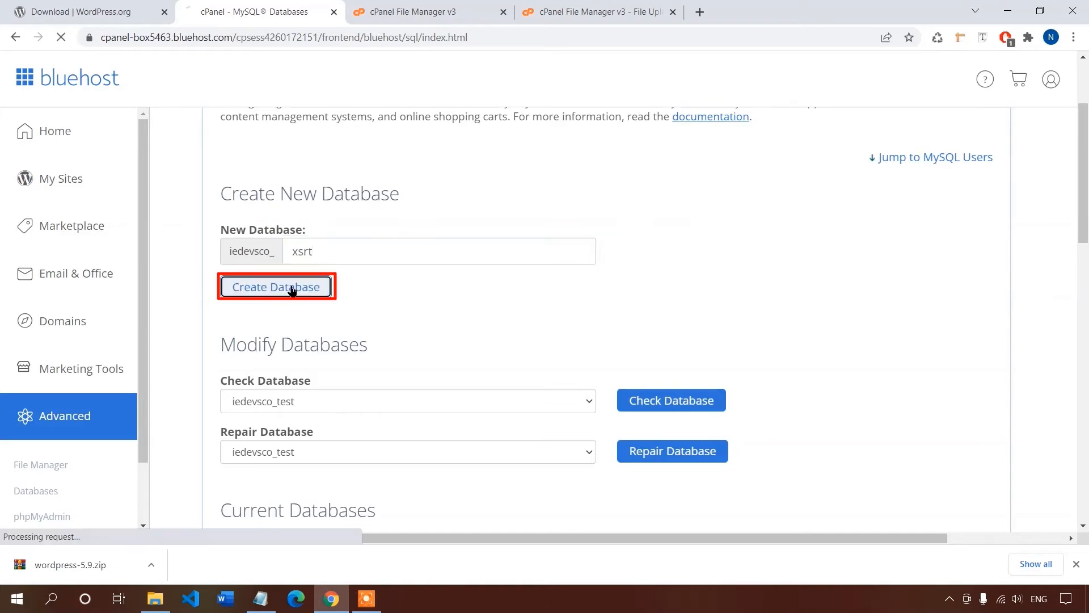
{"action": "left_click", "coordinate": [276, 287]}
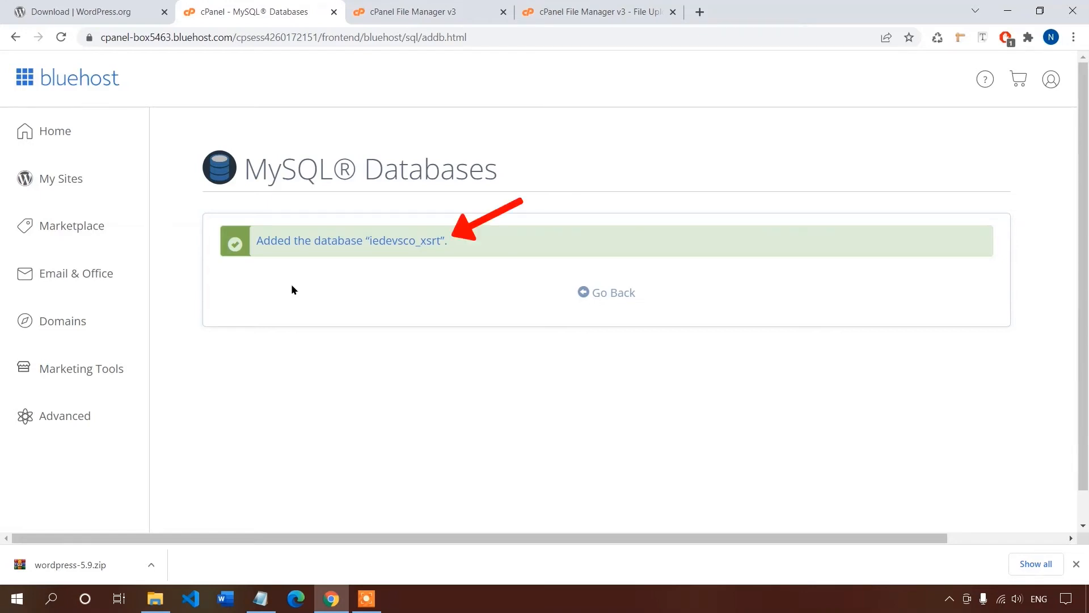
{"action": "right_click", "coordinate": [406, 241]}
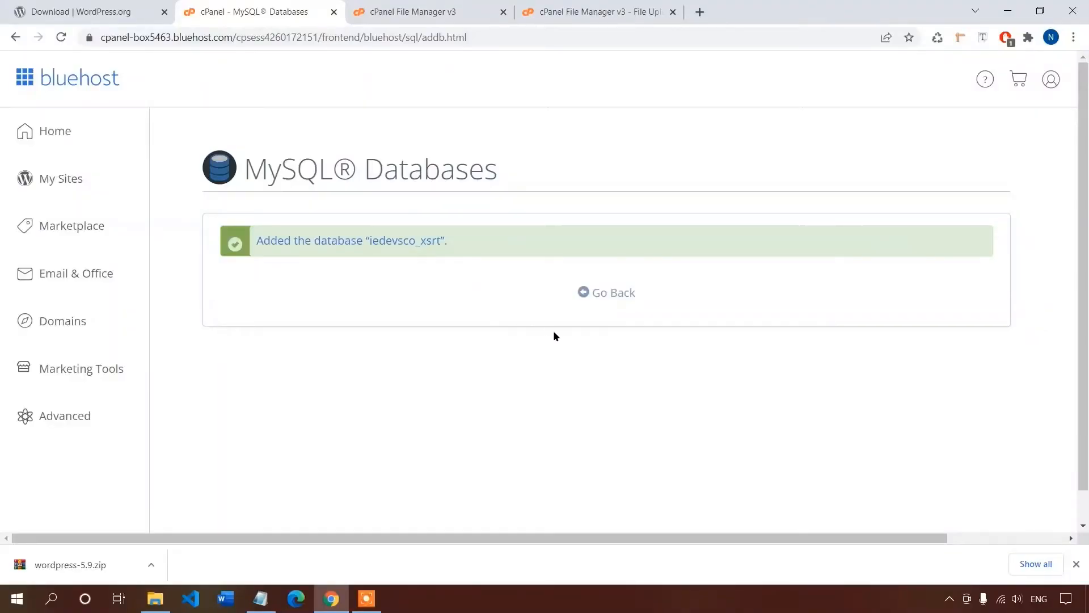
Return to MySQL Databases and enter username test in the Add New User form
{"action": "left_click", "coordinate": [613, 292]}
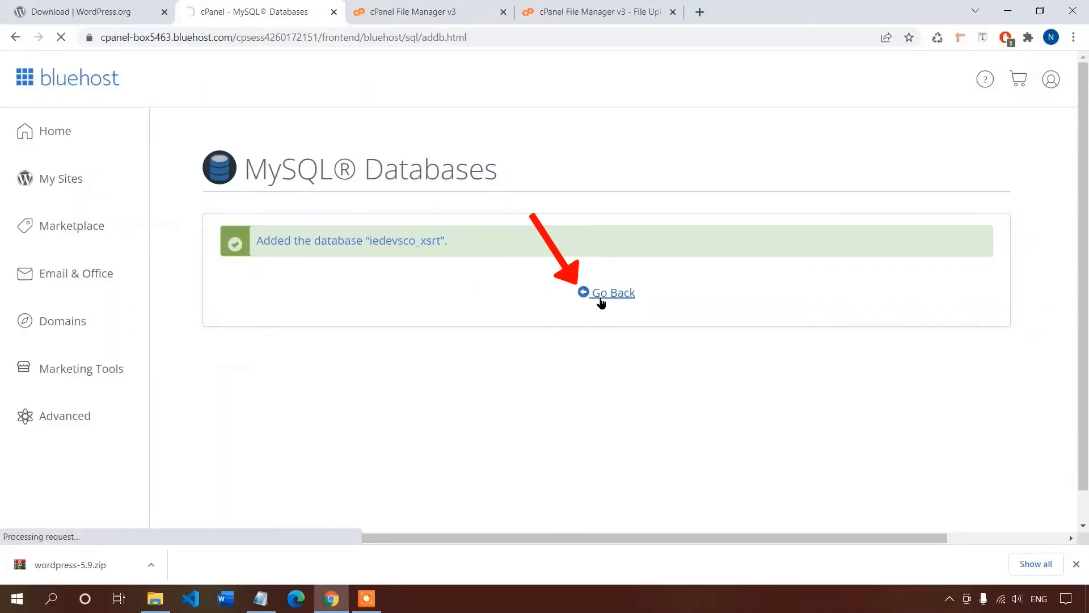
{"action": "left_click", "coordinate": [614, 292]}
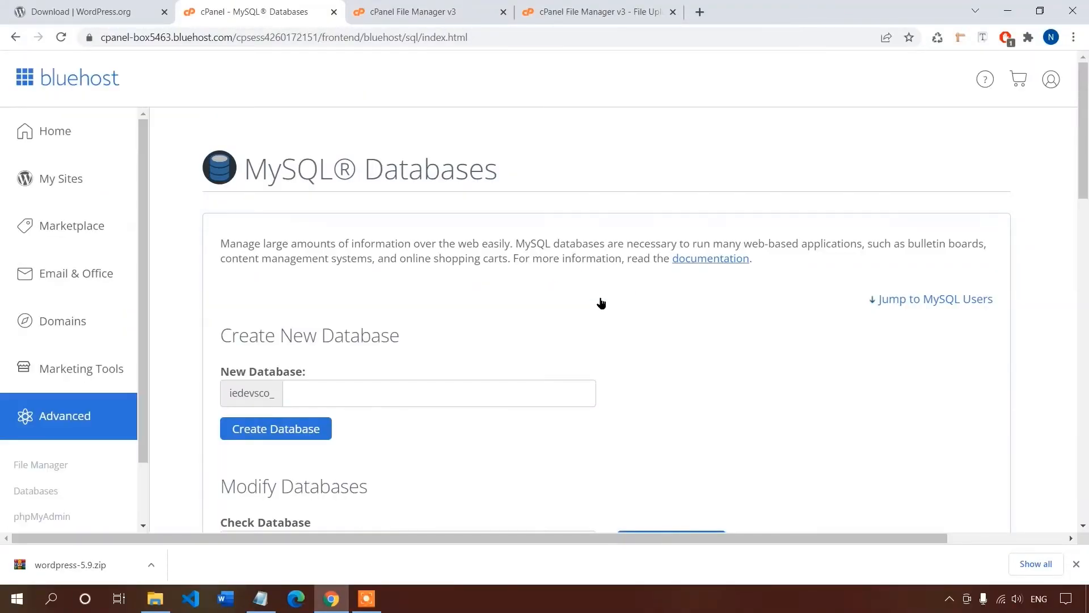
{"action": "scroll", "scroll_direction": "down", "scroll_amount": 3}
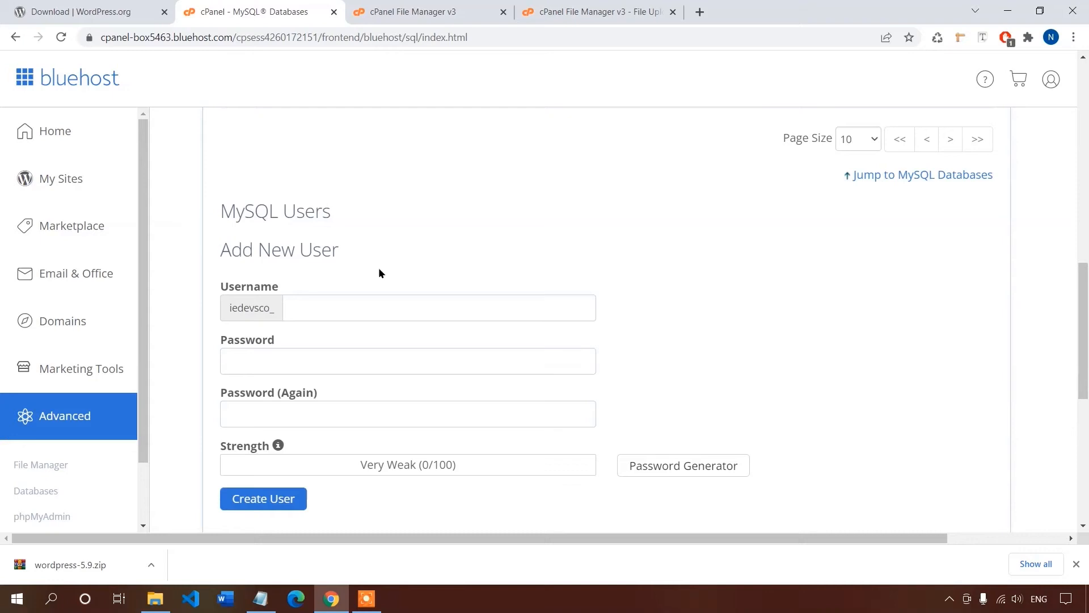
{"action": "type", "text": "test"}
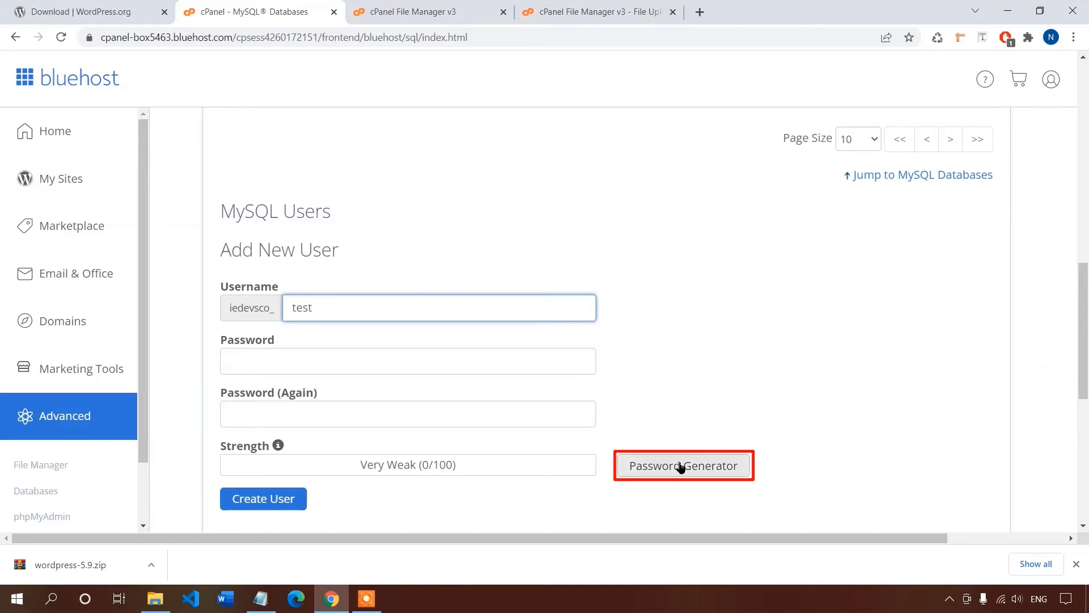
Generate a Very Strong password, copy it, and fill both password fields with it
{"action": "left_click", "coordinate": [684, 466]}
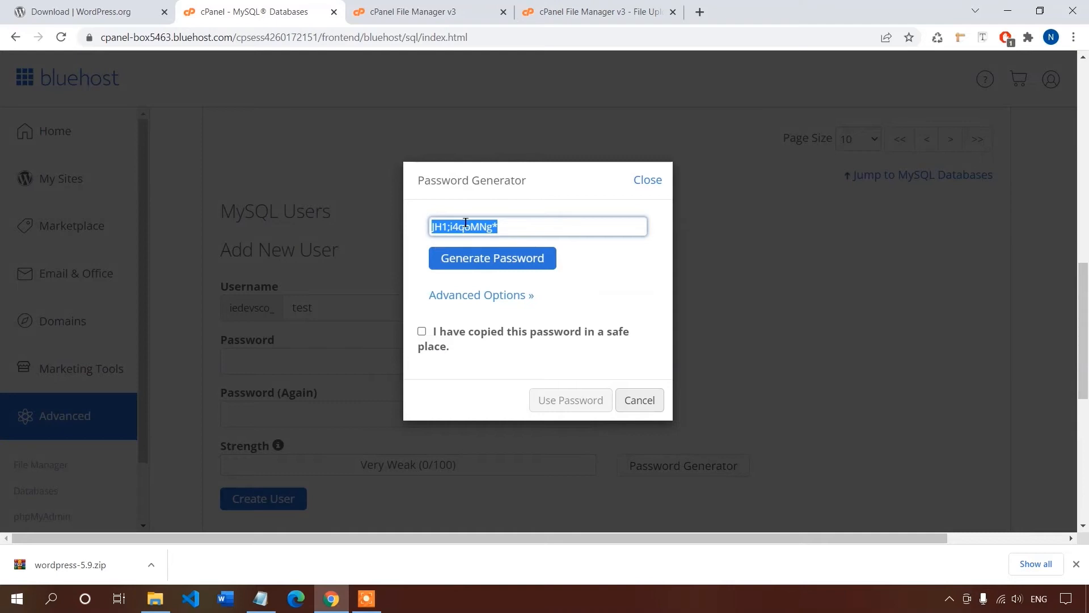
{"action": "right_click", "coordinate": [466, 227]}
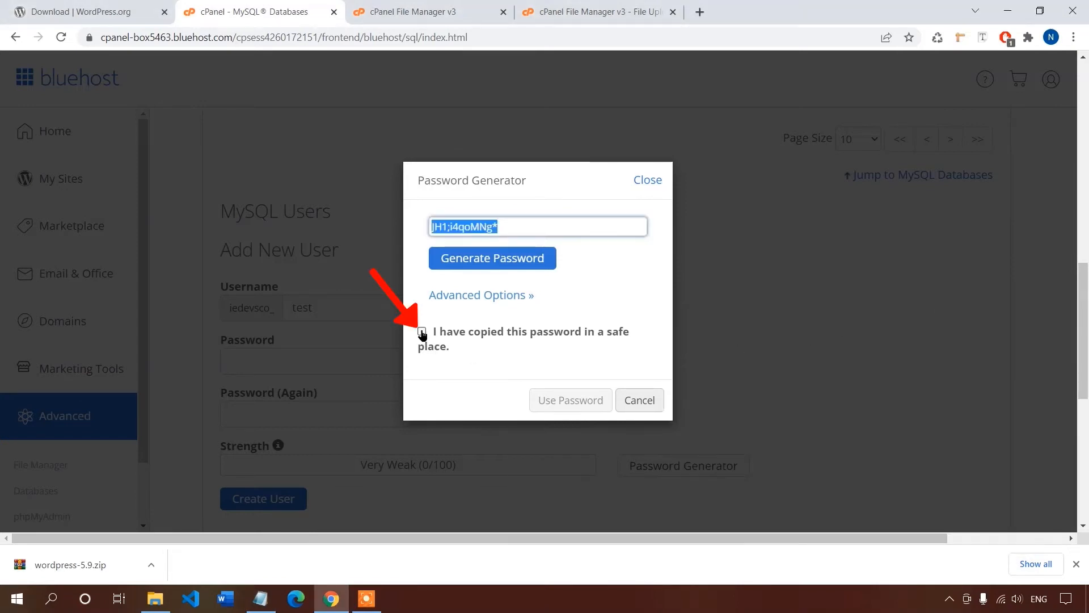
{"action": "left_click", "coordinate": [422, 332]}
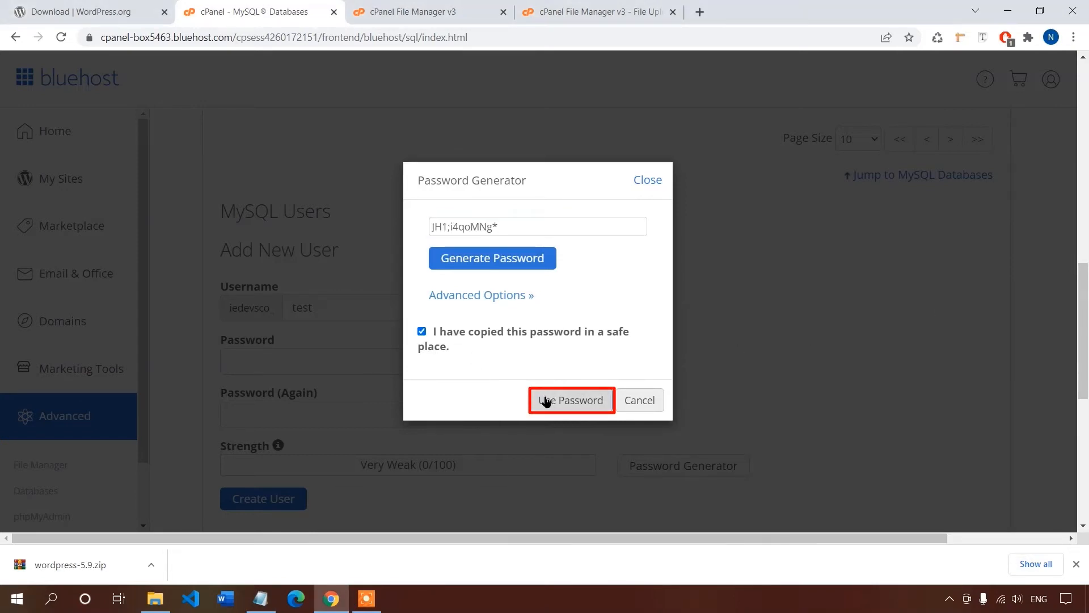
{"action": "left_click", "coordinate": [571, 400]}
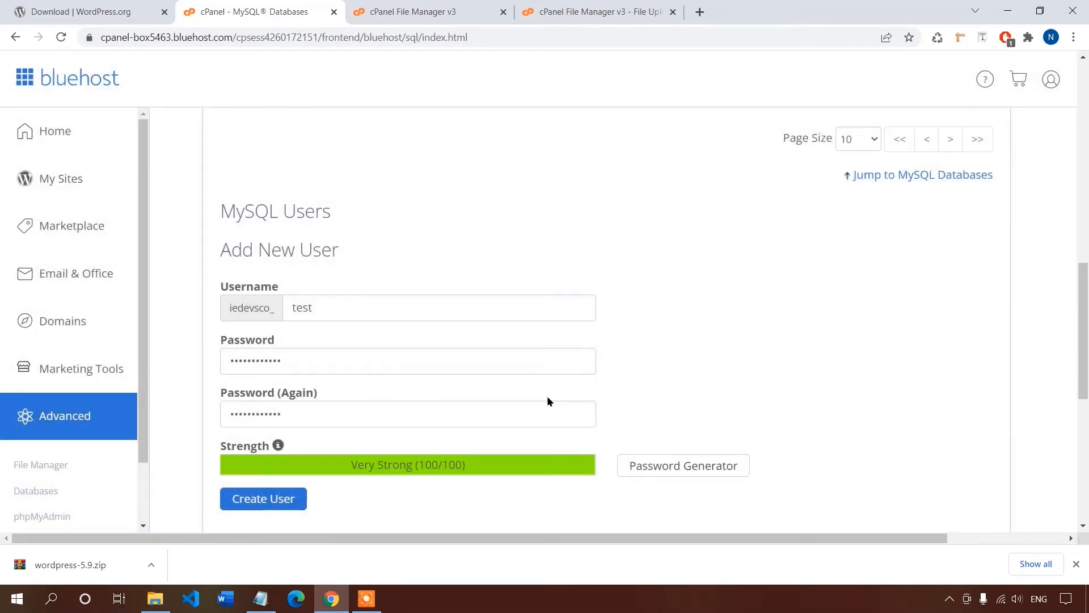
{"action": "left_click", "coordinate": [263, 499]}
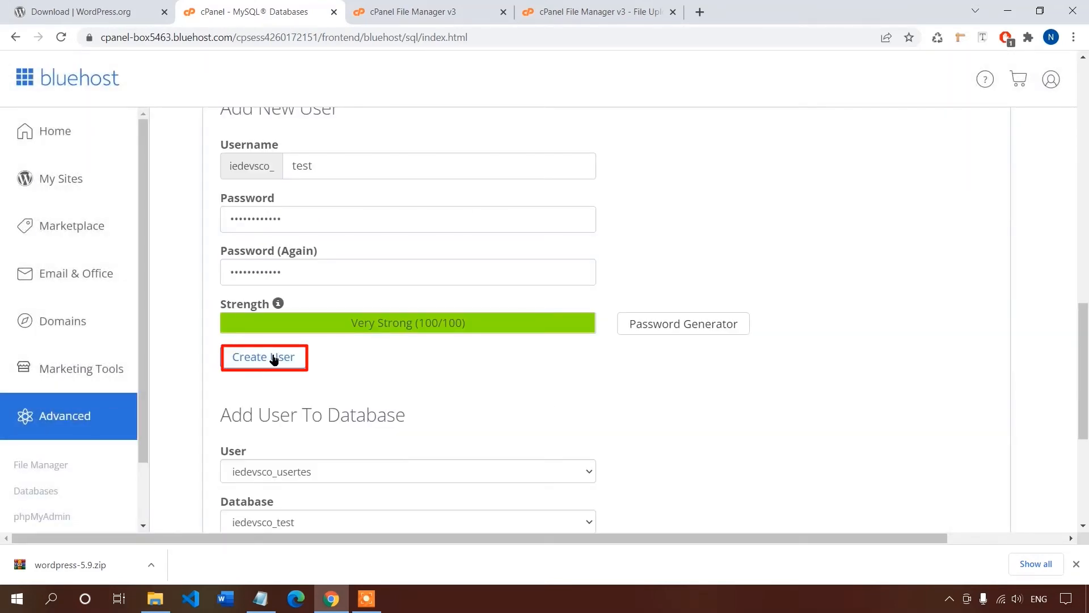
Create MySQL user iedevsco_test and note its username in Notepad as 'DB username:'
{"action": "left_click", "coordinate": [264, 357]}
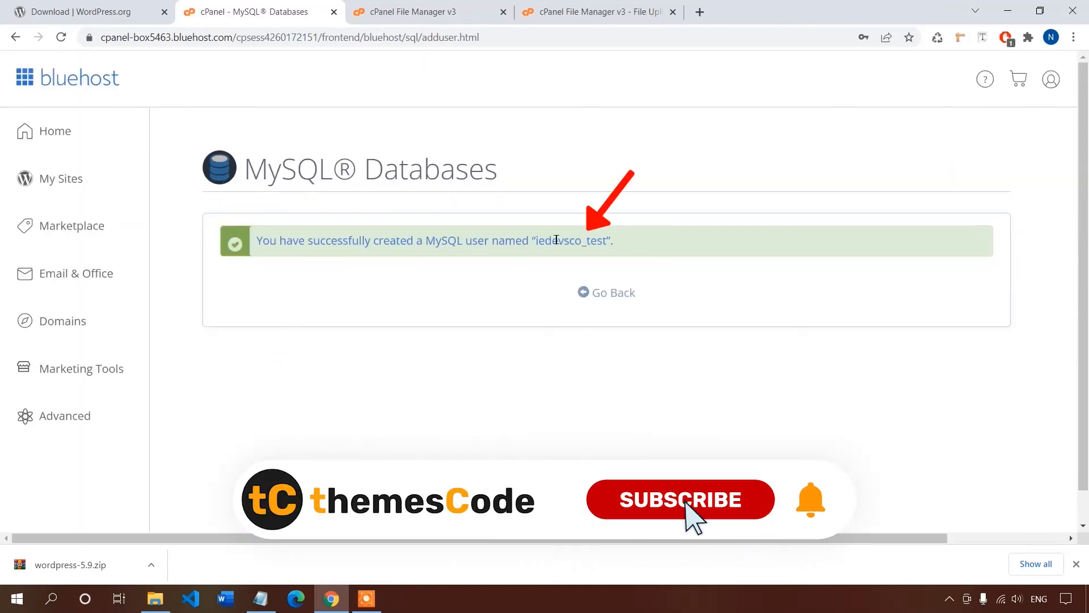
{"action": "left_click", "coordinate": [680, 499]}
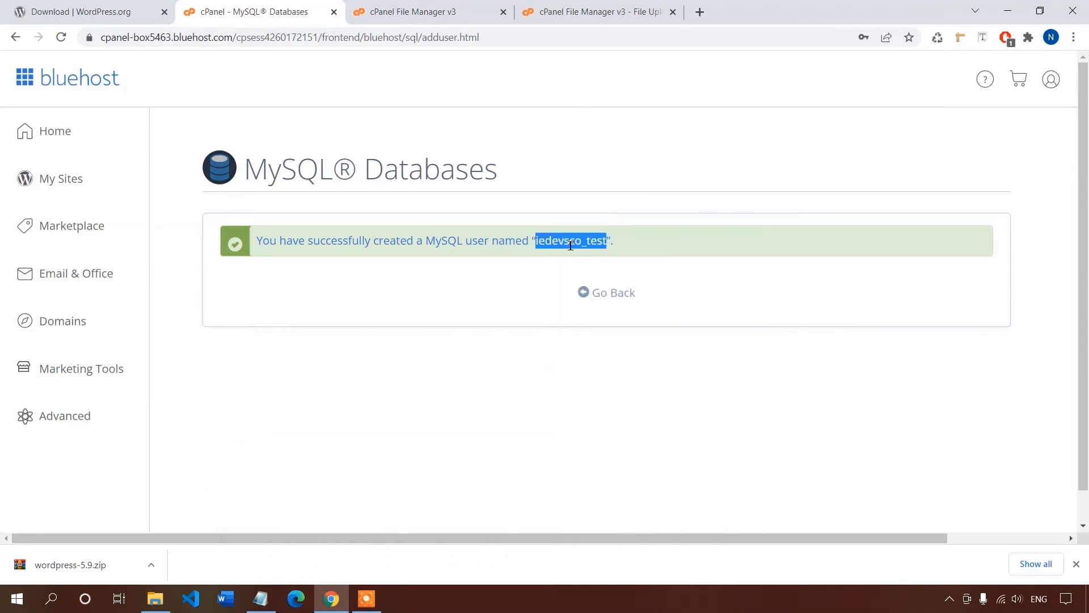
{"action": "type", "text": "D"}
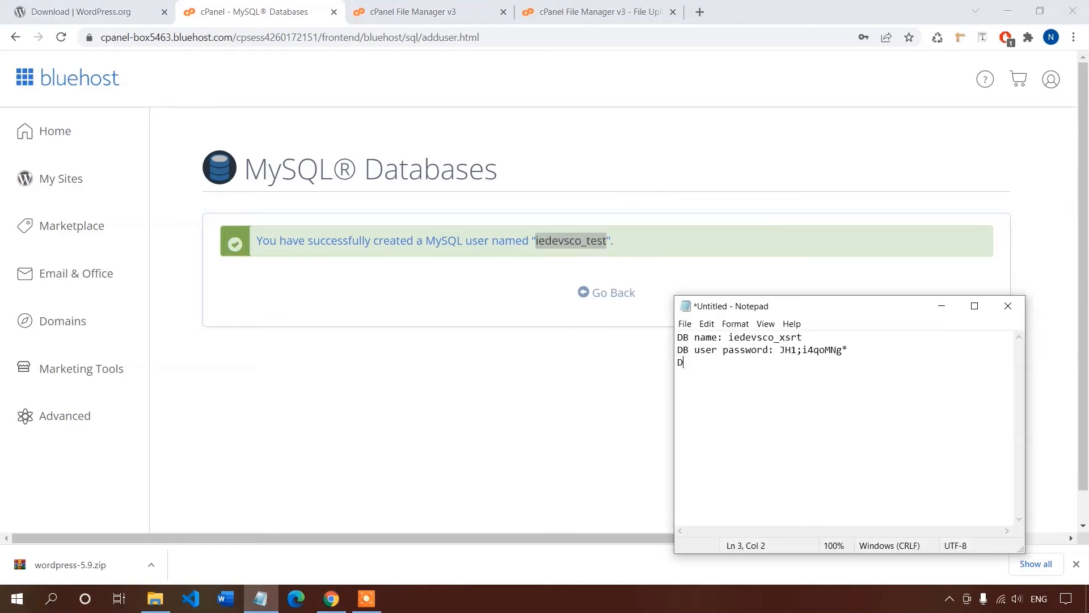
{"action": "type", "text": "B username:"}
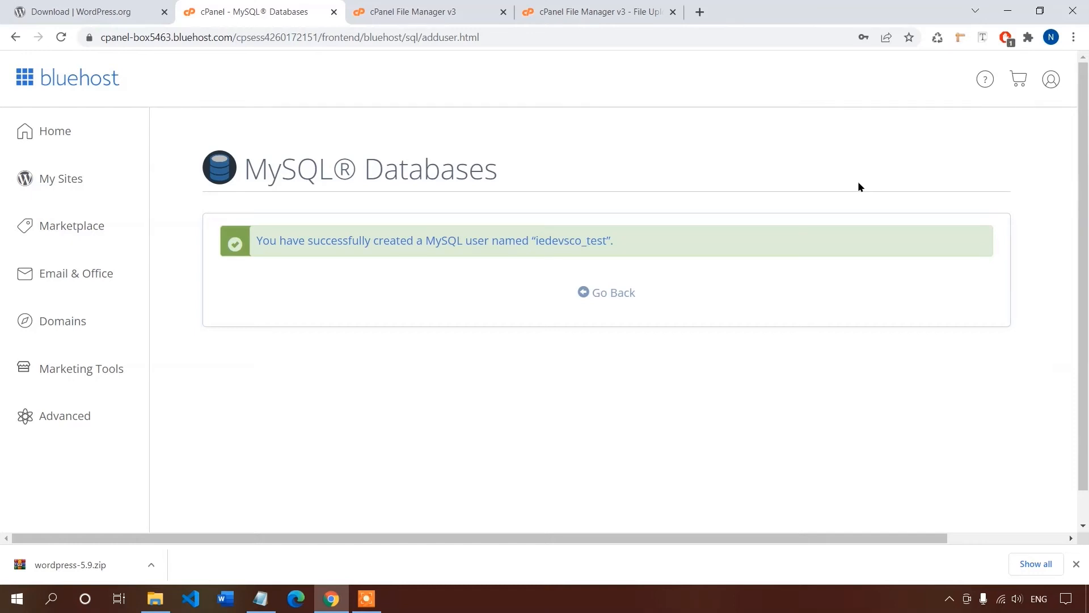
{"action": "mouse_move", "coordinate": [616, 298]}
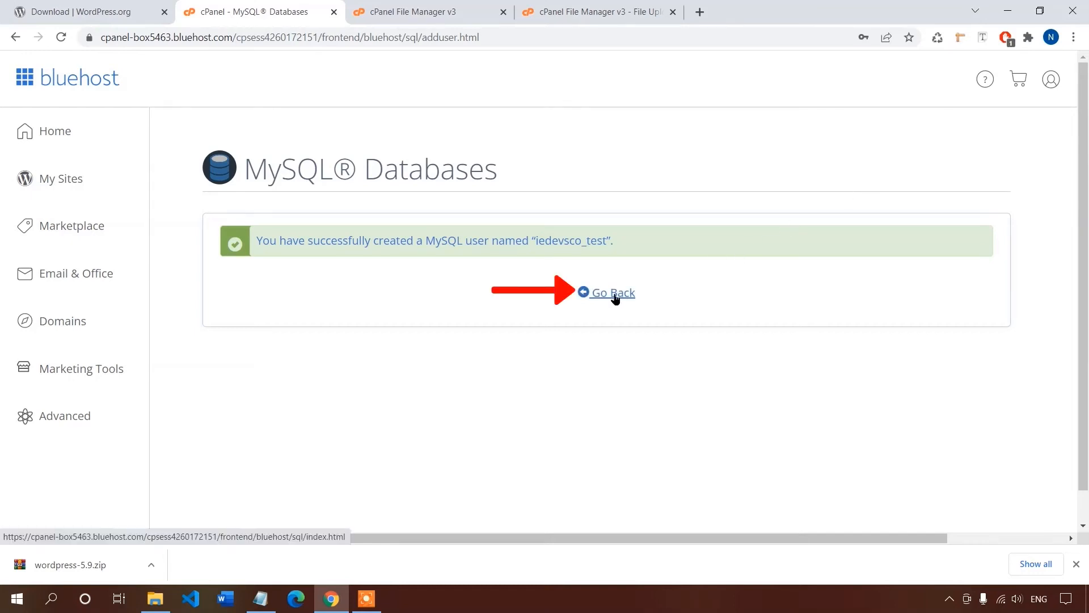
Add user iedevsco_test to the iedevsco_xrst database via Add User To Database
{"action": "left_click", "coordinate": [611, 293]}
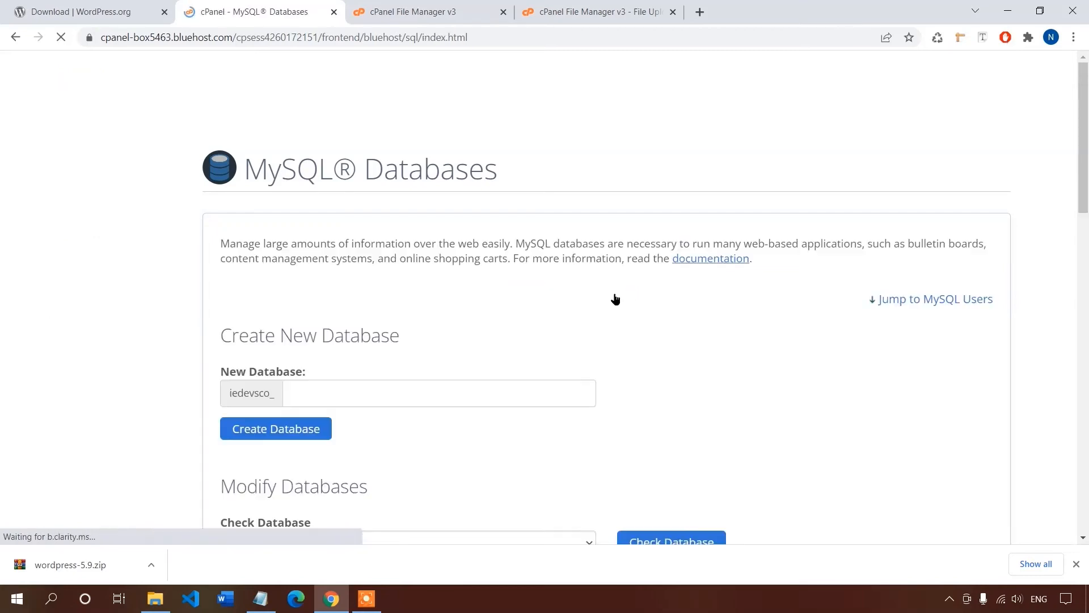
{"action": "scroll", "scroll_direction": "down", "scroll_amount": 3}
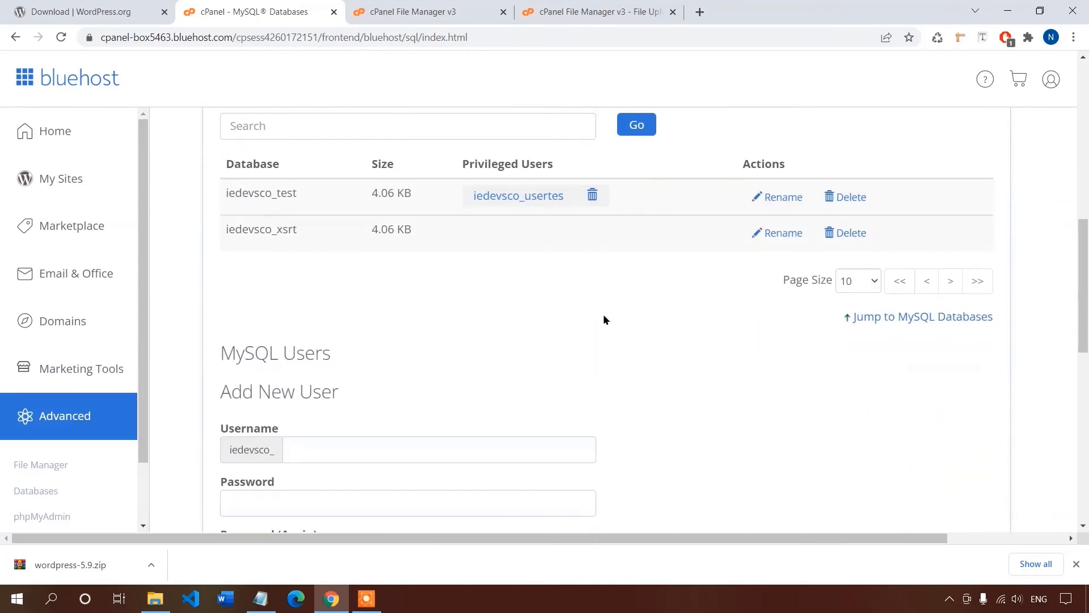
{"action": "scroll", "scroll_direction": "down", "scroll_amount": 3}
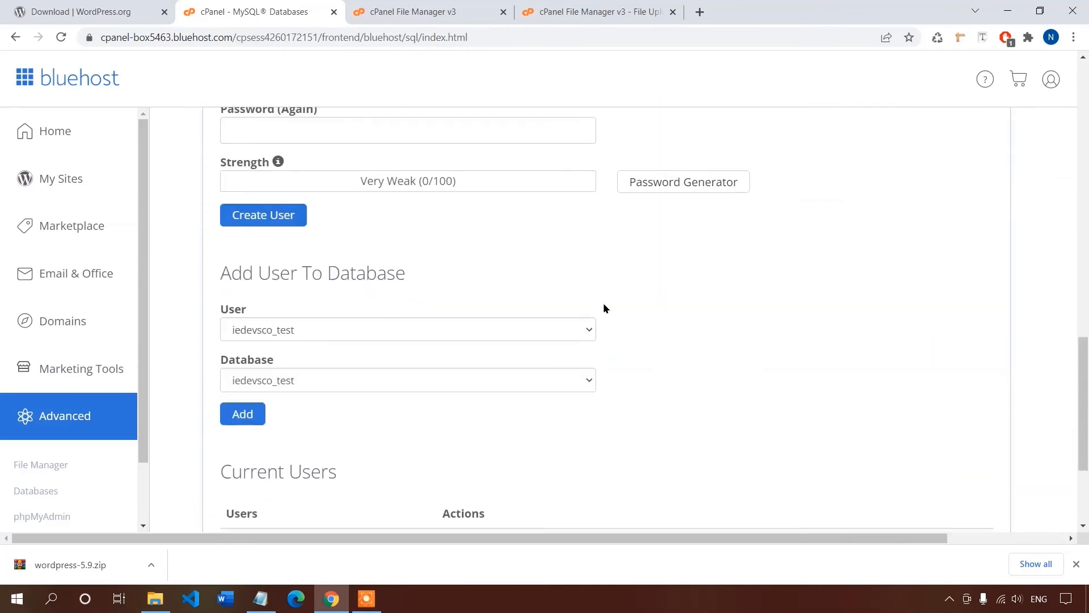
{"action": "mouse_move", "coordinate": [600, 292]}
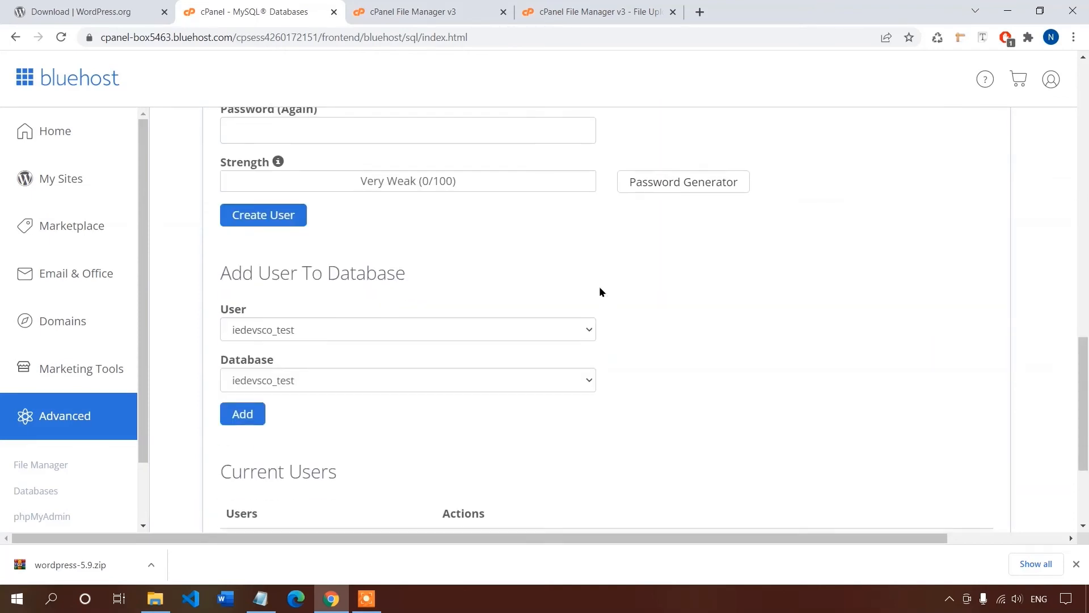
{"action": "mouse_move", "coordinate": [603, 286]}
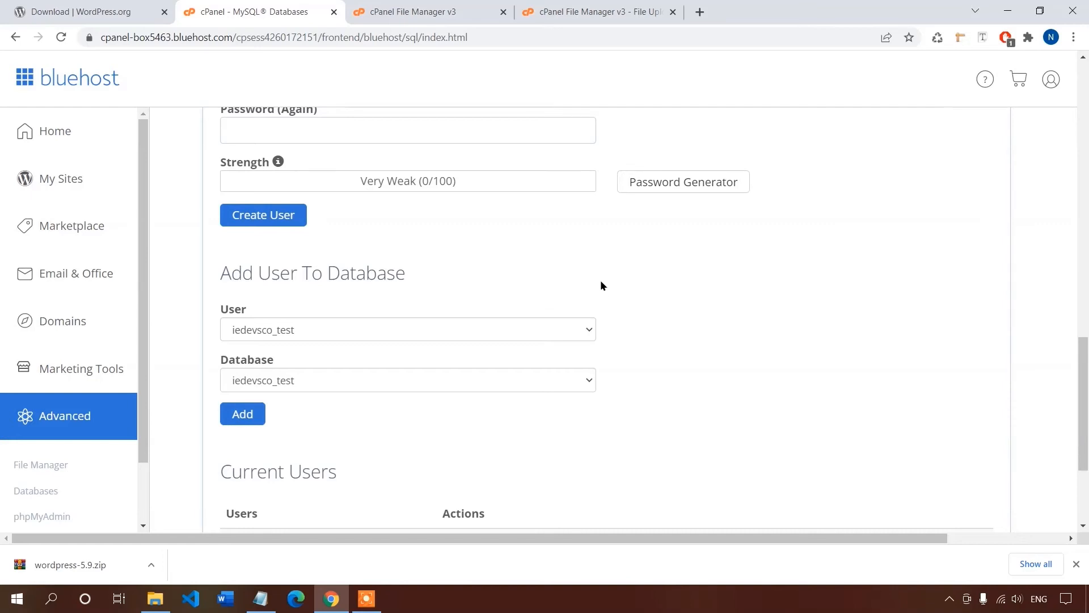
{"action": "left_click", "coordinate": [407, 330]}
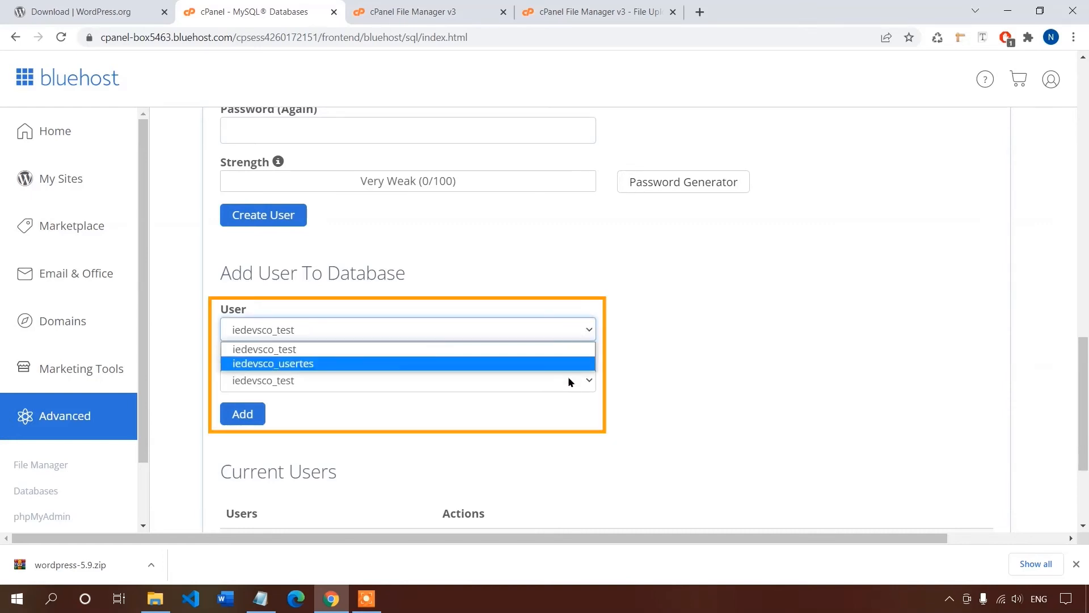
{"action": "left_click", "coordinate": [263, 349]}
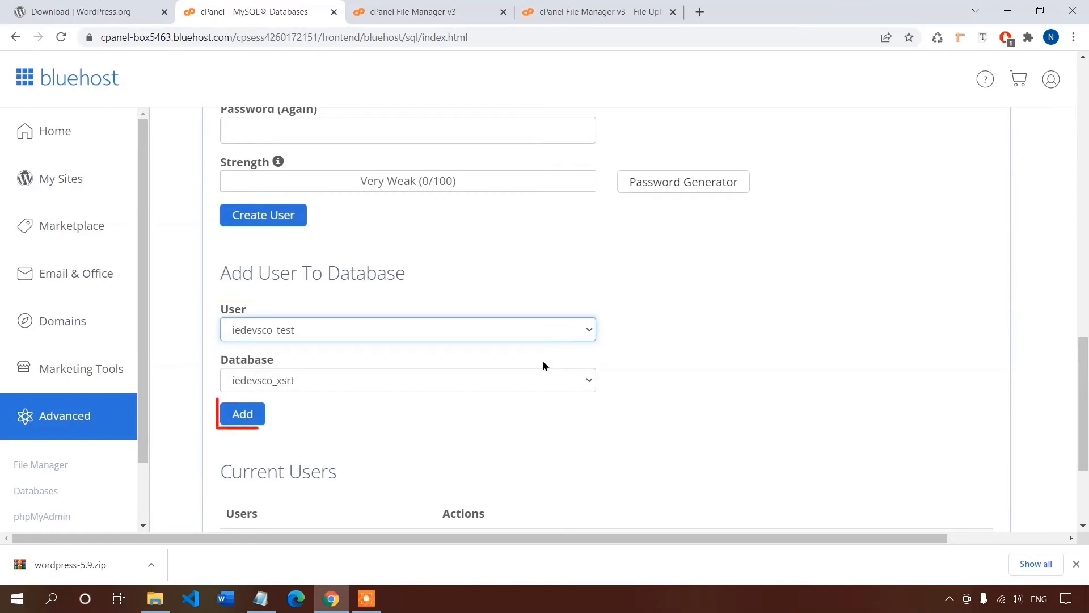
{"action": "left_click", "coordinate": [242, 414]}
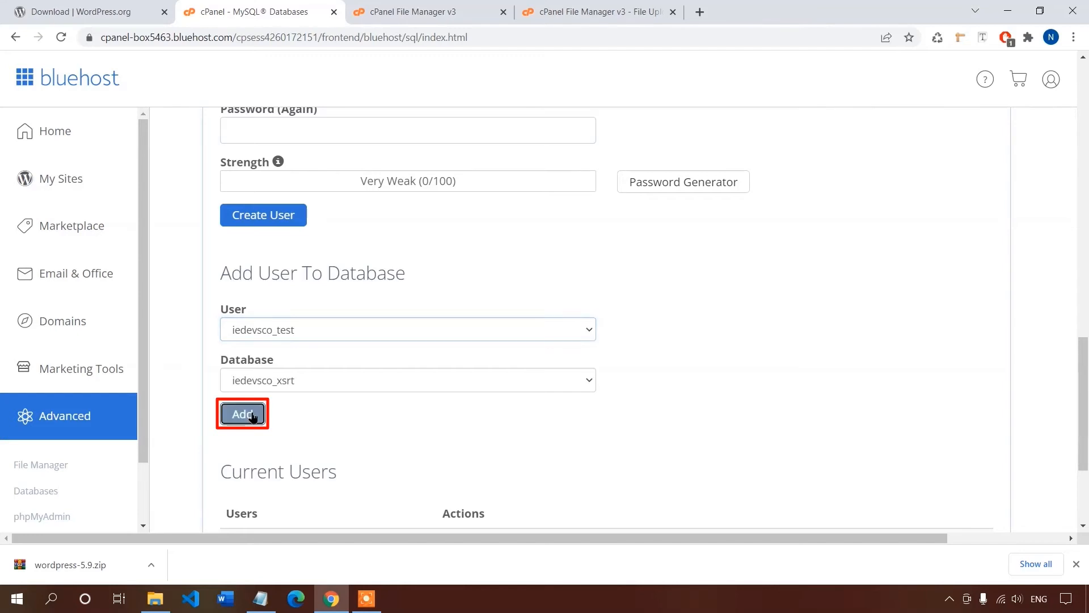
{"action": "left_click", "coordinate": [242, 414]}
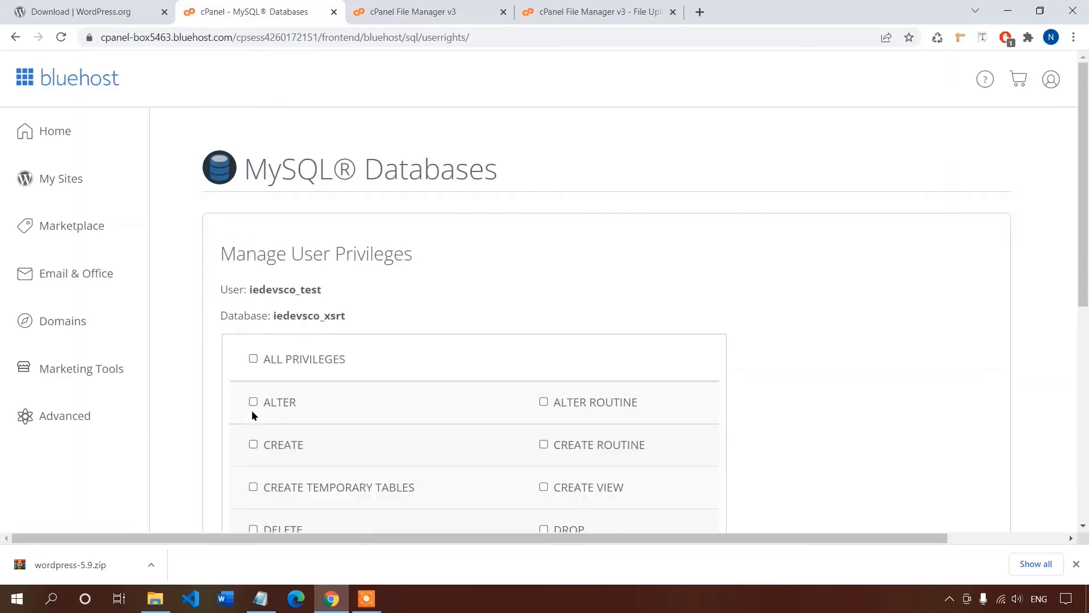
{"action": "mouse_move", "coordinate": [380, 325]}
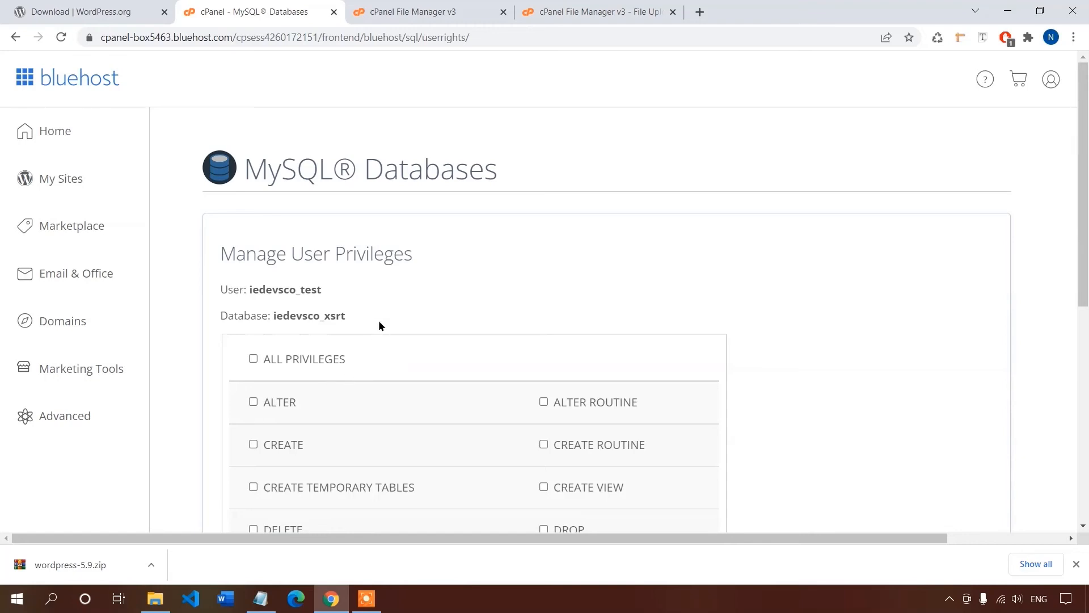
{"action": "mouse_move", "coordinate": [383, 297]}
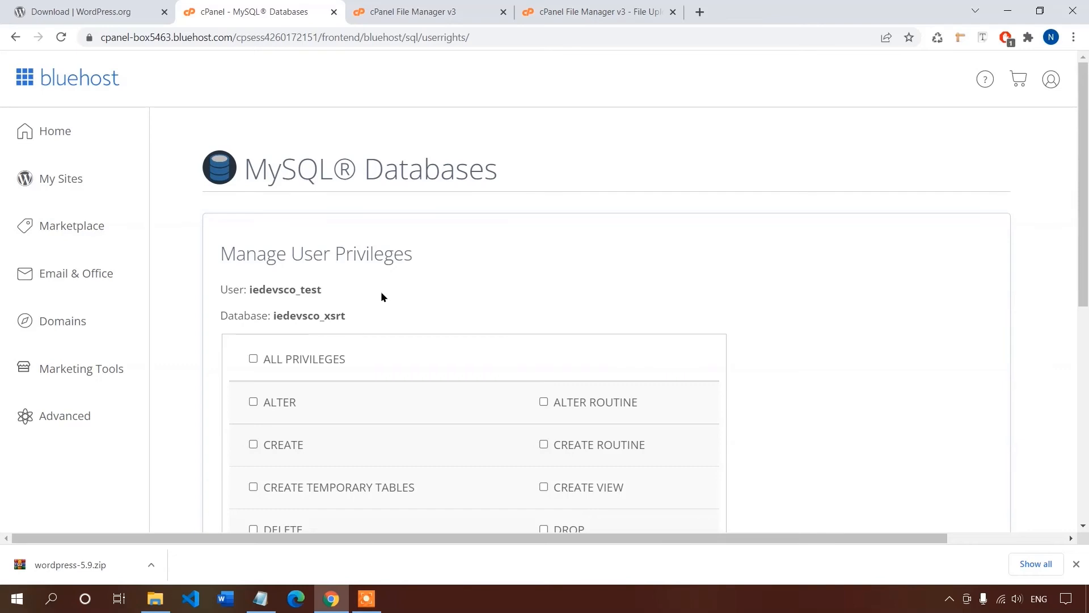
{"action": "mouse_move", "coordinate": [383, 296]}
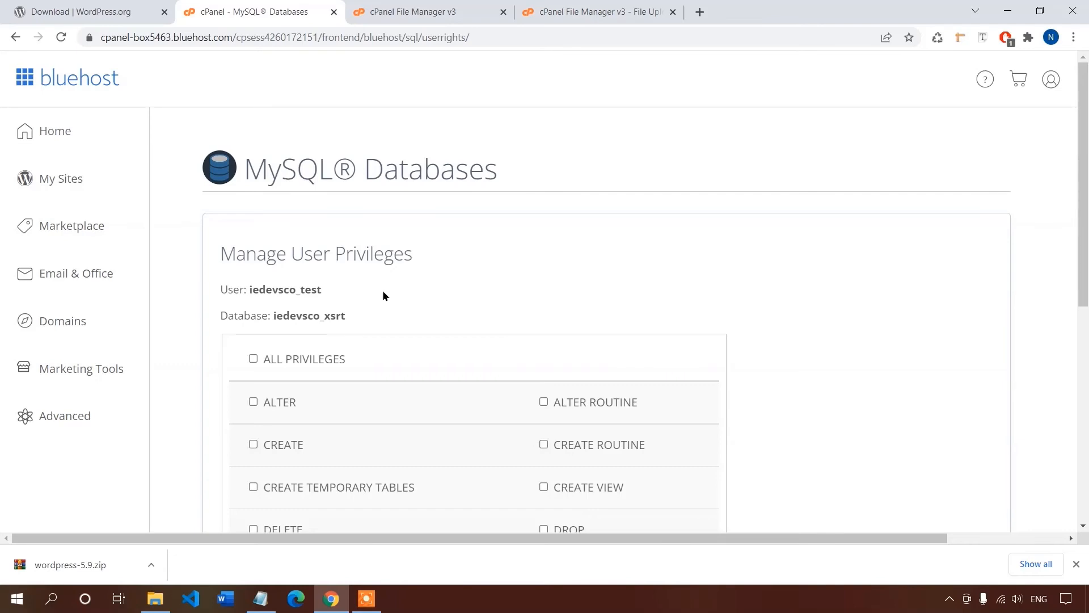
Grant ALL PRIVILEGES, save with Make Changes, and return to MySQL Databases
{"action": "left_click", "coordinate": [253, 358]}
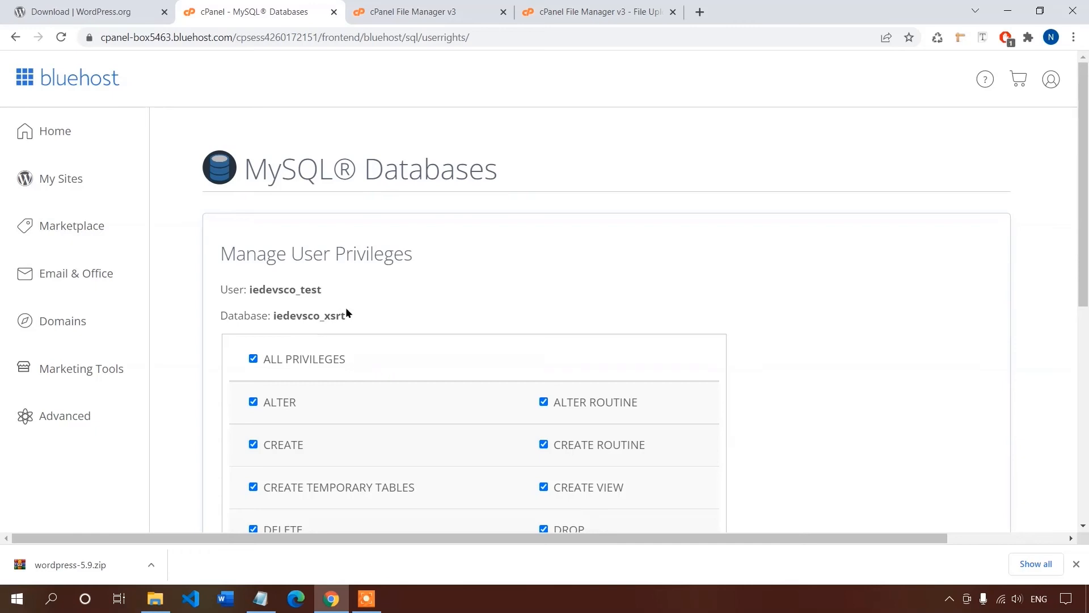
{"action": "scroll", "scroll_direction": "down", "scroll_amount": 3}
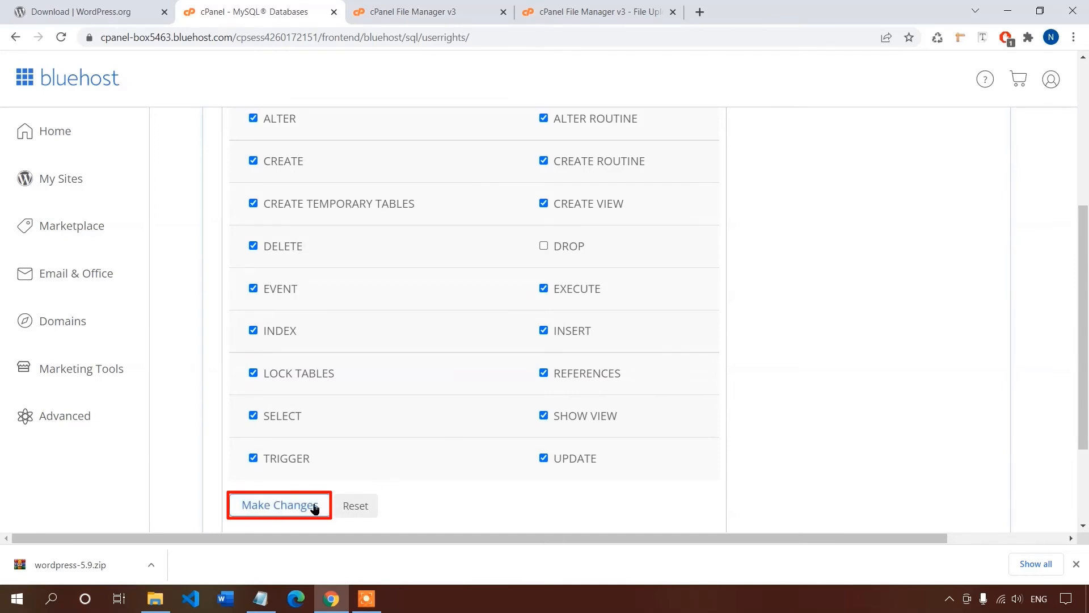
{"action": "left_click", "coordinate": [280, 505]}
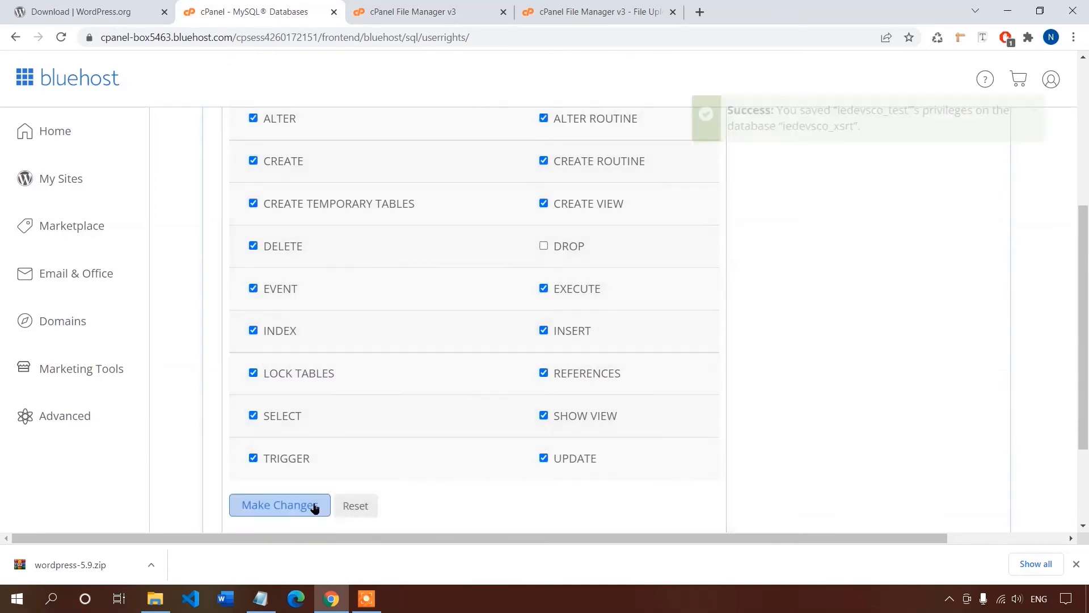
{"action": "left_click", "coordinate": [279, 505]}
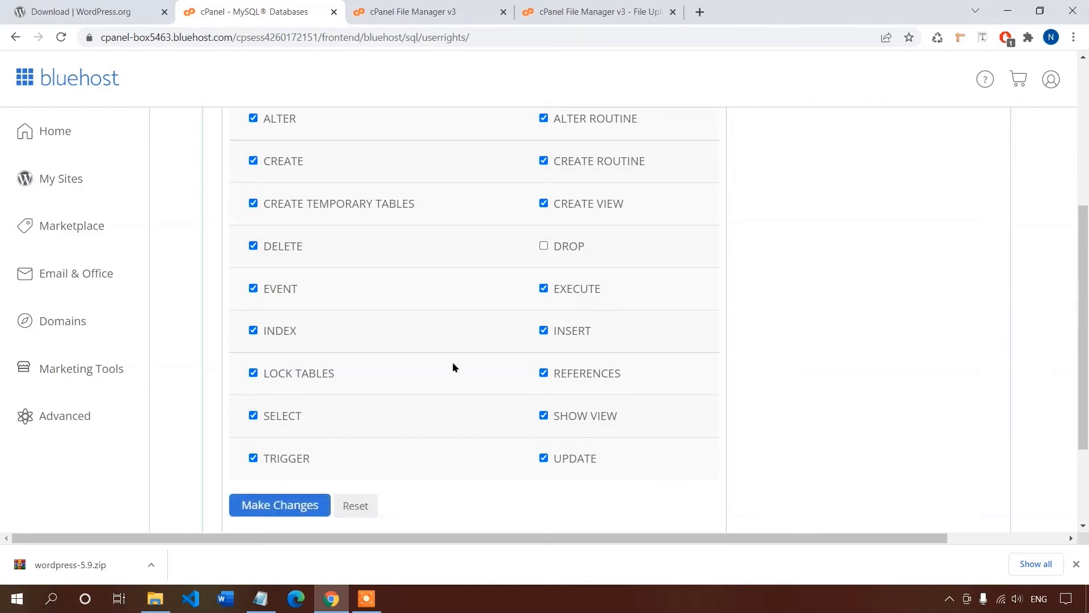
{"action": "mouse_move", "coordinate": [441, 373]}
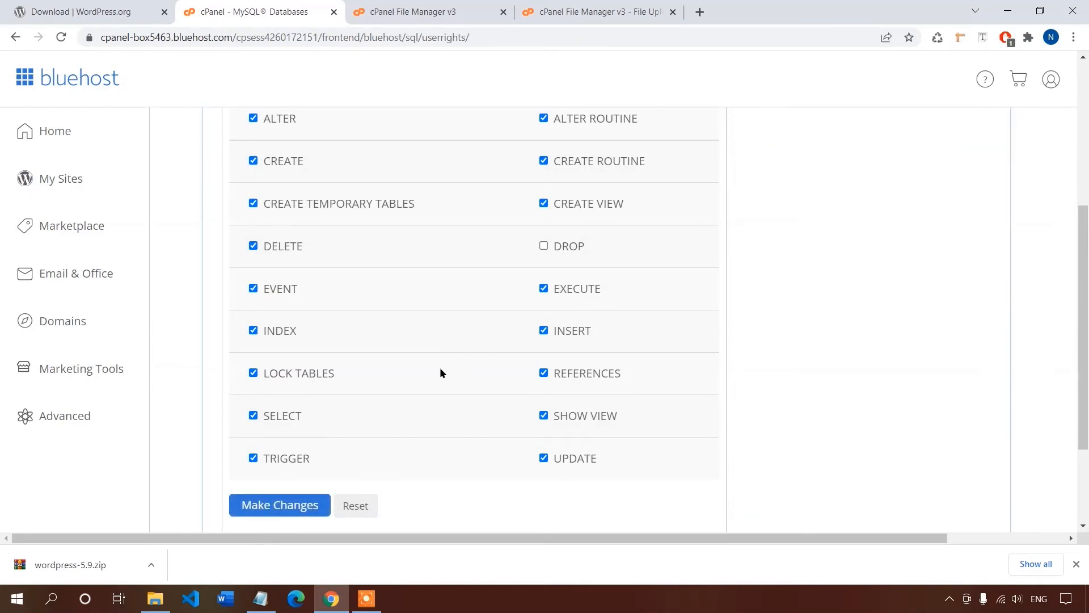
{"action": "scroll", "scroll_direction": "down", "scroll_amount": 3}
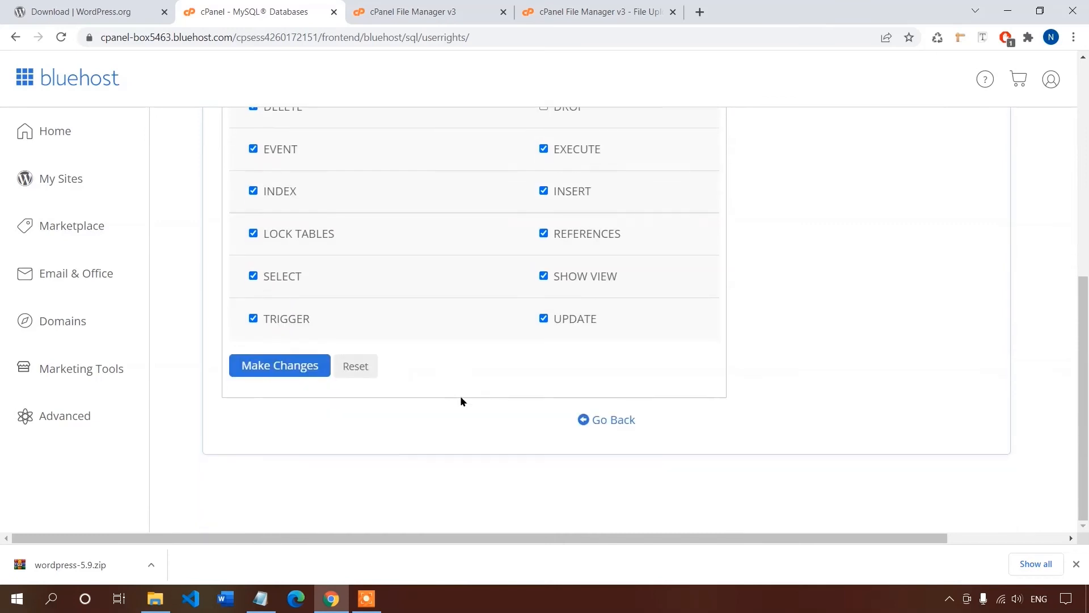
{"action": "mouse_move", "coordinate": [599, 424]}
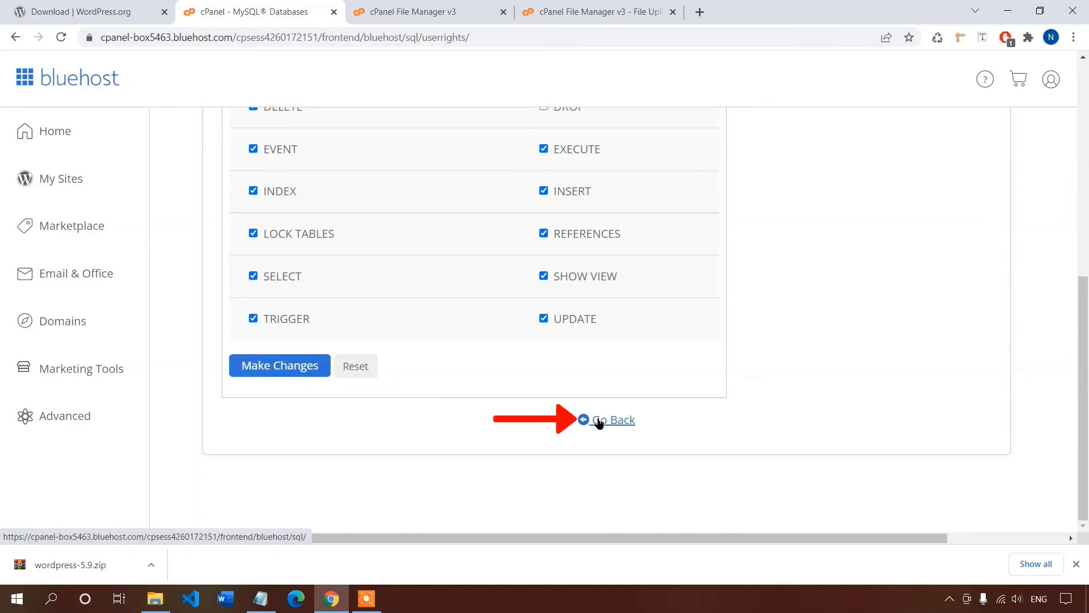
{"action": "left_click", "coordinate": [614, 419]}
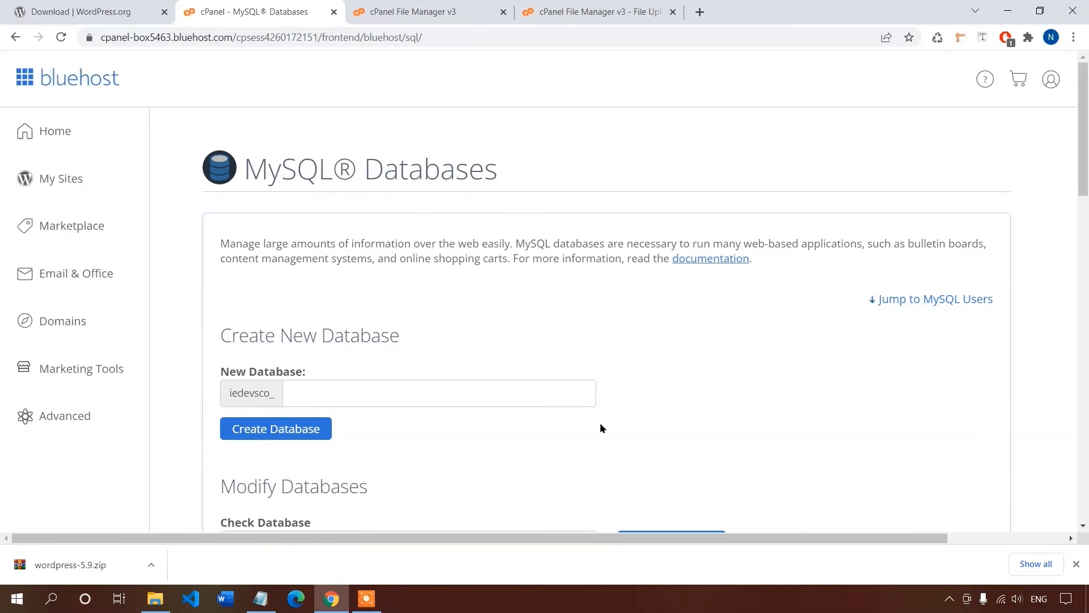
{"action": "mouse_move", "coordinate": [668, 97]}
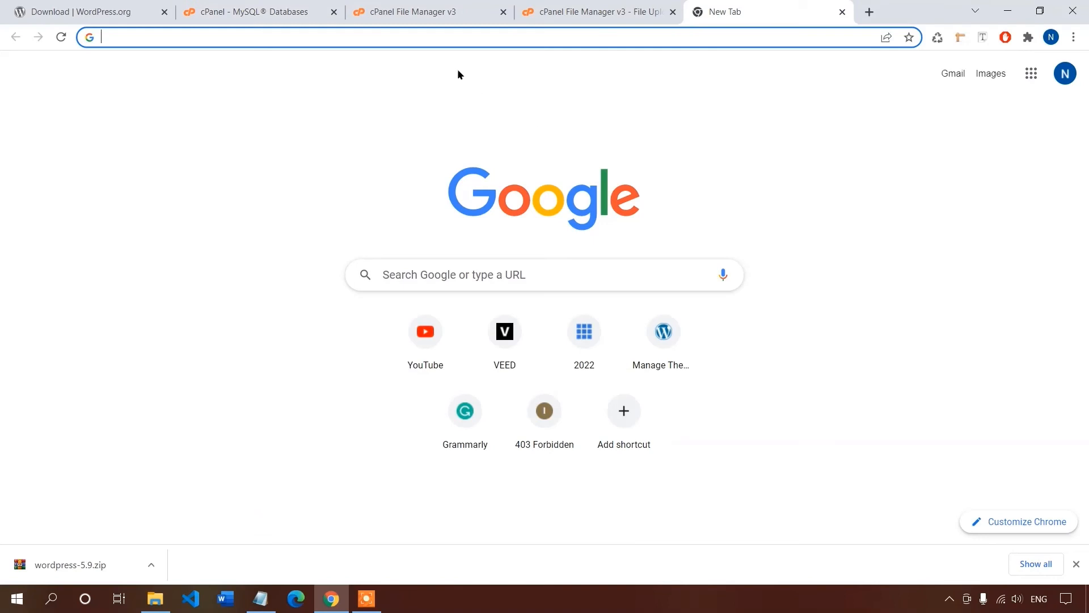
Browse to iedevs.com and continue the WordPress installer in English (United States)
{"action": "left_click", "coordinate": [440, 37]}
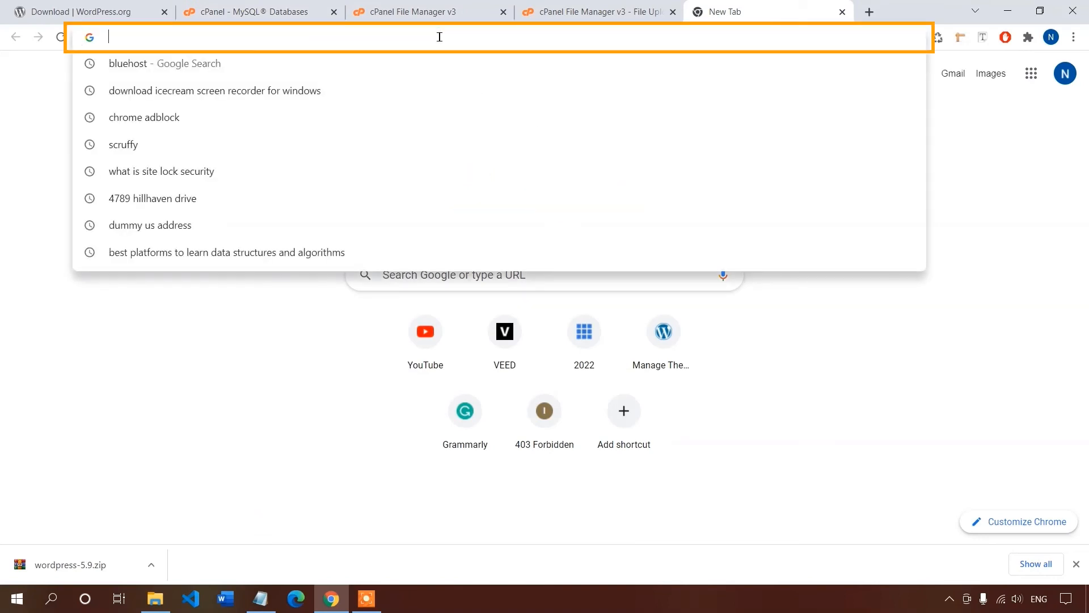
{"action": "type", "text": "iedevs.com/wp-admin/setup-config.php"}
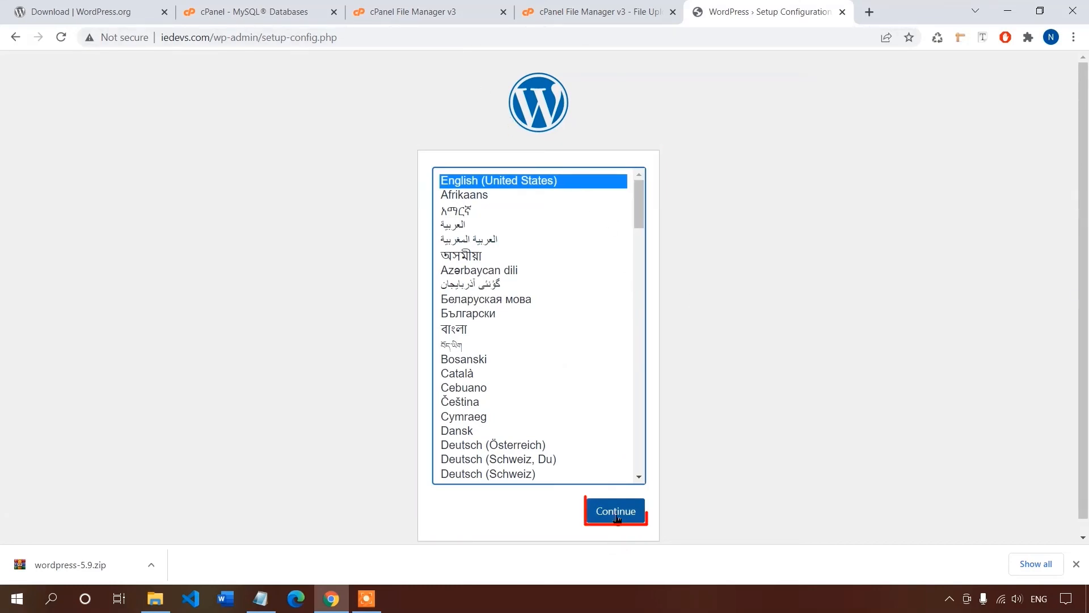
{"action": "left_click", "coordinate": [616, 511]}
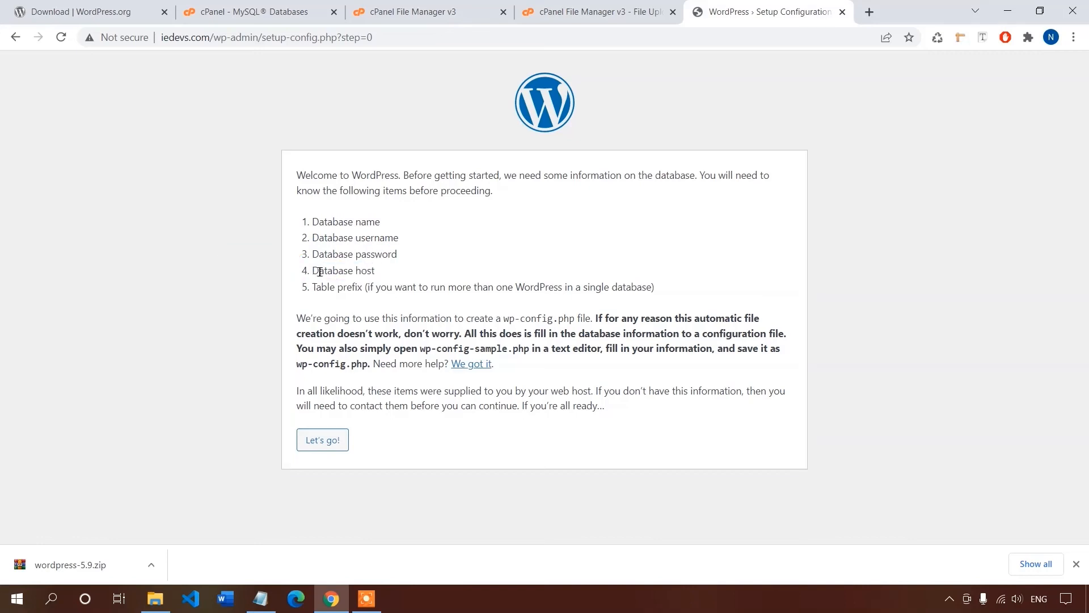
{"action": "mouse_move", "coordinate": [405, 277]}
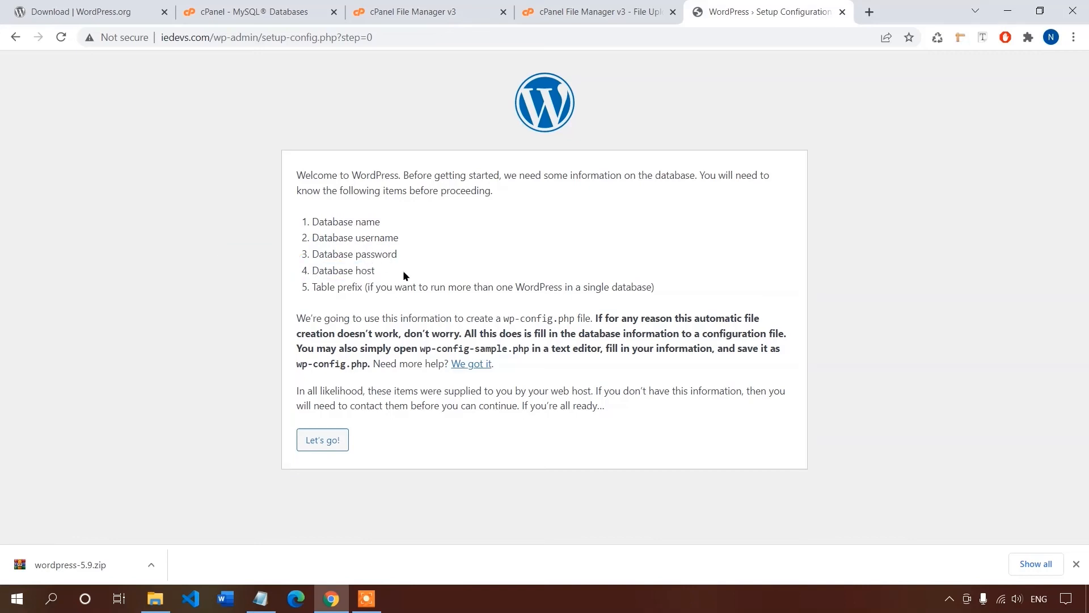
{"action": "mouse_move", "coordinate": [384, 293]}
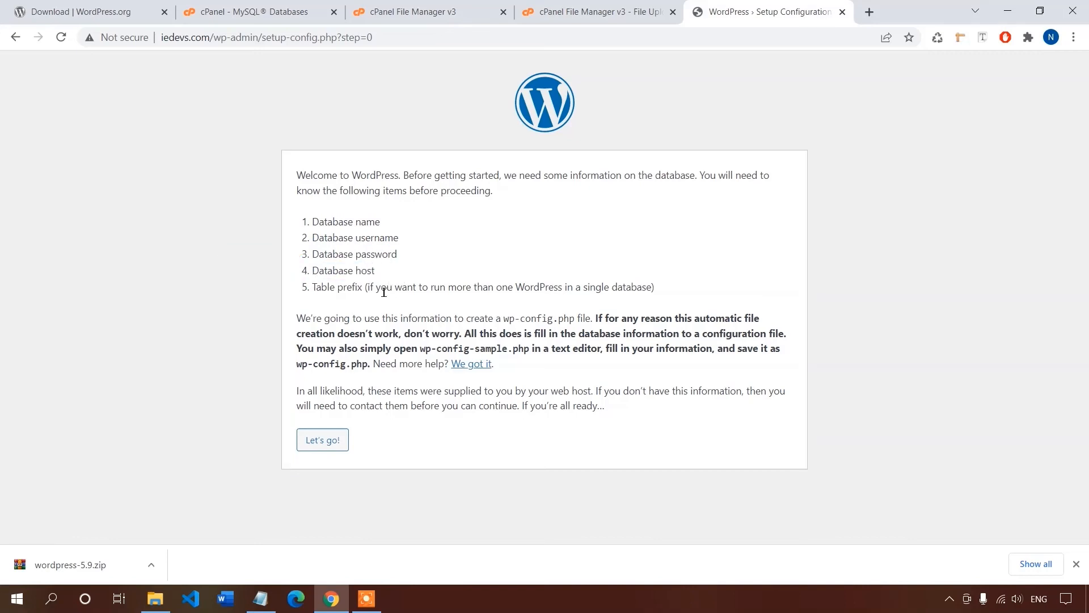
Paste database name iedevsco_xsrt, its password and username iedevsco_test from Notepad into the connection form
{"action": "left_click", "coordinate": [323, 439]}
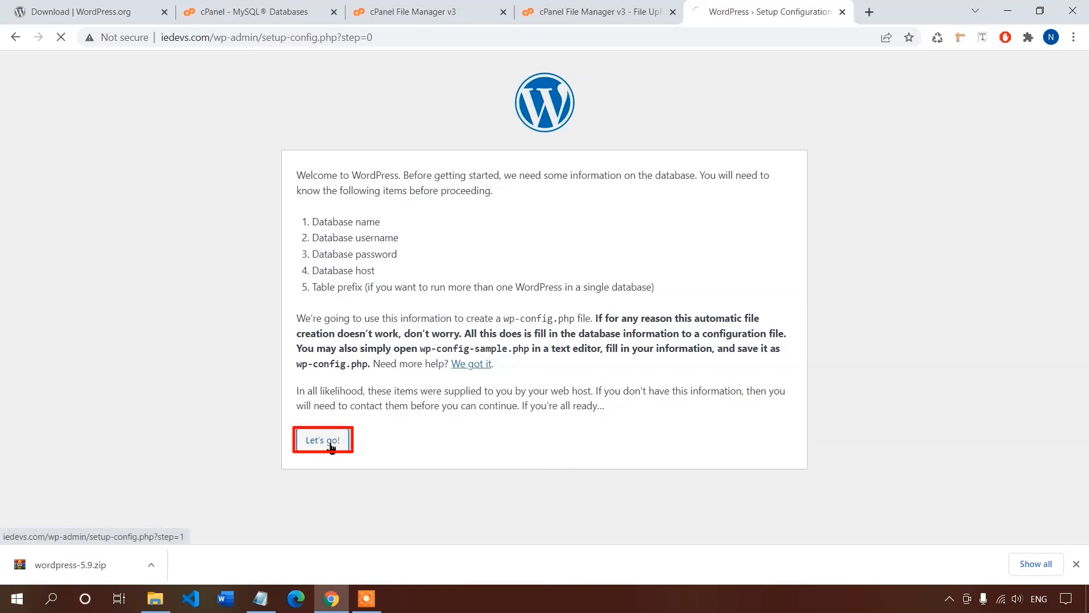
{"action": "left_click", "coordinate": [322, 440]}
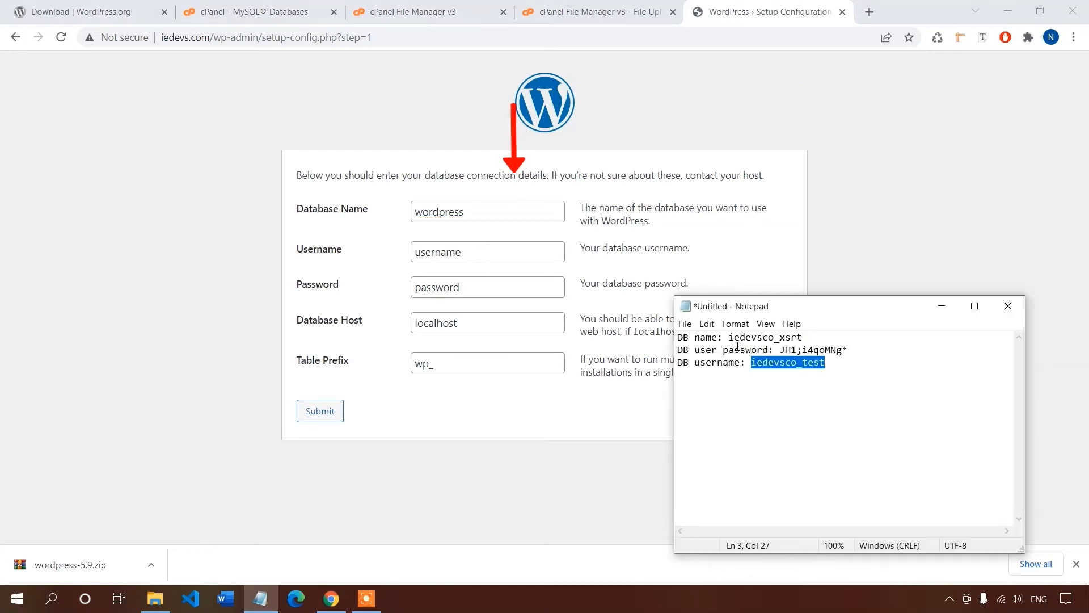
{"action": "double_click", "coordinate": [763, 338]}
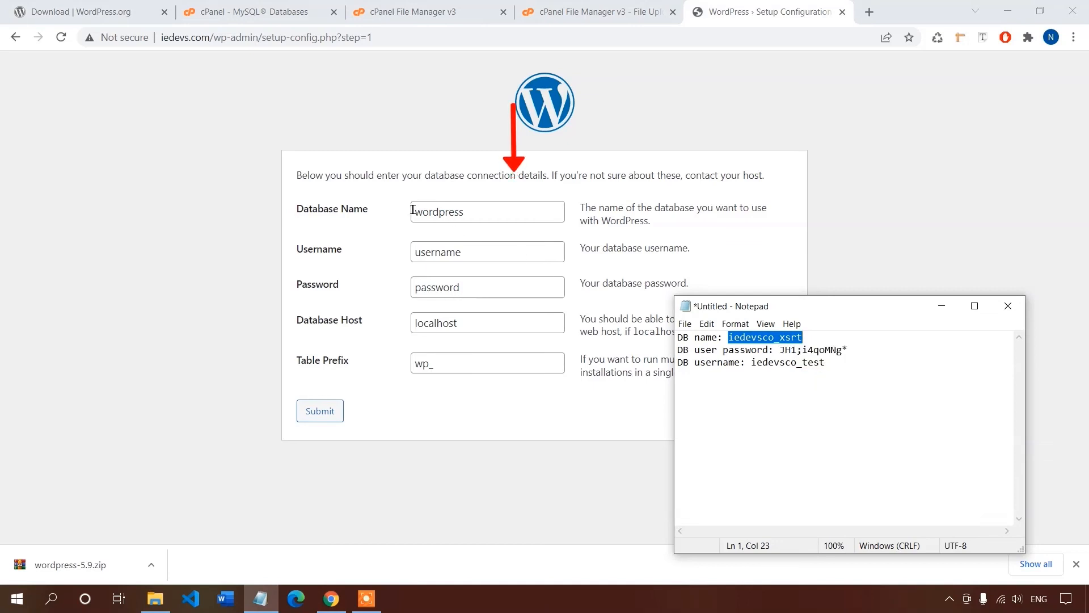
{"action": "right_click", "coordinate": [458, 211]}
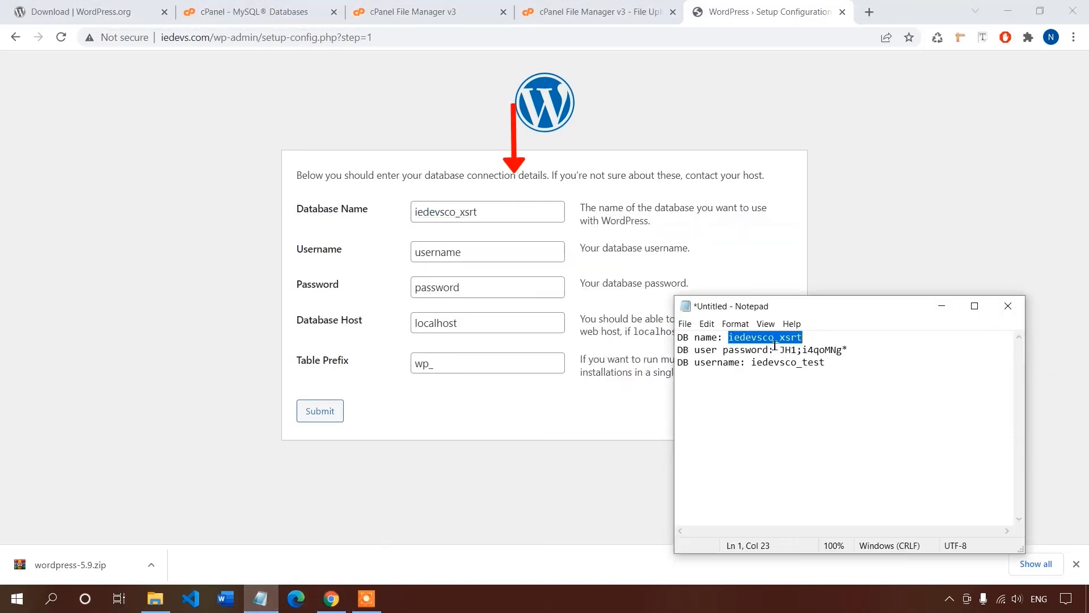
{"action": "right_click", "coordinate": [823, 350]}
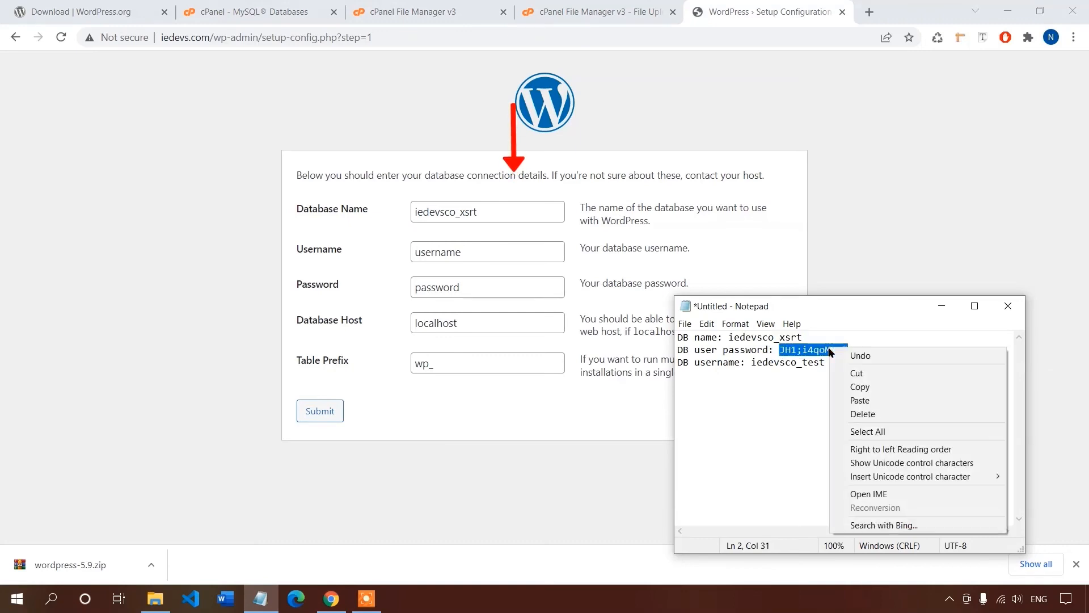
{"action": "right_click", "coordinate": [486, 287]}
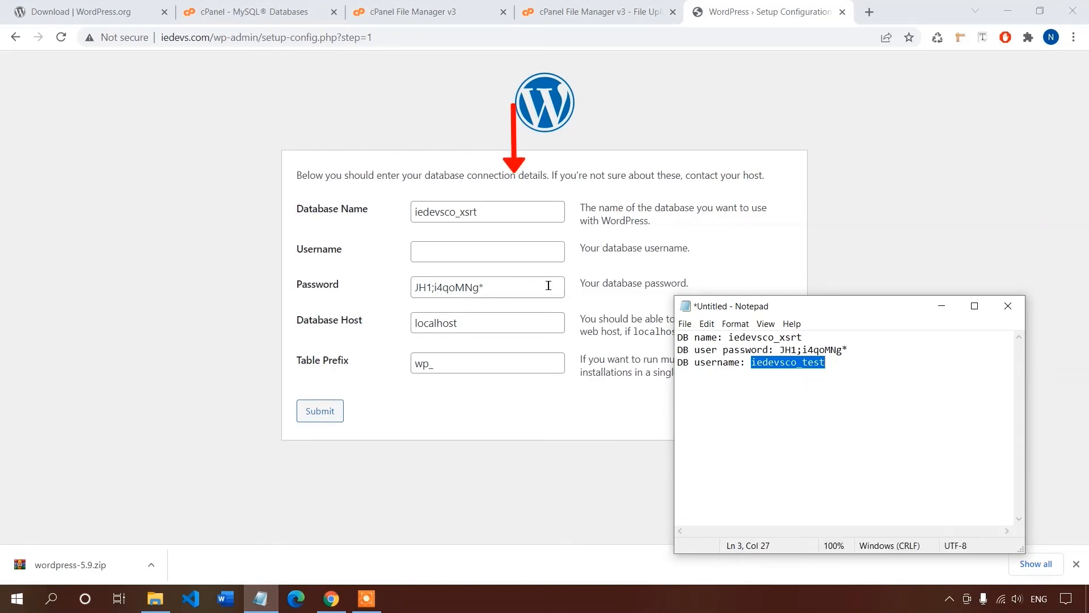
{"action": "right_click", "coordinate": [488, 251]}
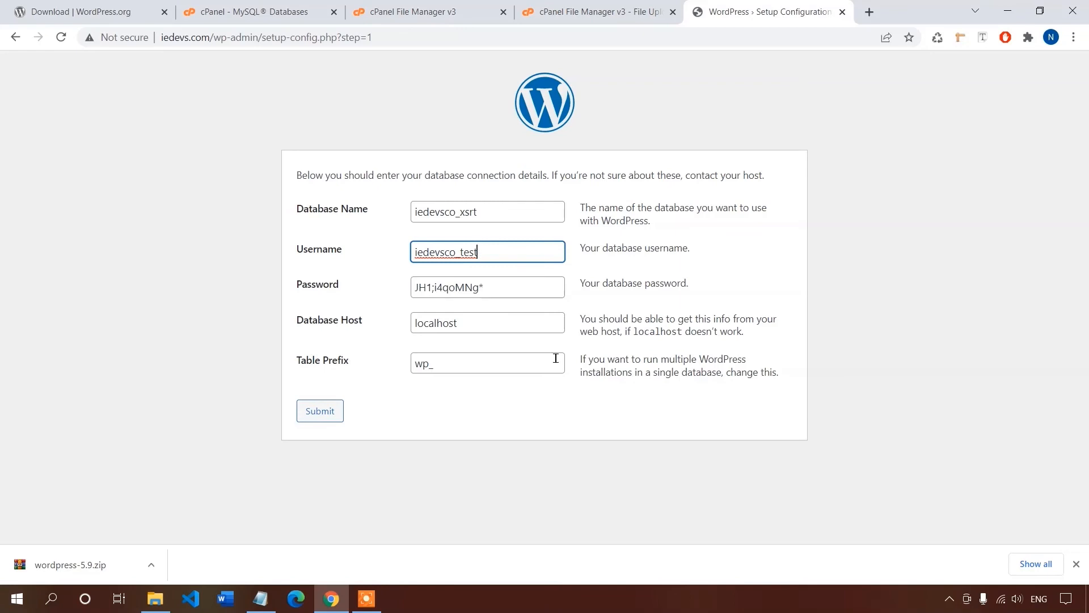
Change the table prefix to wp_zxr and submit the database connection details
{"action": "left_click", "coordinate": [487, 363]}
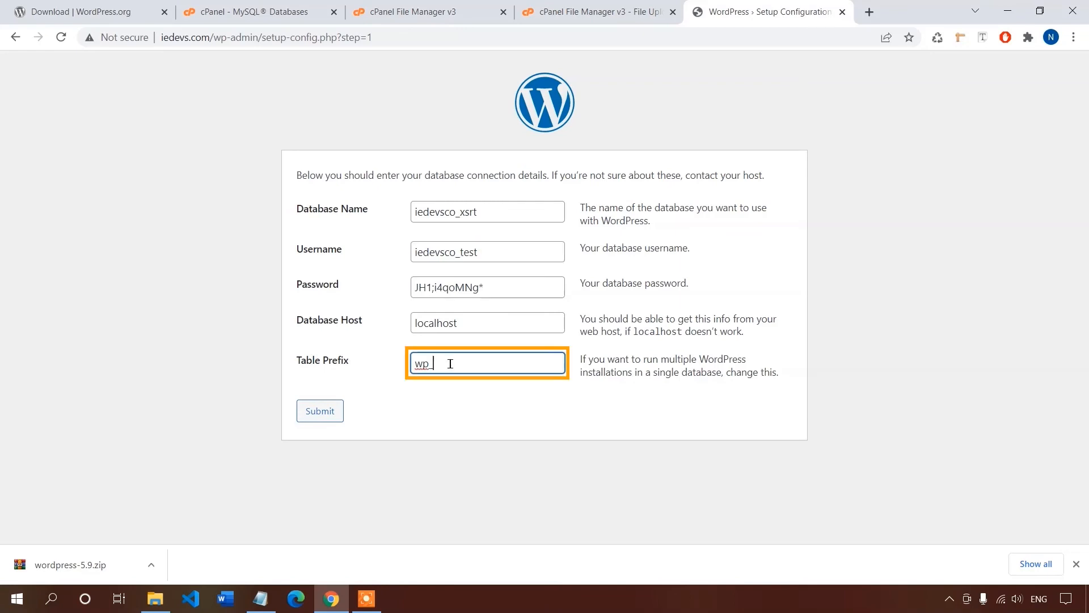
{"action": "type", "text": "zx"}
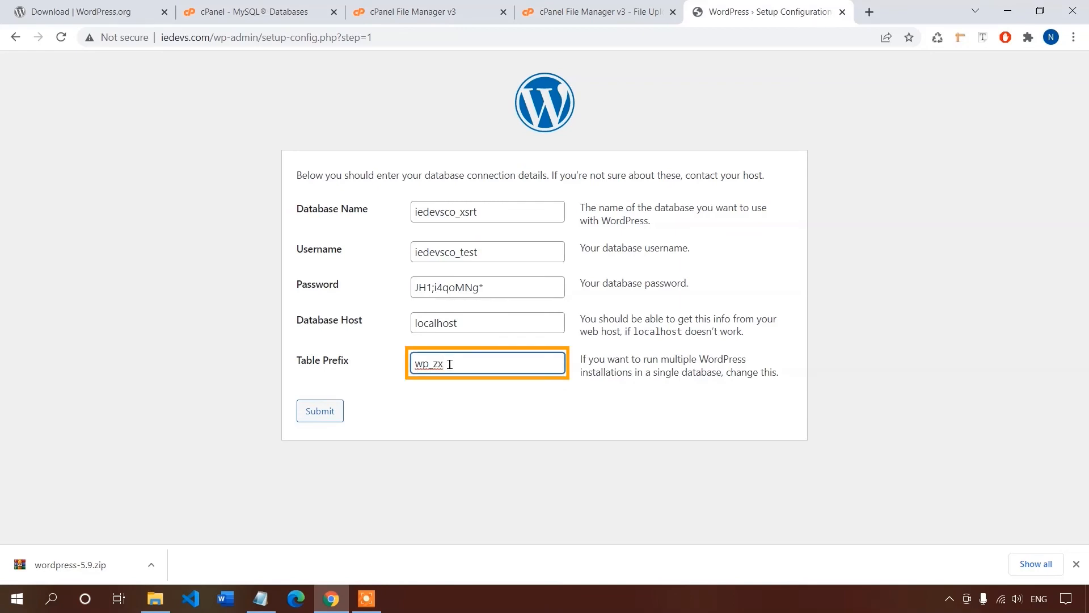
{"action": "left_click", "coordinate": [320, 411]}
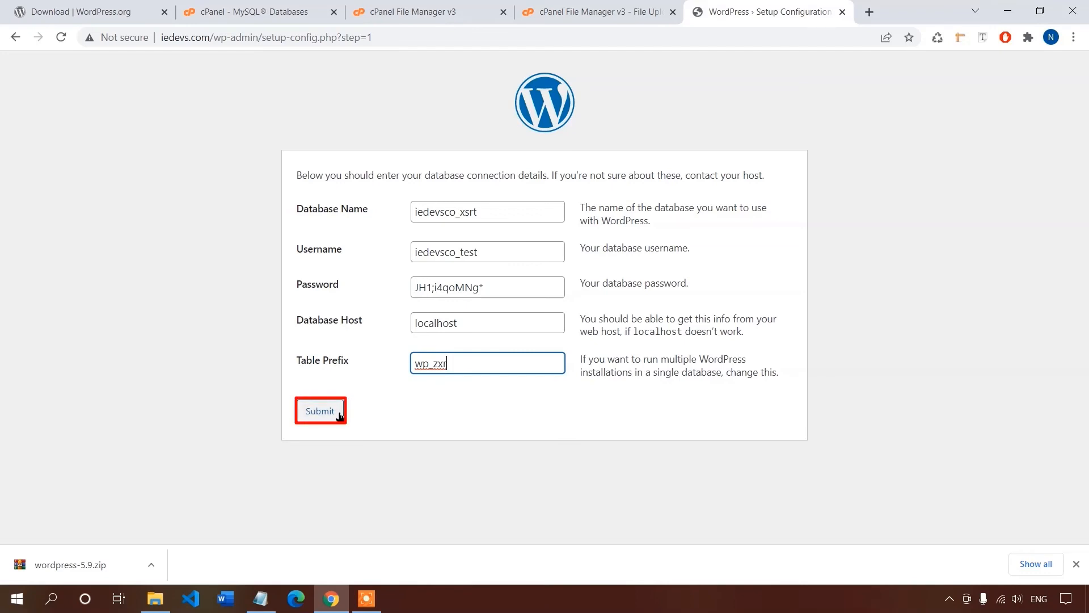
Run the installation and enter site title Test Site
{"action": "left_click", "coordinate": [321, 411]}
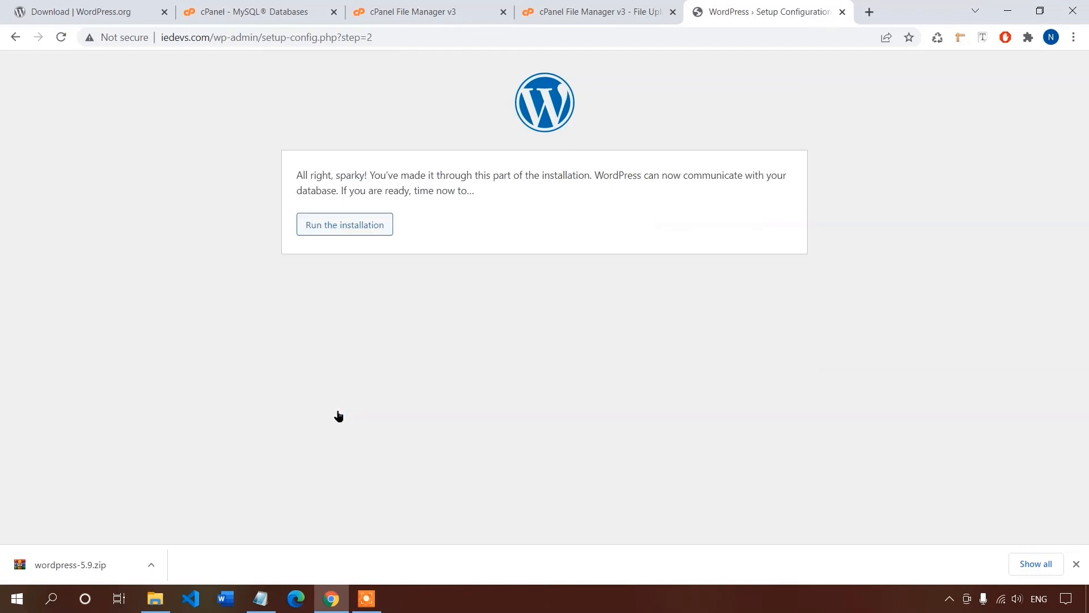
{"action": "mouse_move", "coordinate": [345, 230]}
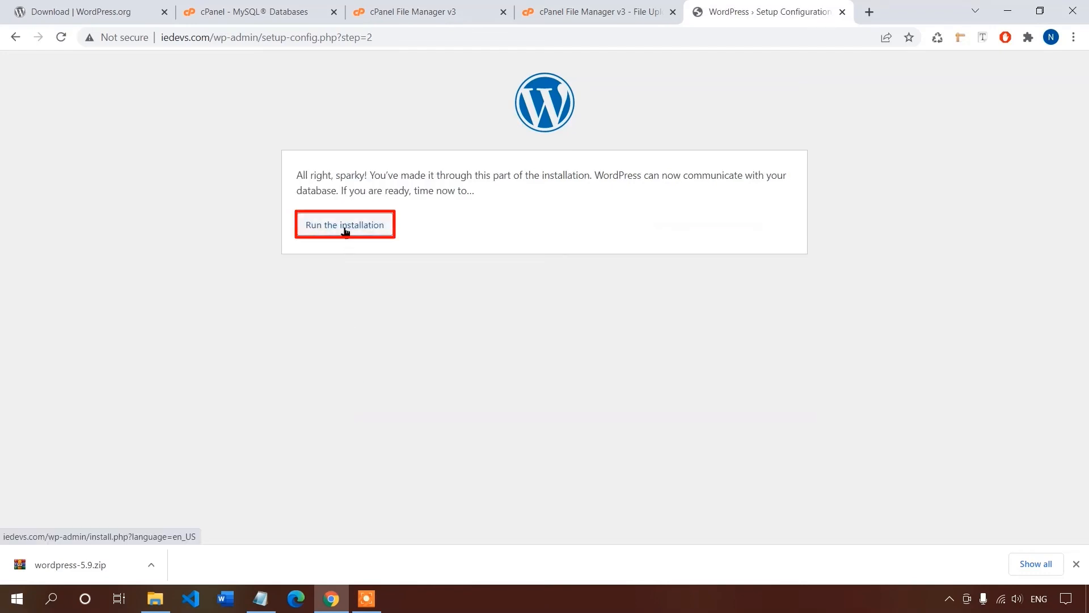
{"action": "left_click", "coordinate": [344, 224]}
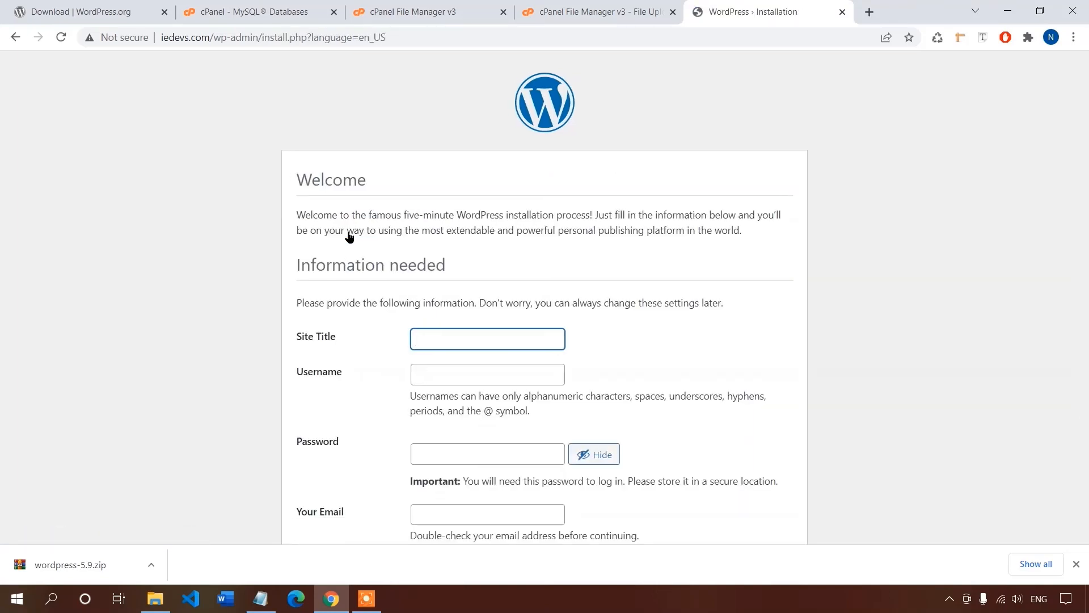
{"action": "left_click", "coordinate": [487, 454]}
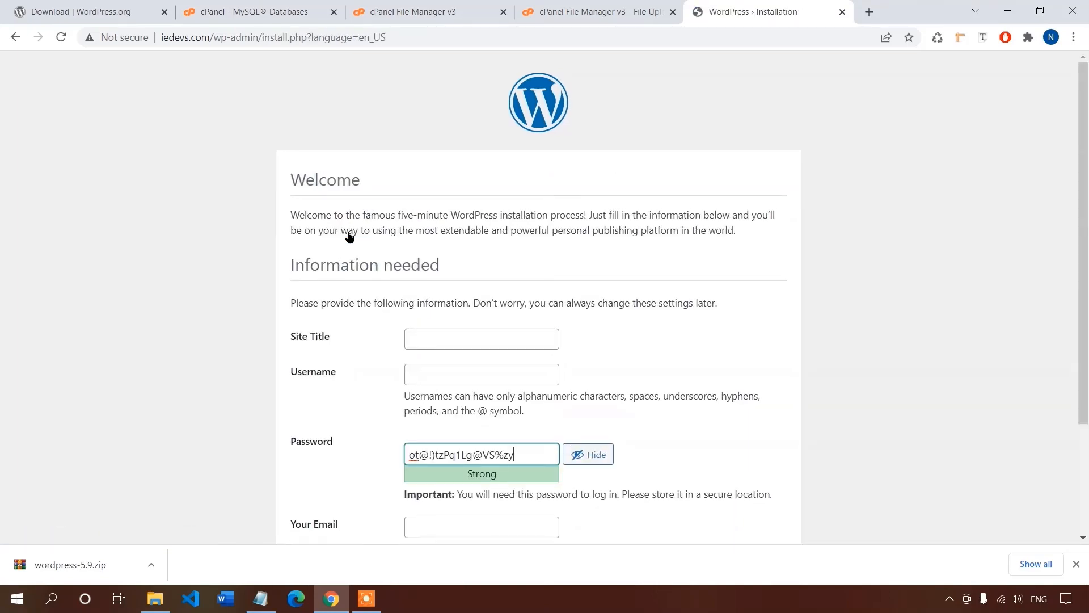
{"action": "left_click", "coordinate": [481, 339]}
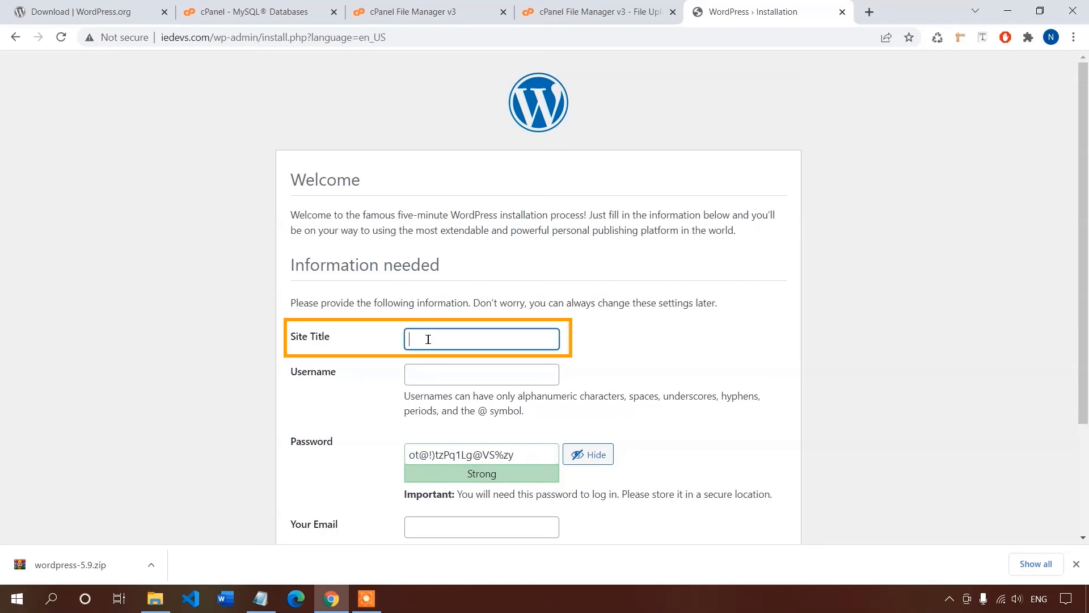
{"action": "type", "text": "Test"}
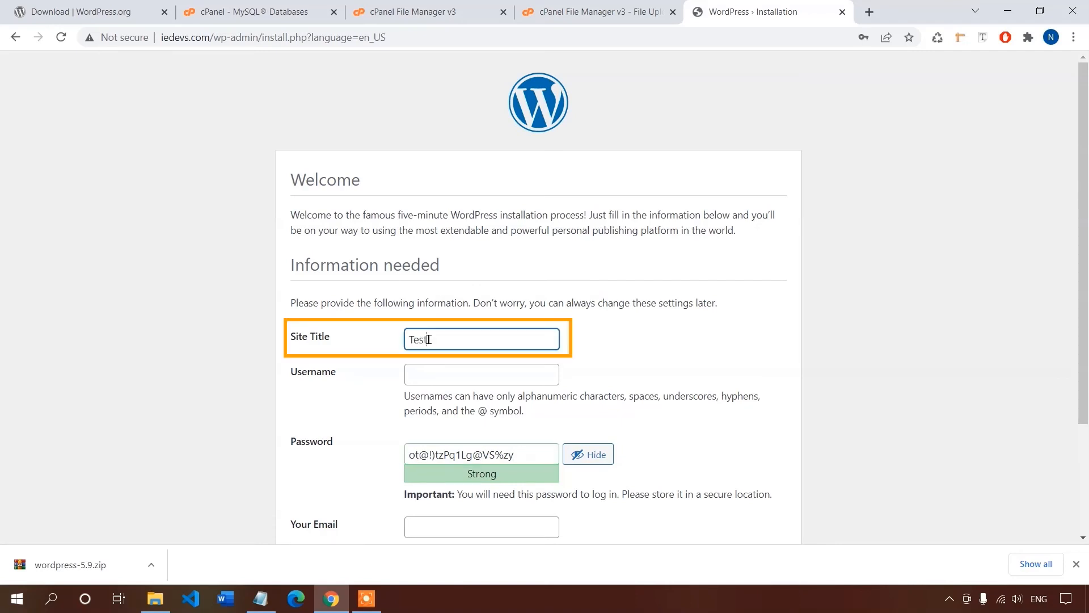
{"action": "type", "text": "Site"}
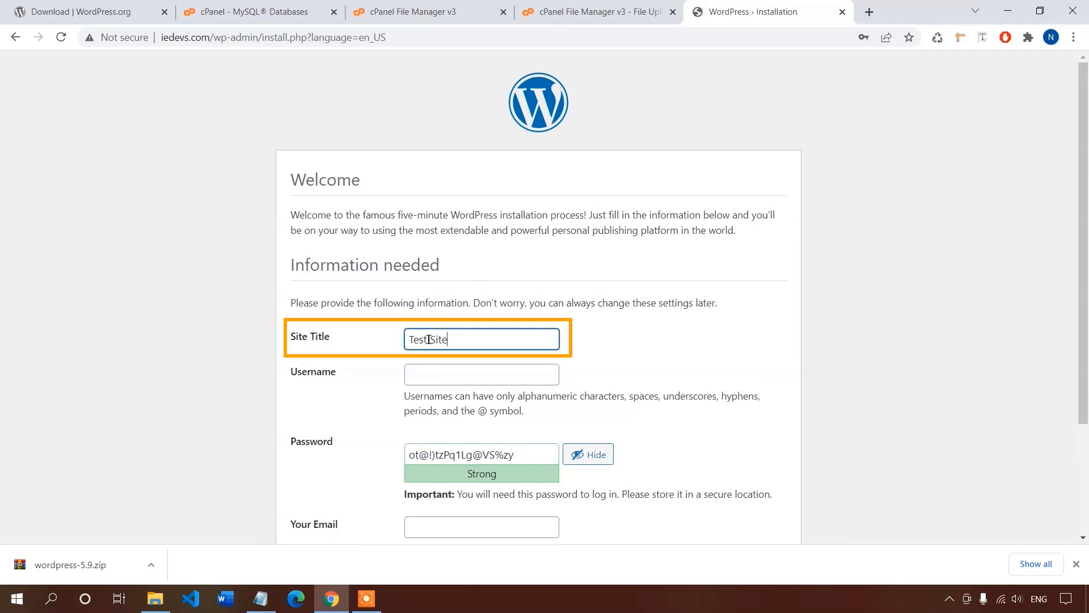
{"action": "left_click", "coordinate": [481, 374]}
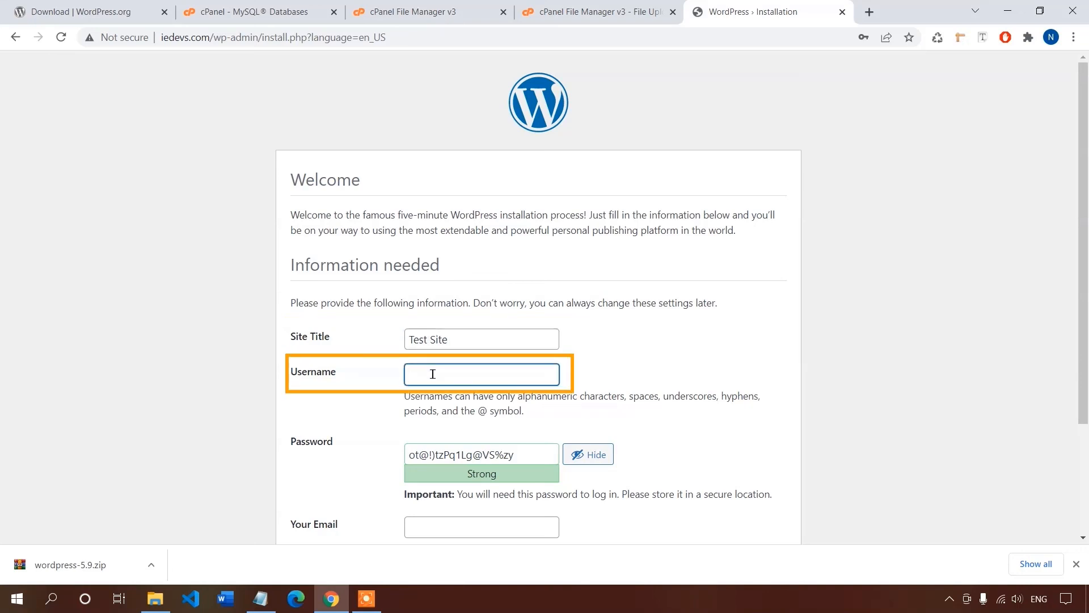
{"action": "type", "text": "admin"}
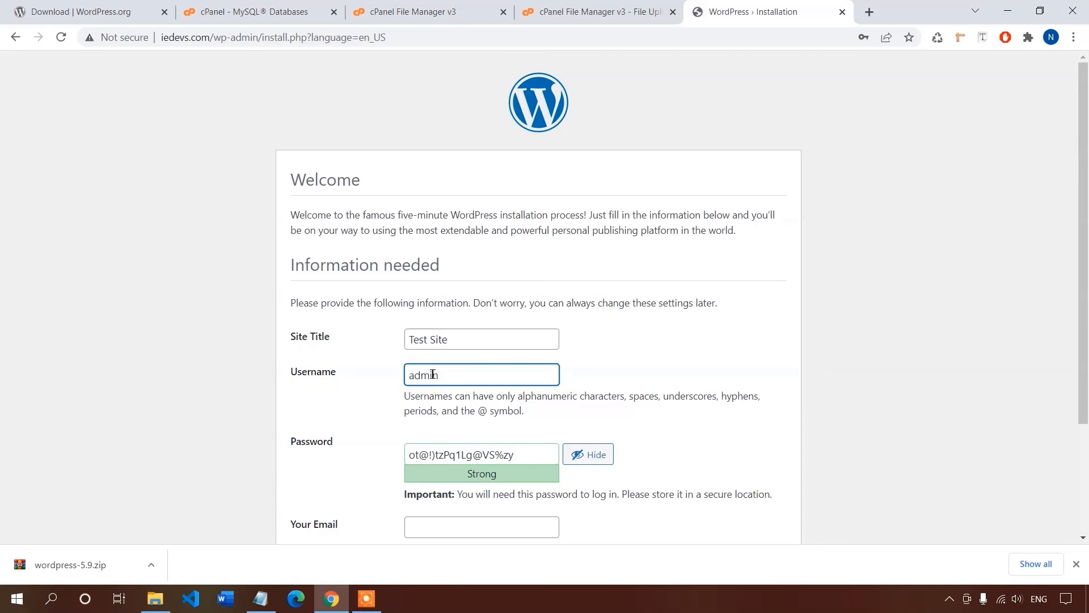
{"action": "mouse_move", "coordinate": [482, 413]}
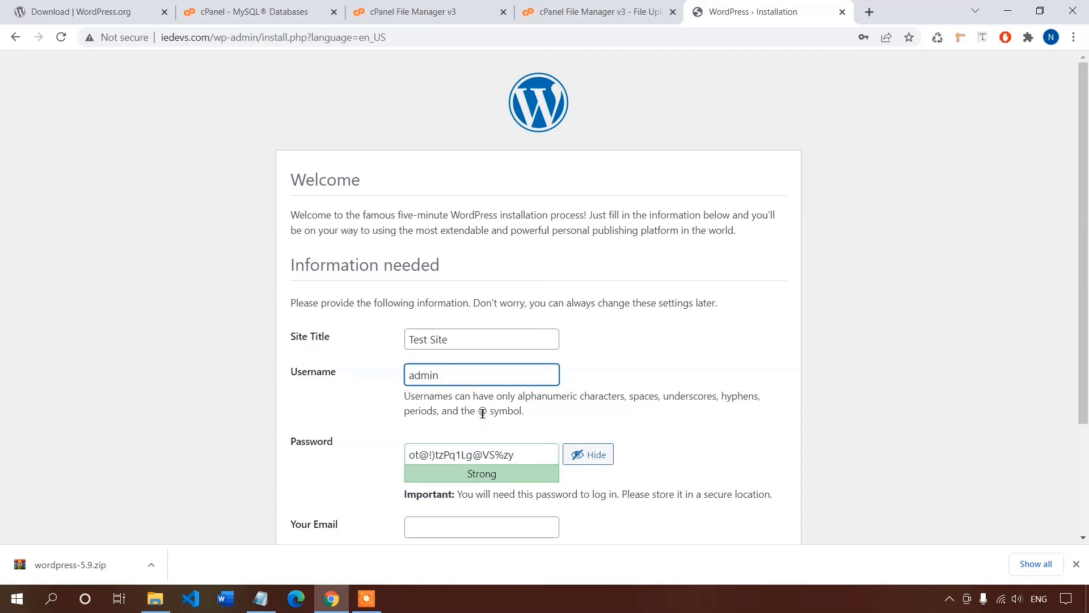
{"action": "mouse_move", "coordinate": [515, 448]}
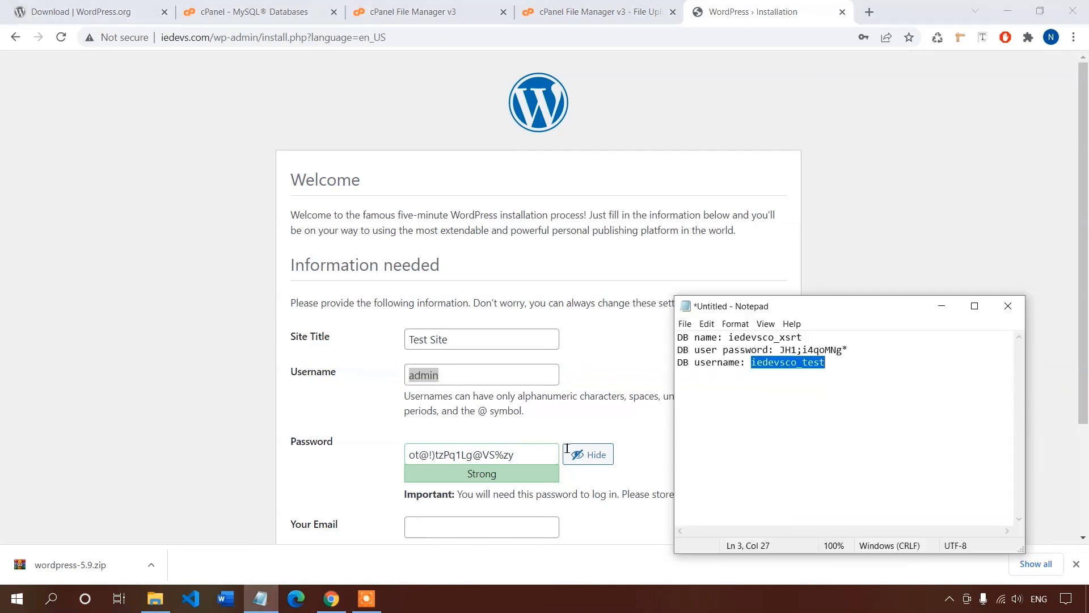
{"action": "type", "text": "Wp username: admin"}
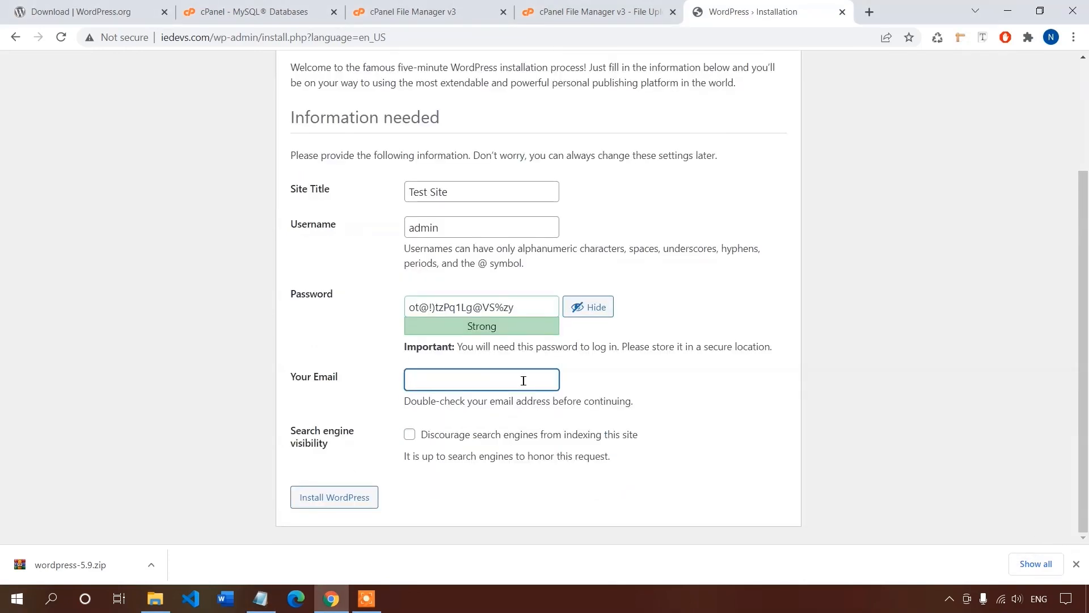
{"action": "left_click", "coordinate": [482, 380]}
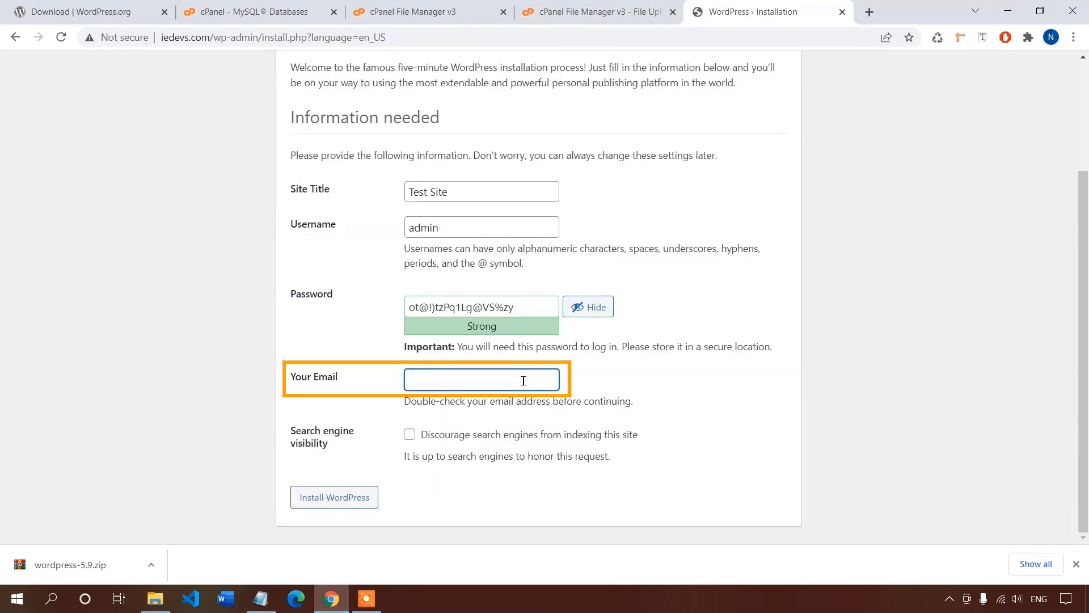
{"action": "type", "text": "test@test.com"}
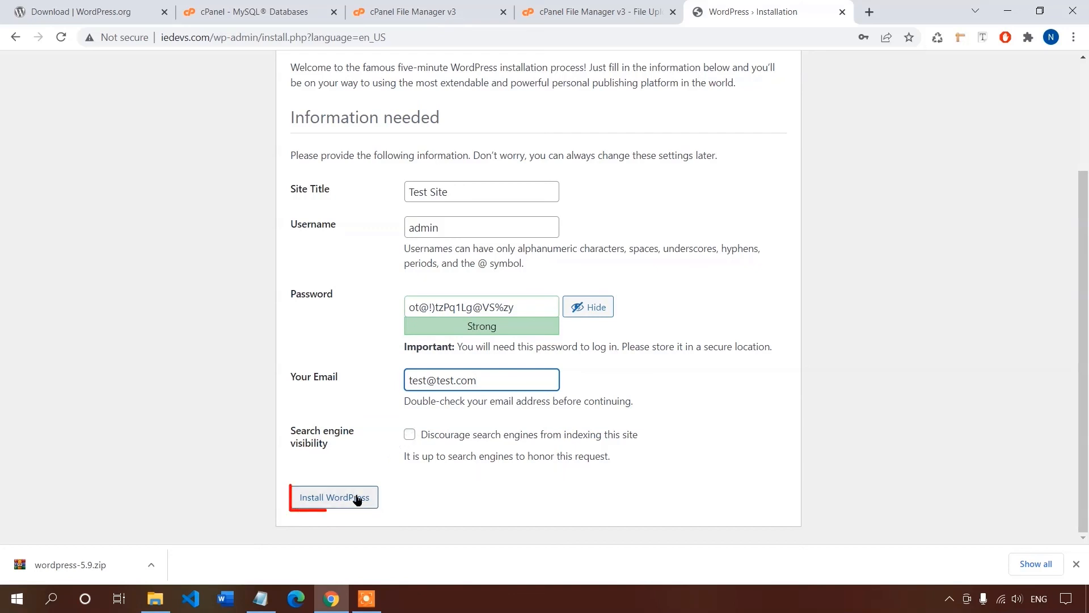
Install WordPress, go to the Test Site login, fill admin's saved password and log in
{"action": "left_click", "coordinate": [334, 497]}
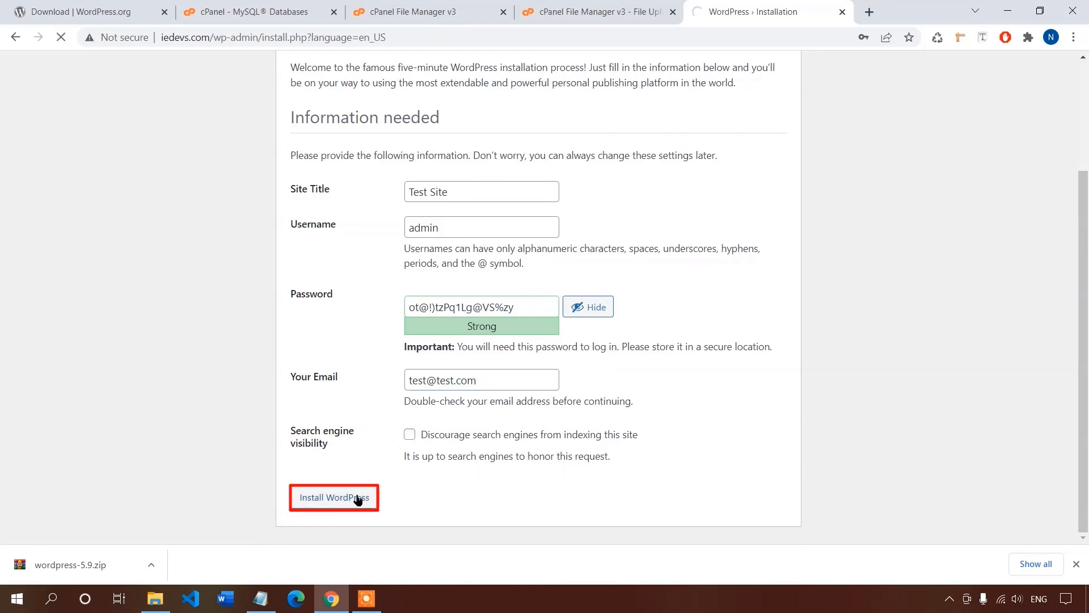
{"action": "left_click", "coordinate": [334, 498]}
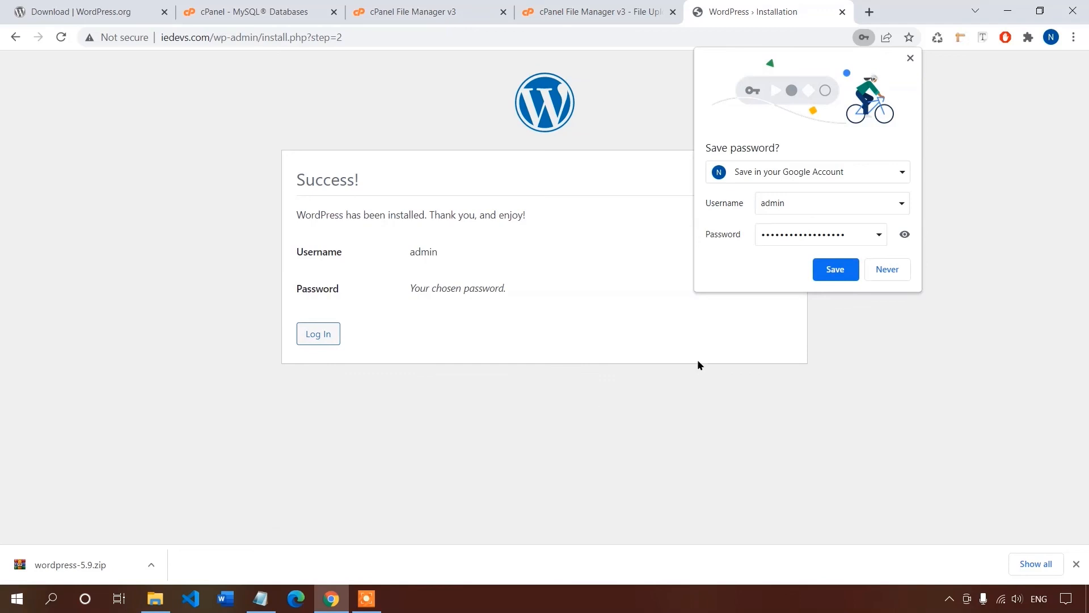
{"action": "mouse_move", "coordinate": [974, 238]}
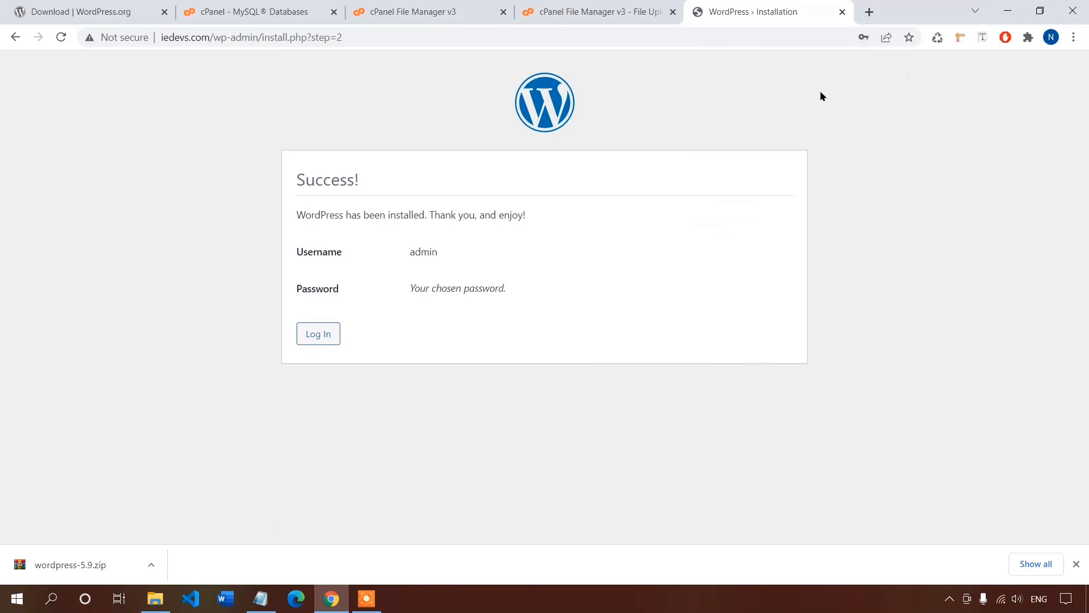
{"action": "mouse_move", "coordinate": [318, 336]}
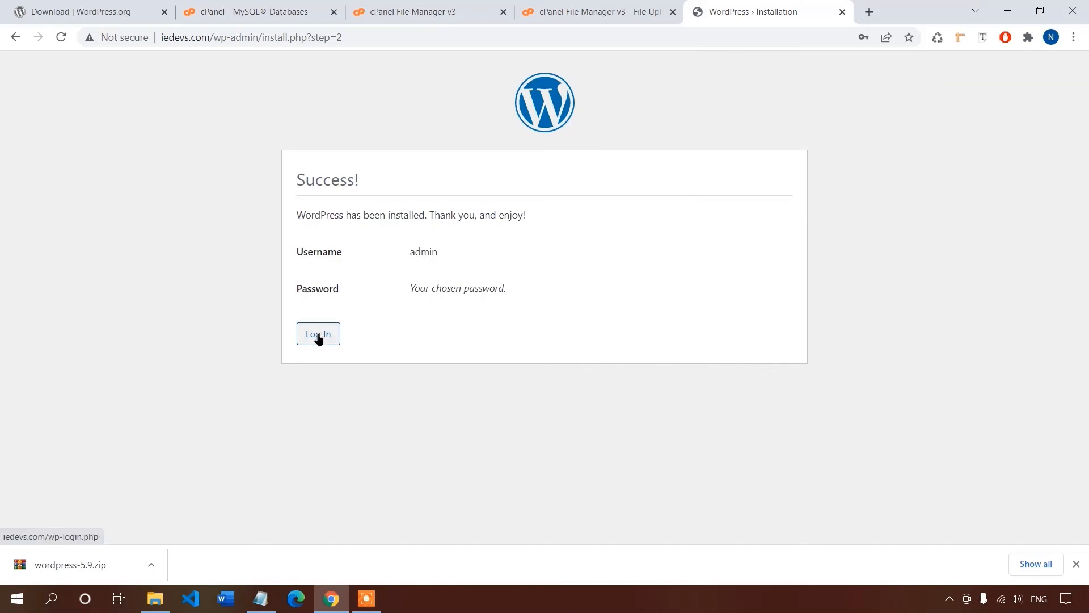
{"action": "left_click", "coordinate": [319, 334]}
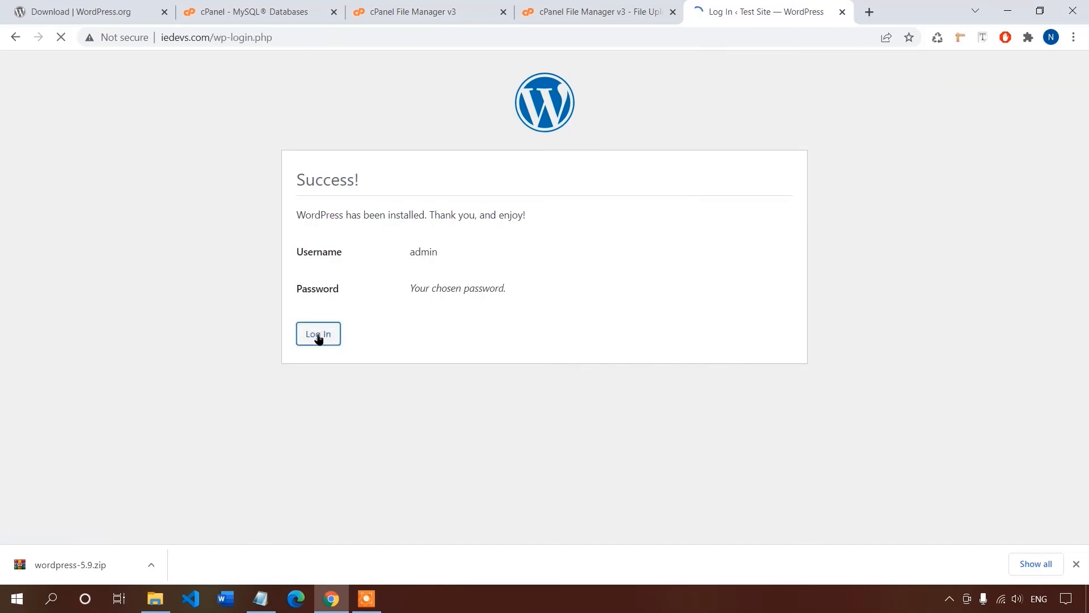
{"action": "left_click", "coordinate": [318, 333]}
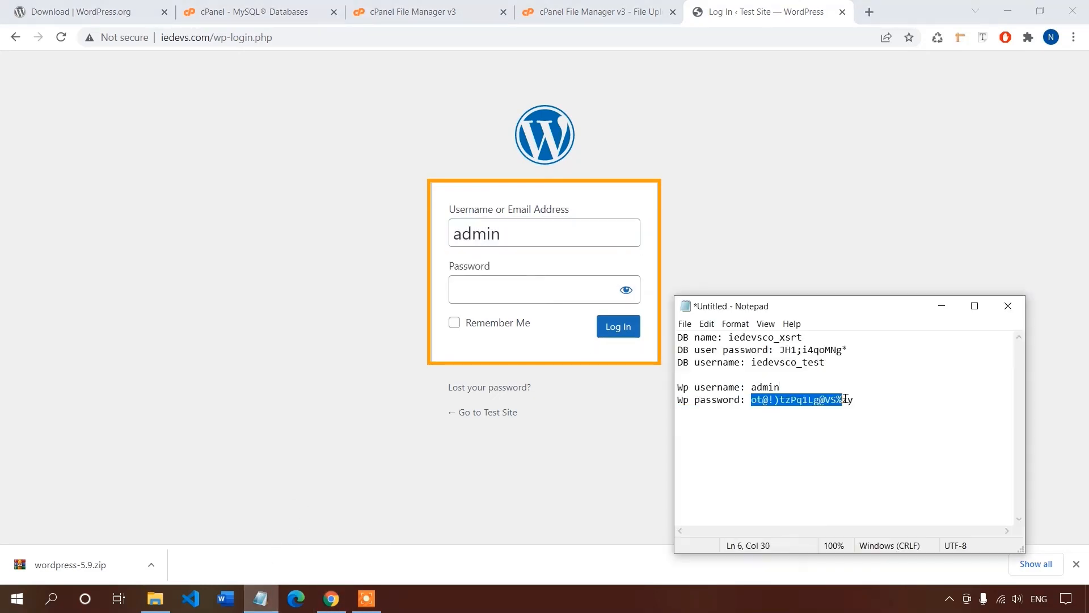
{"action": "left_click", "coordinate": [618, 326]}
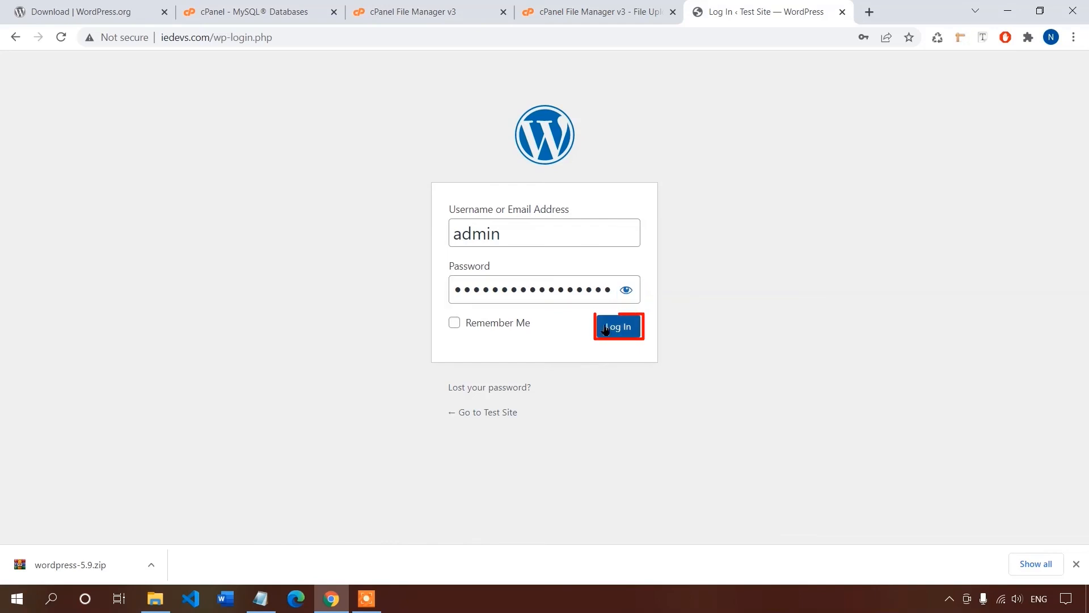
{"action": "left_click", "coordinate": [619, 326]}
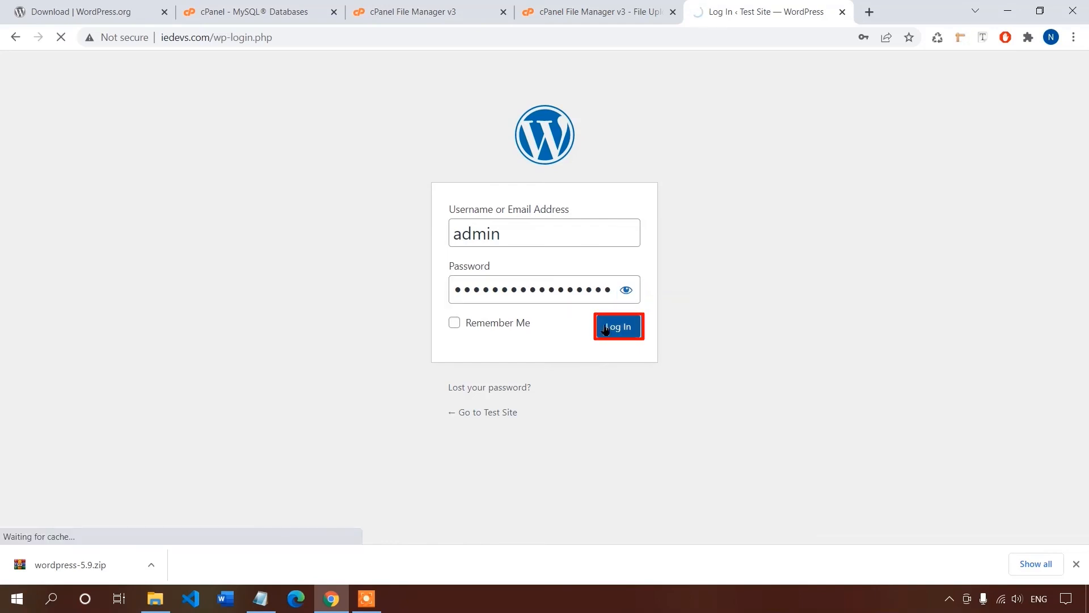
Finish logging in and scroll through the Test Site admin dashboard
{"action": "left_click", "coordinate": [618, 327]}
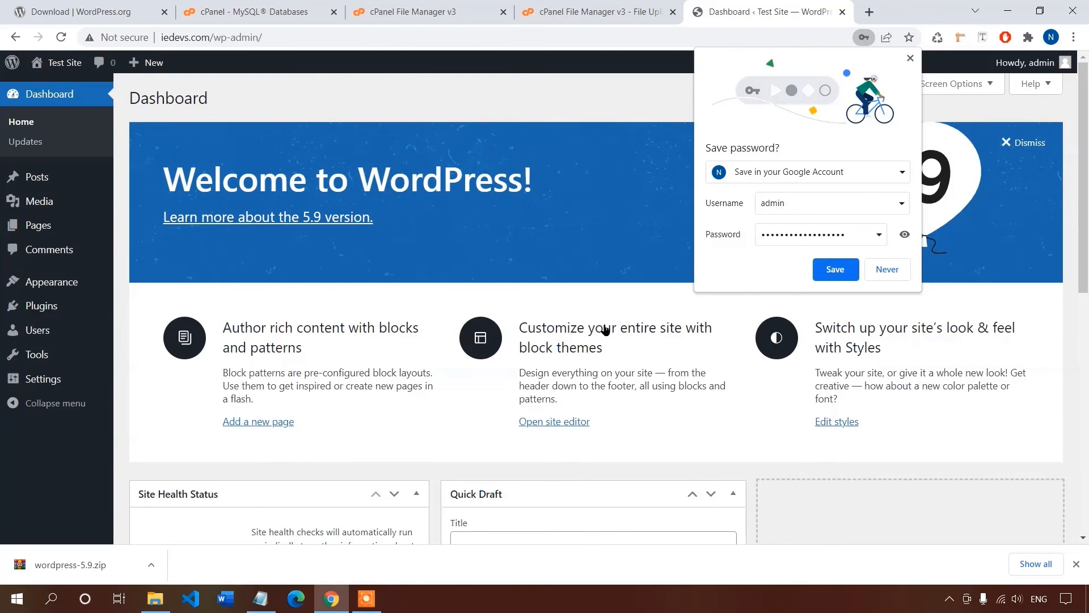
{"action": "scroll", "scroll_direction": "down", "scroll_amount": 3}
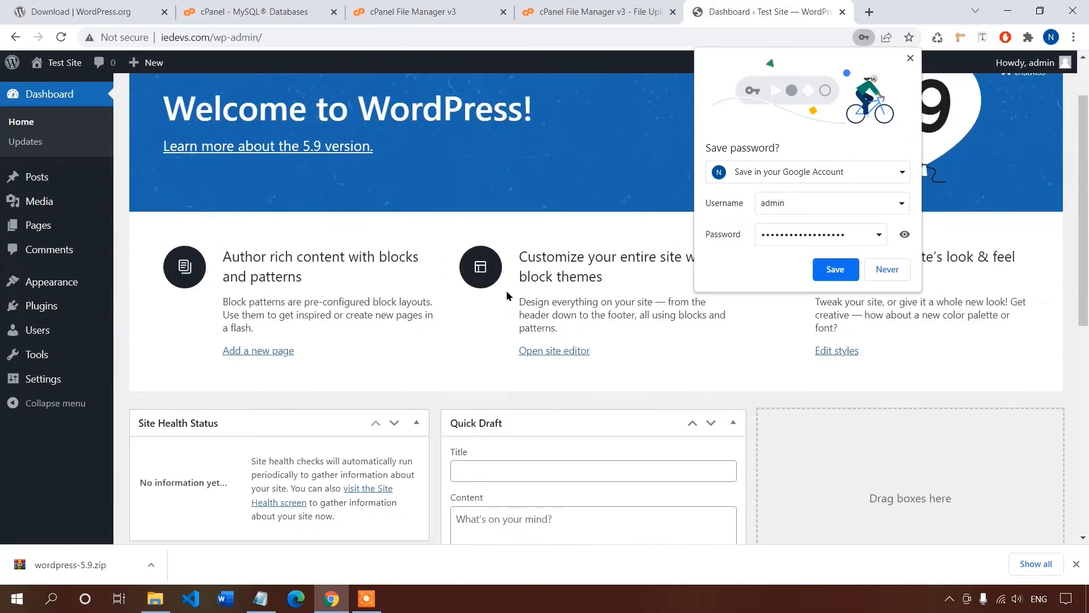
{"action": "scroll", "scroll_direction": "down", "scroll_amount": 3}
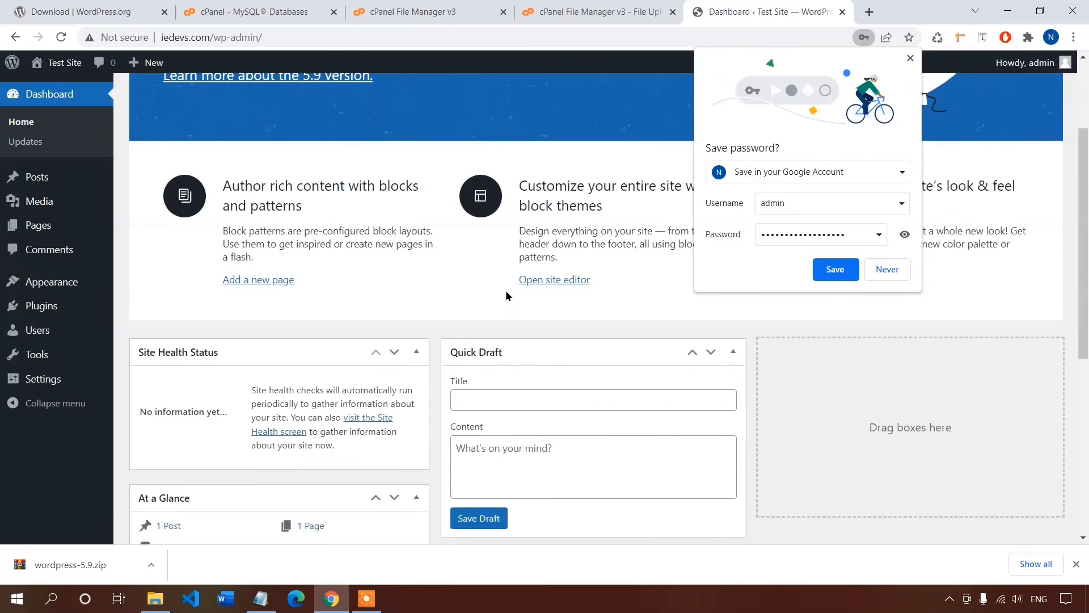
{"action": "scroll", "scroll_direction": "down", "scroll_amount": 3}
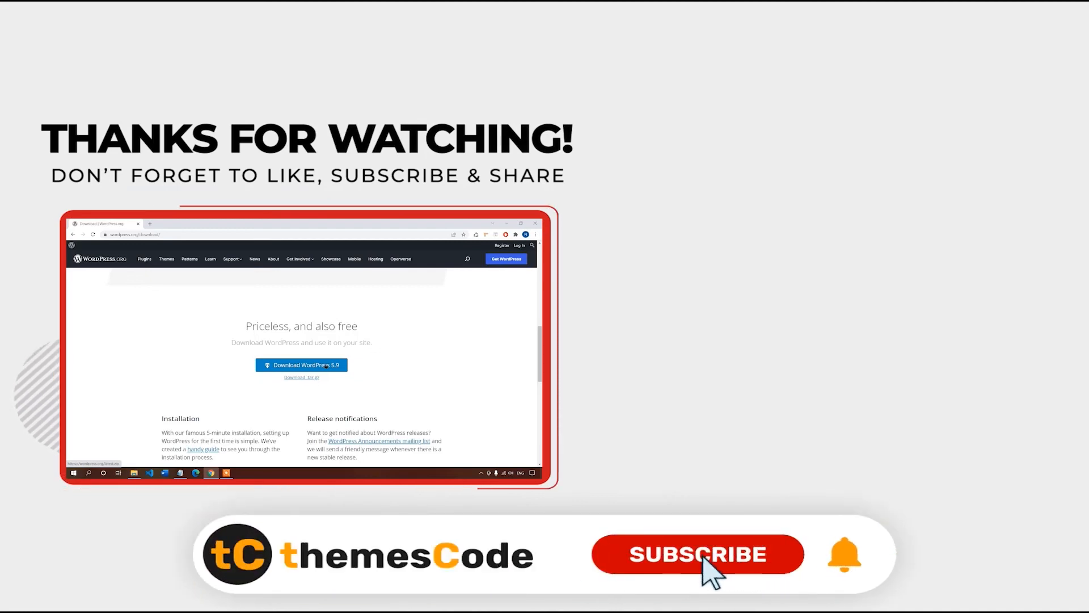
{"action": "left_click", "coordinate": [705, 570]}
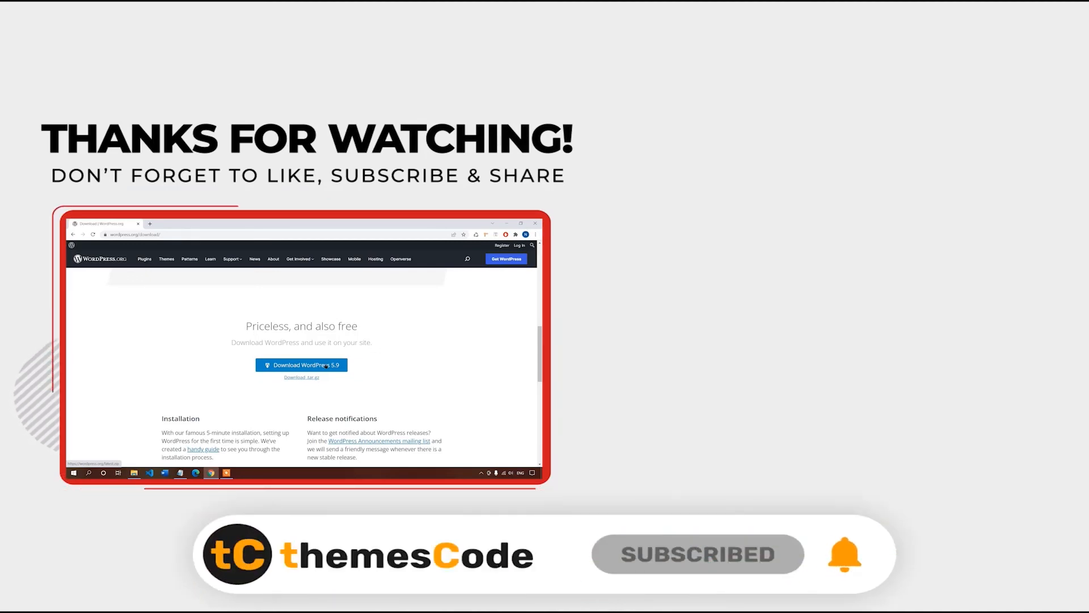